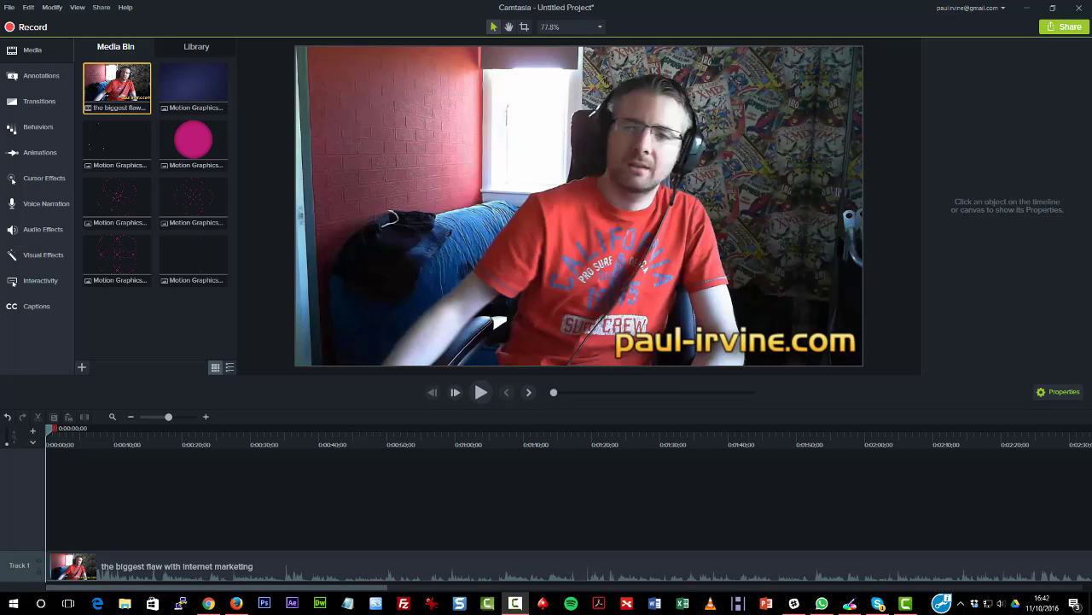
mouse_move(287, 481)
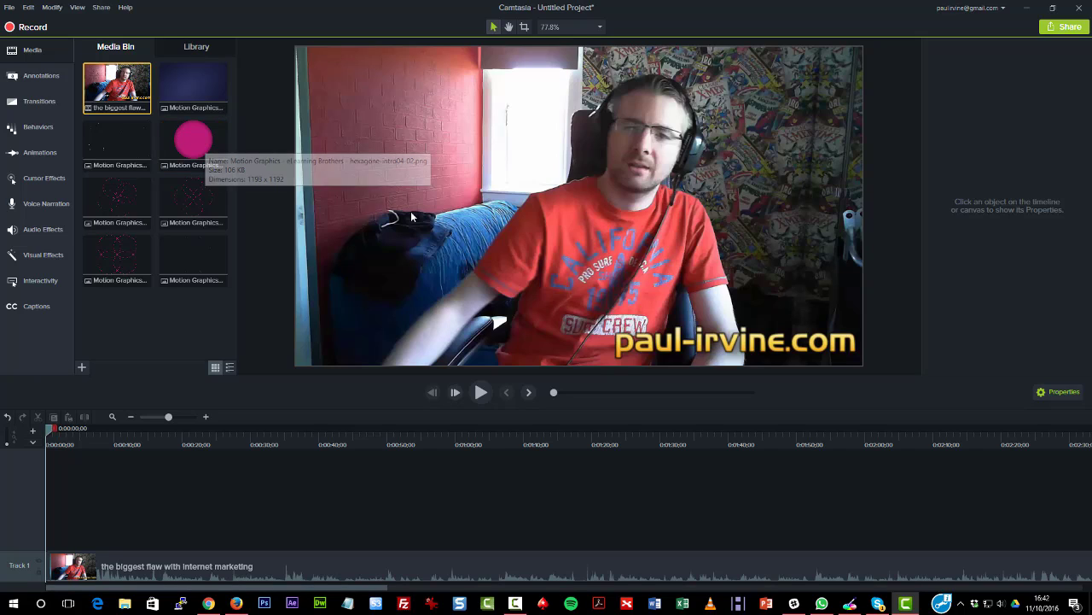
mouse_move(48, 403)
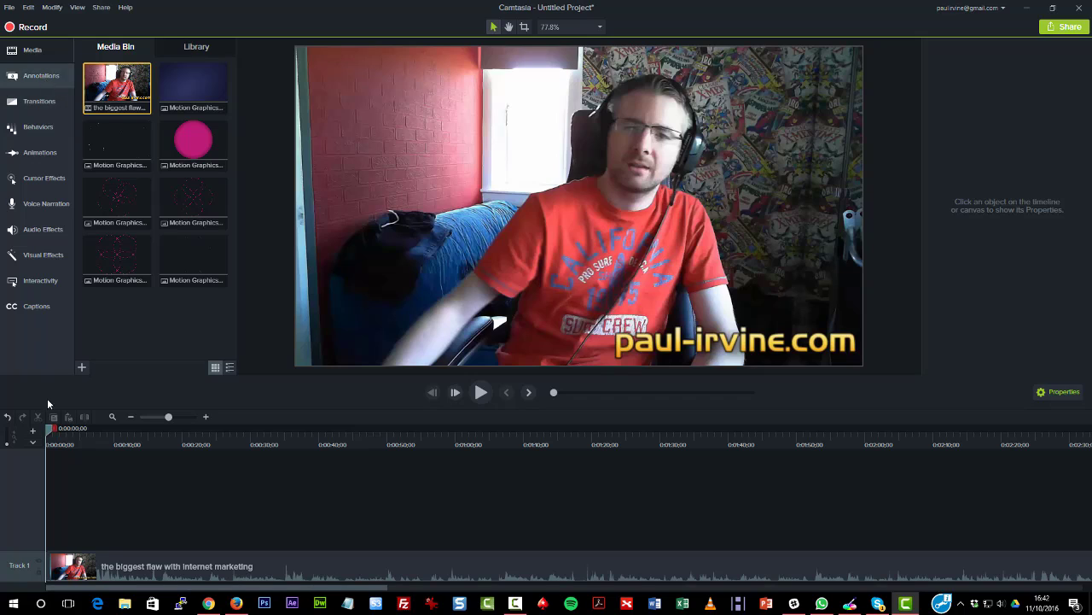
Show the Annotations panel with its callout styles instead of the media bin.
left_click(41, 75)
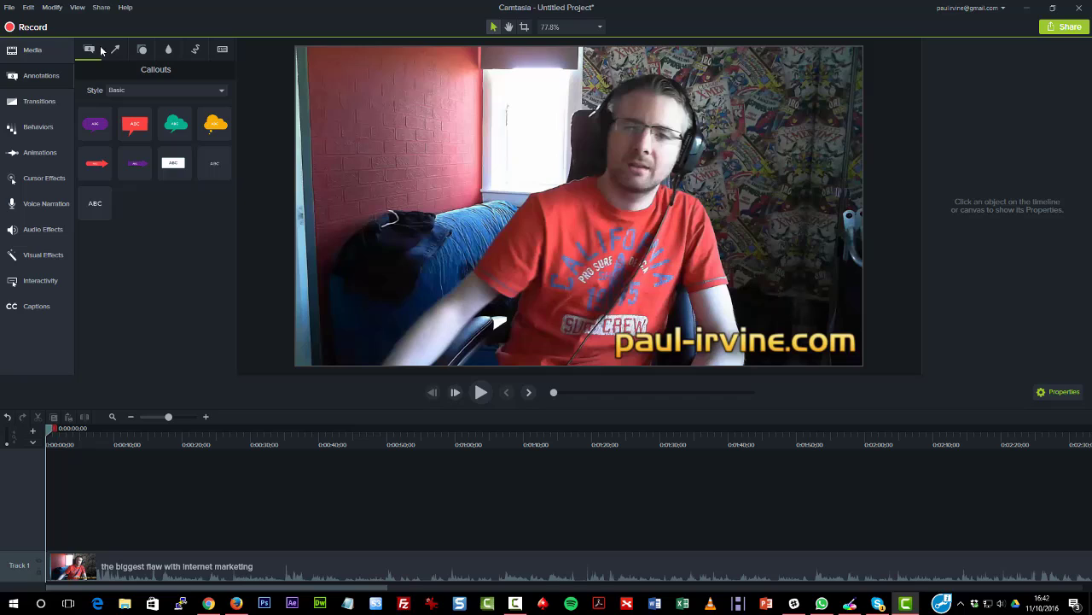
mouse_move(180, 261)
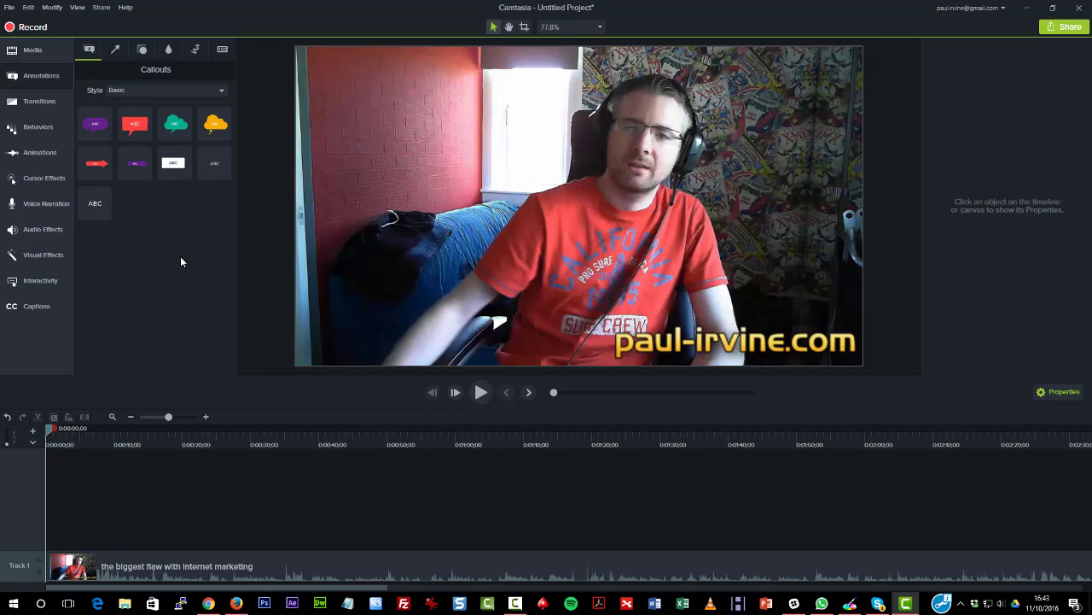
mouse_move(174, 259)
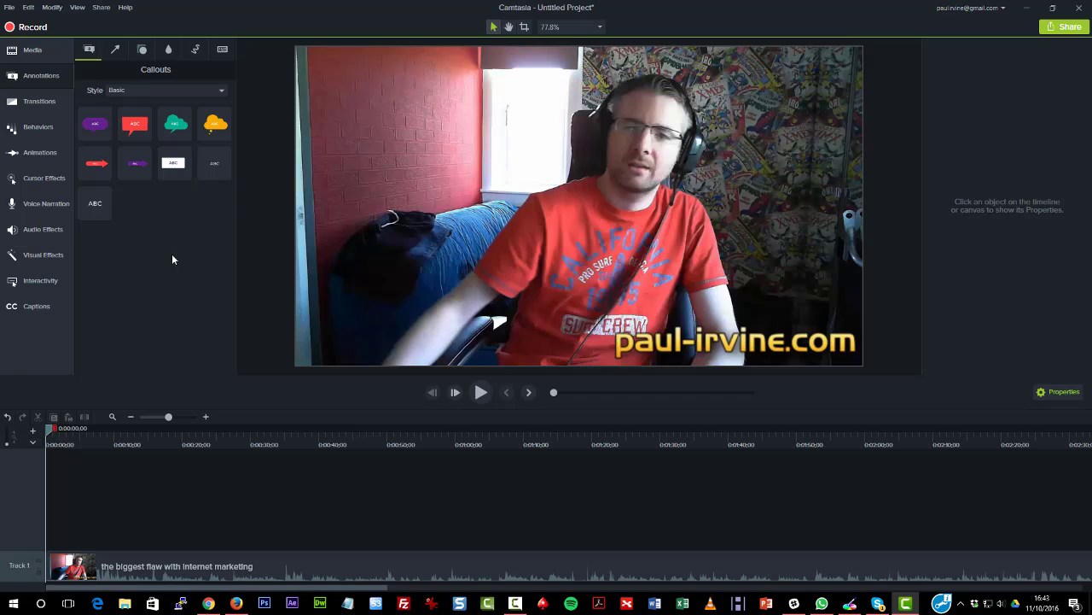
mouse_move(89, 48)
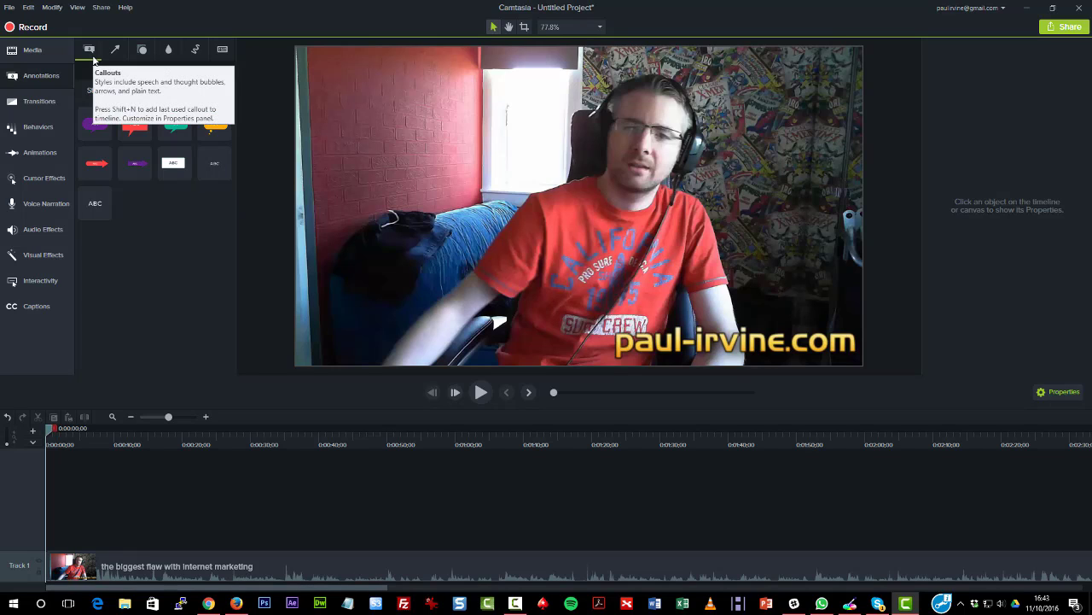
mouse_move(116, 47)
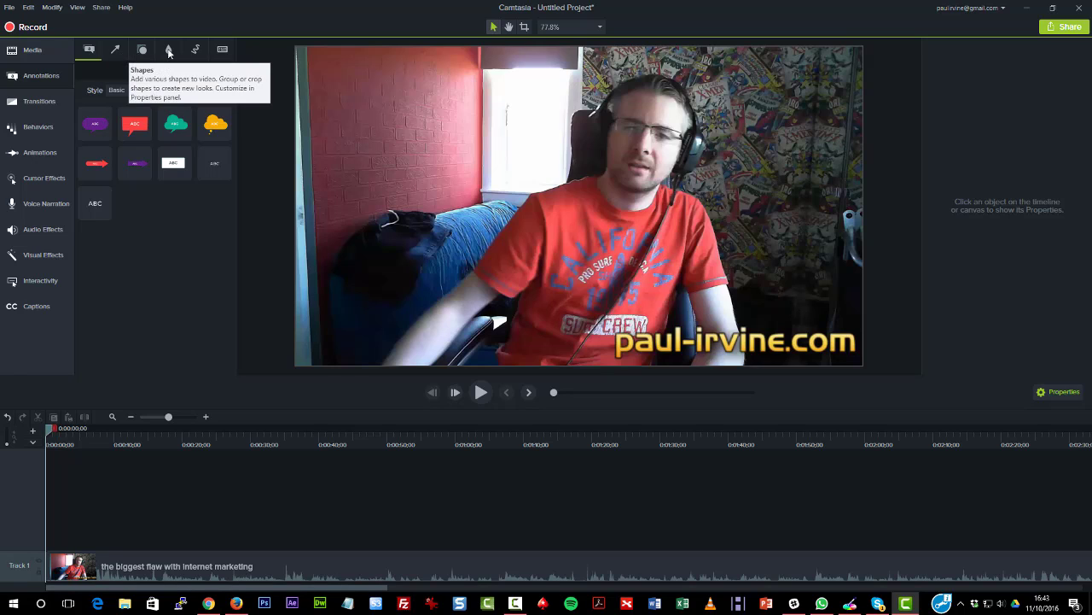
mouse_move(169, 49)
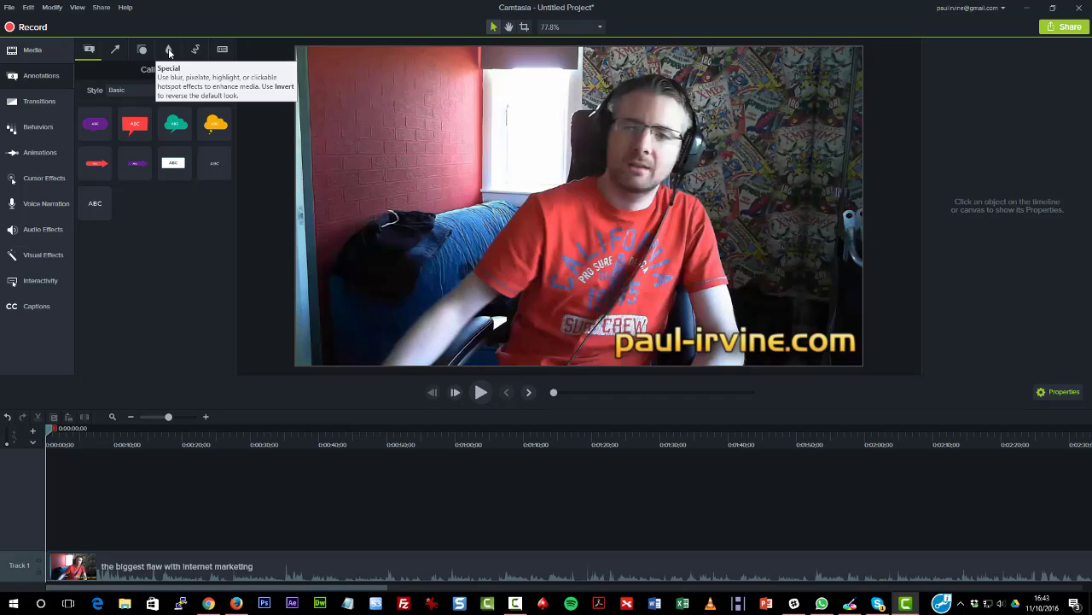
mouse_move(194, 49)
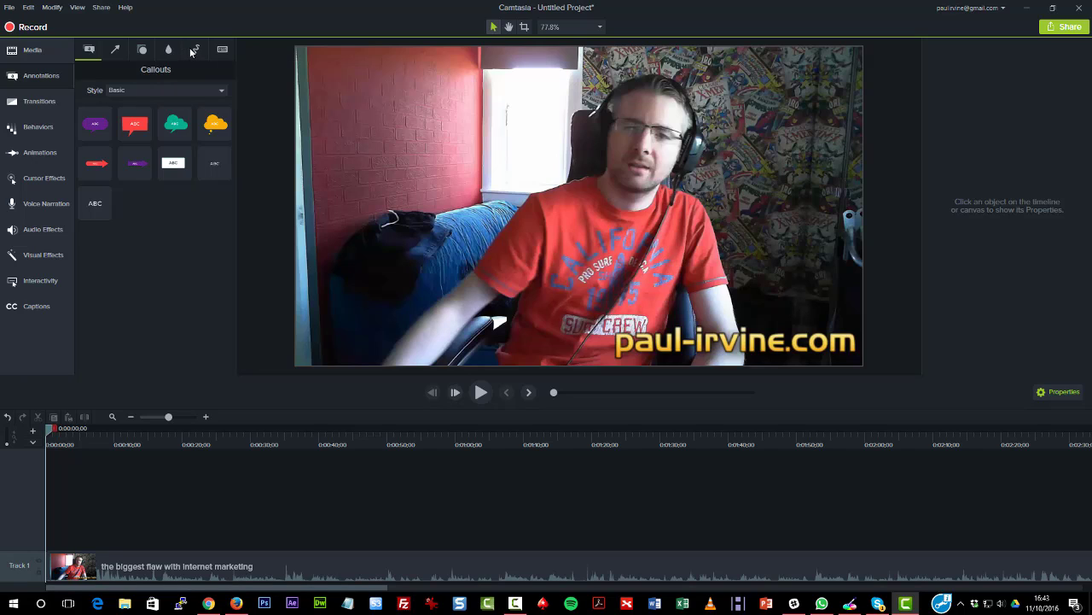
mouse_move(195, 49)
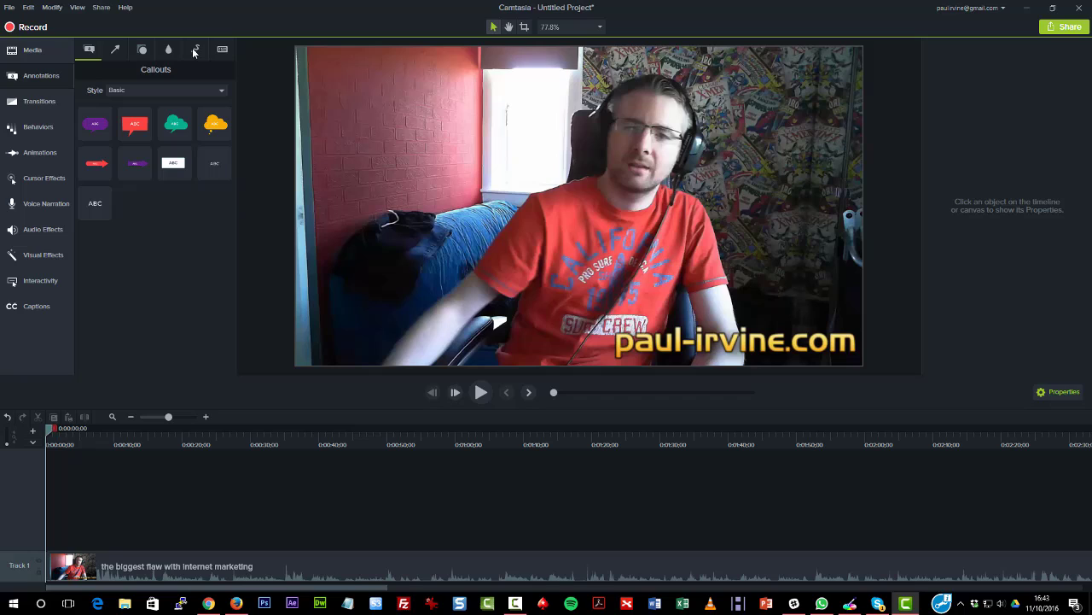
mouse_move(222, 50)
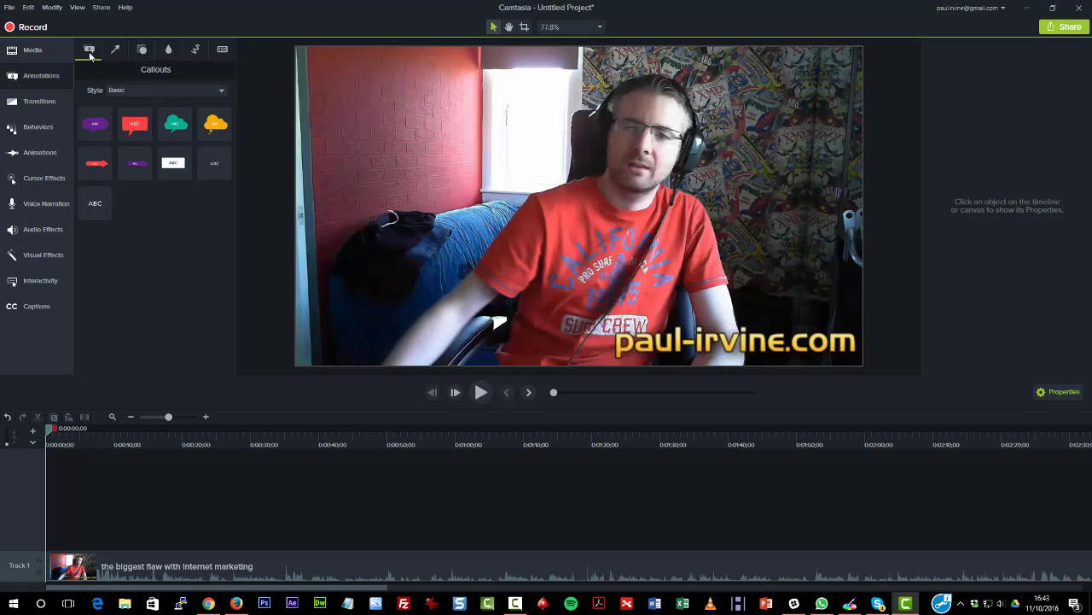
mouse_move(96, 97)
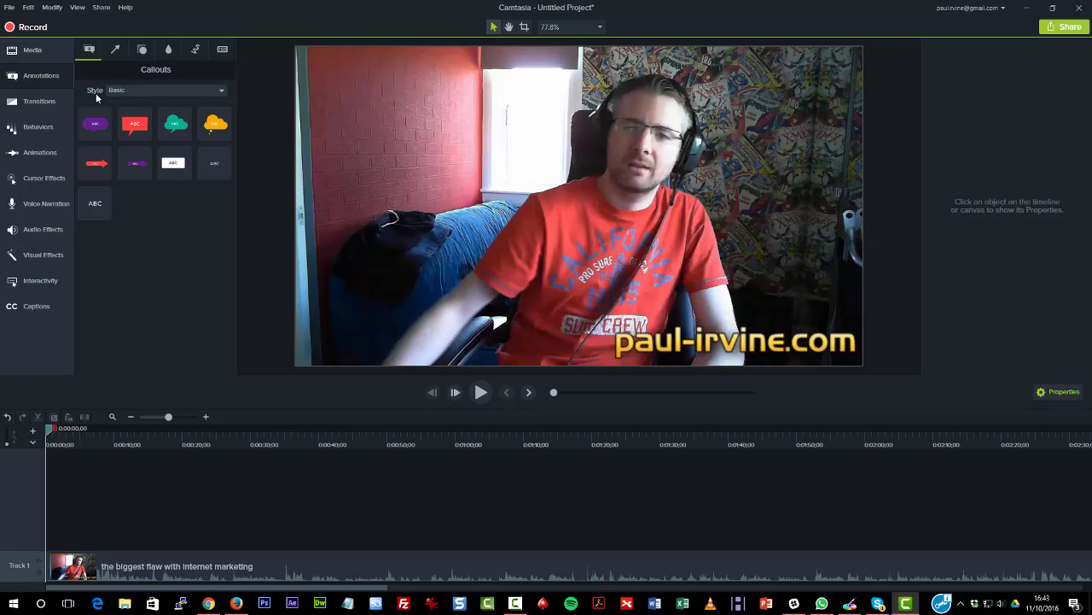
mouse_move(84, 97)
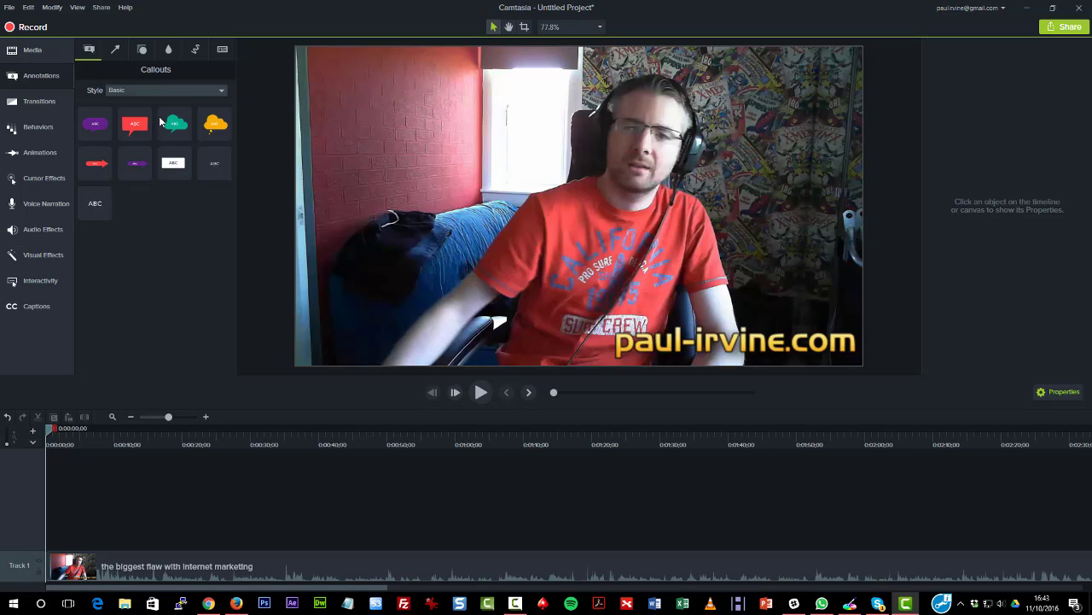
Preview the Bold, Urban and Legacy callout sets, then settle on the Abstract set.
left_click(174, 123)
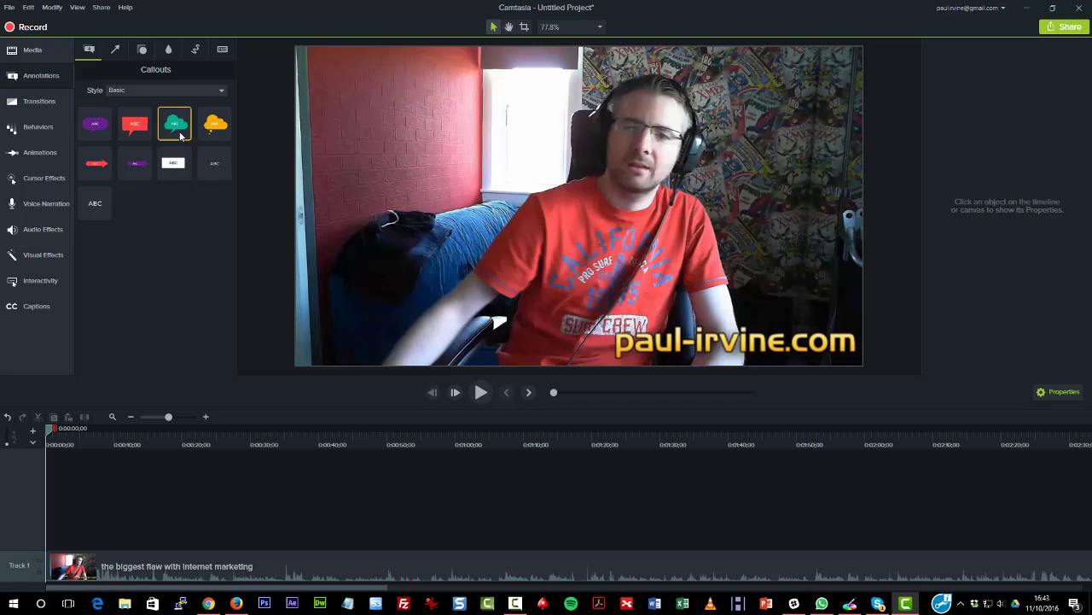
left_click(164, 89)
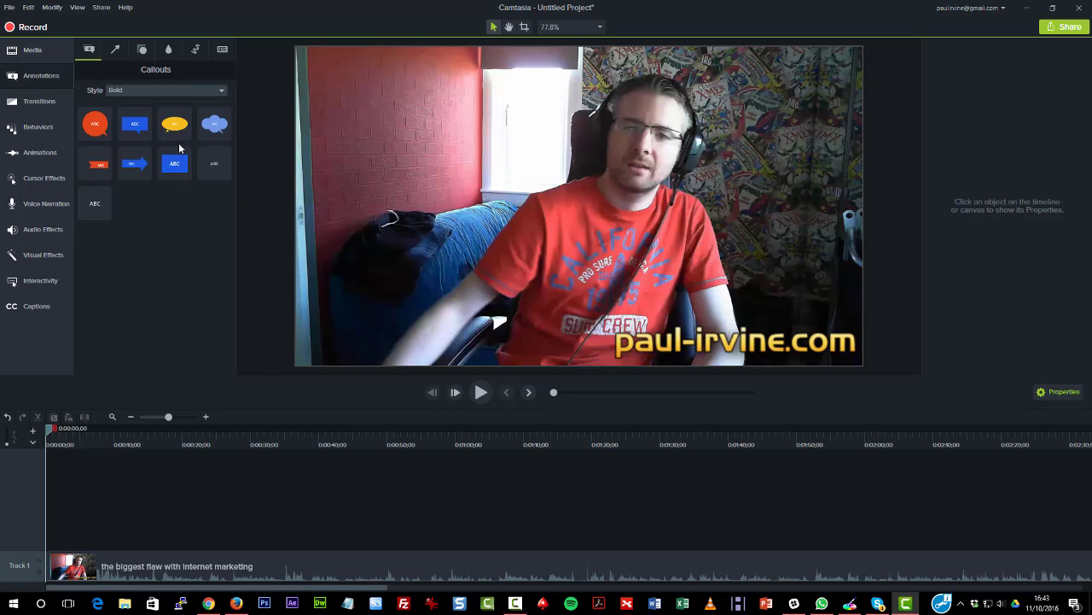
left_click(168, 88)
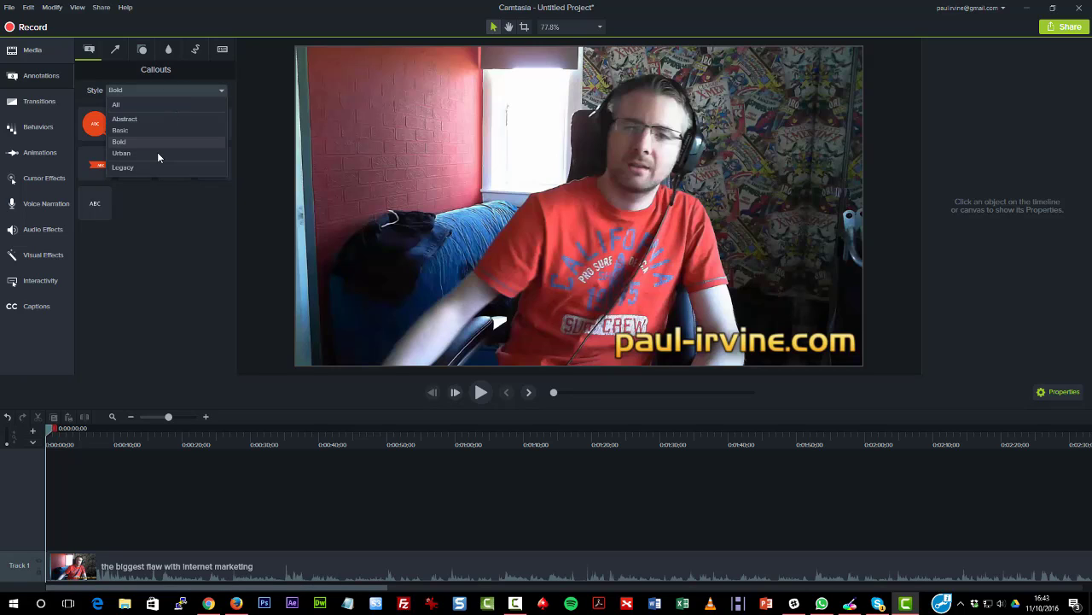
left_click(121, 154)
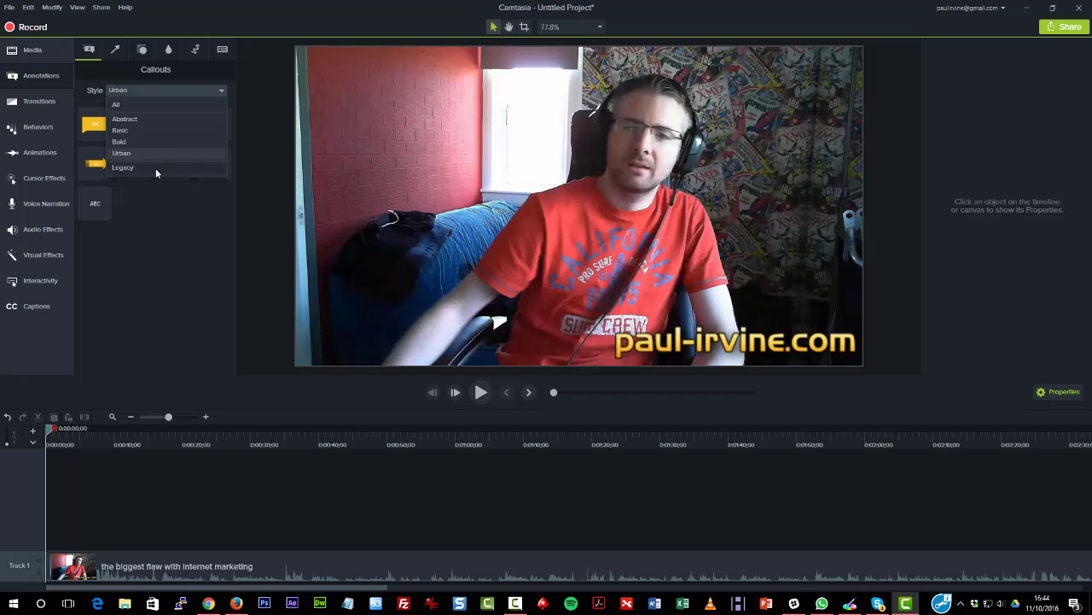
left_click(122, 167)
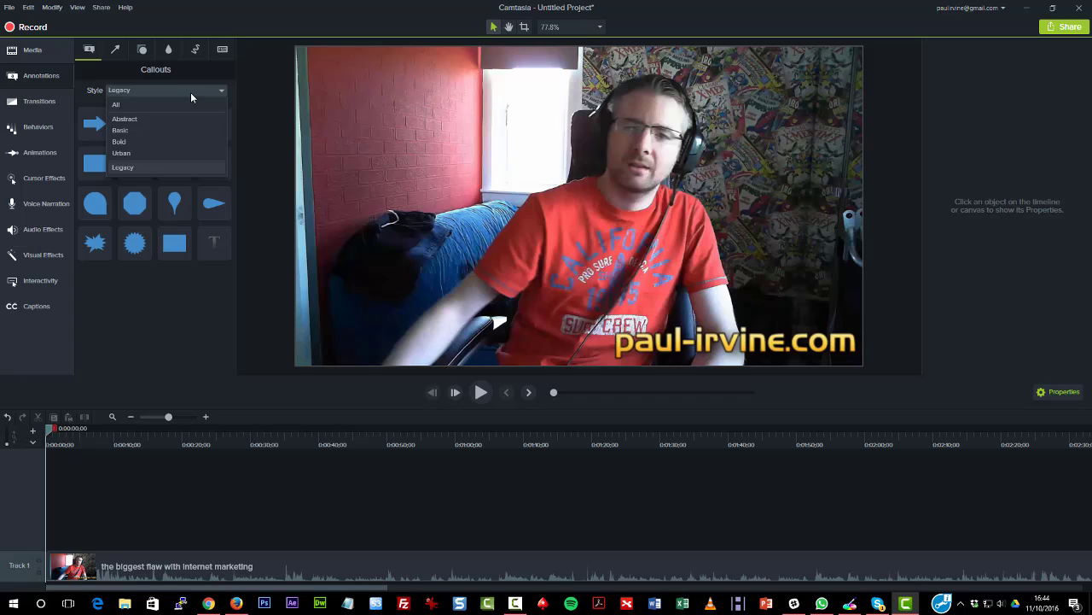
left_click(125, 119)
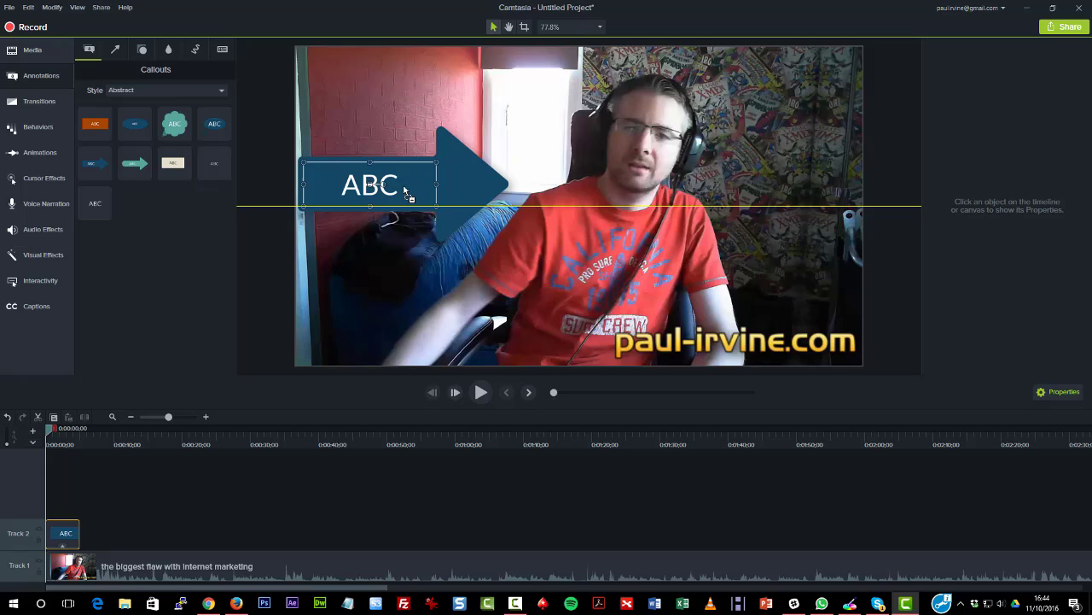
mouse_move(65, 454)
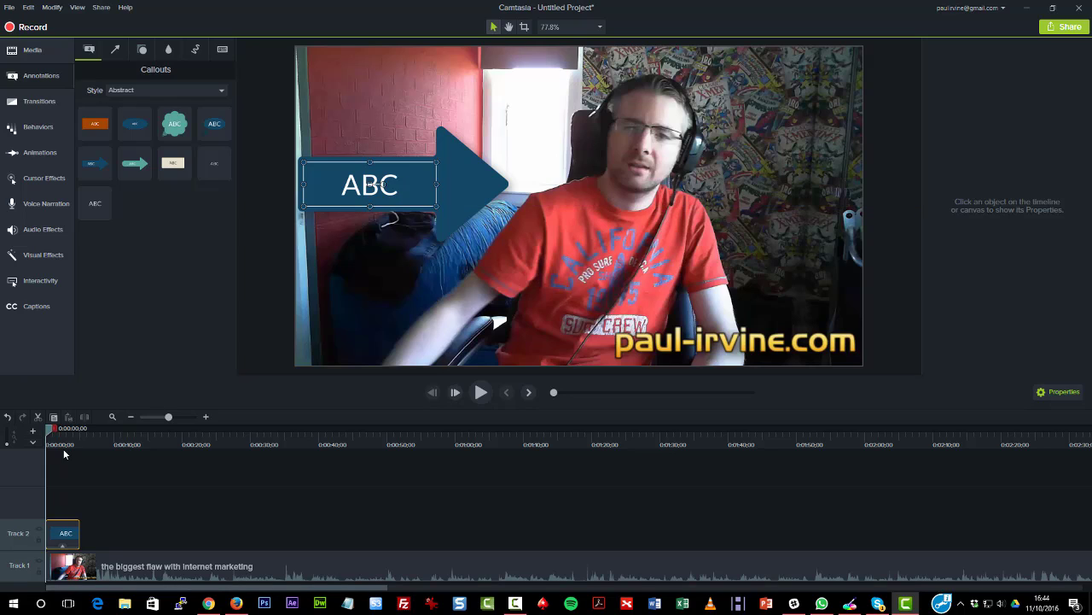
Put the ABC arrow callout's text into edit mode.
double_click(369, 184)
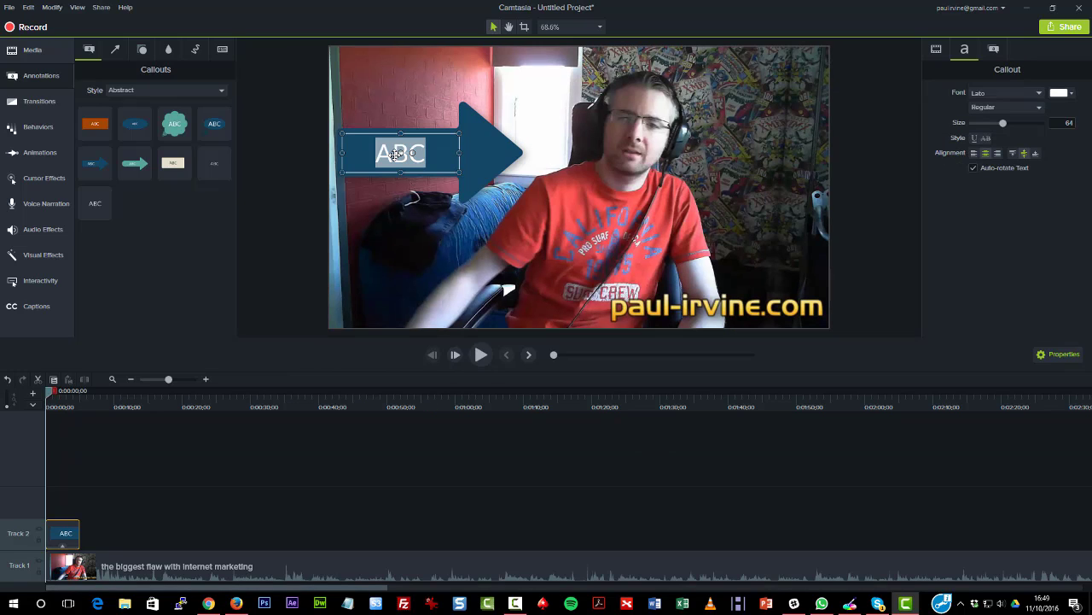
Rewrite the callout as 'It's Paul' in larger LED BOARD REVERSED lettering coloured yellow-green.
type("It's Paul")
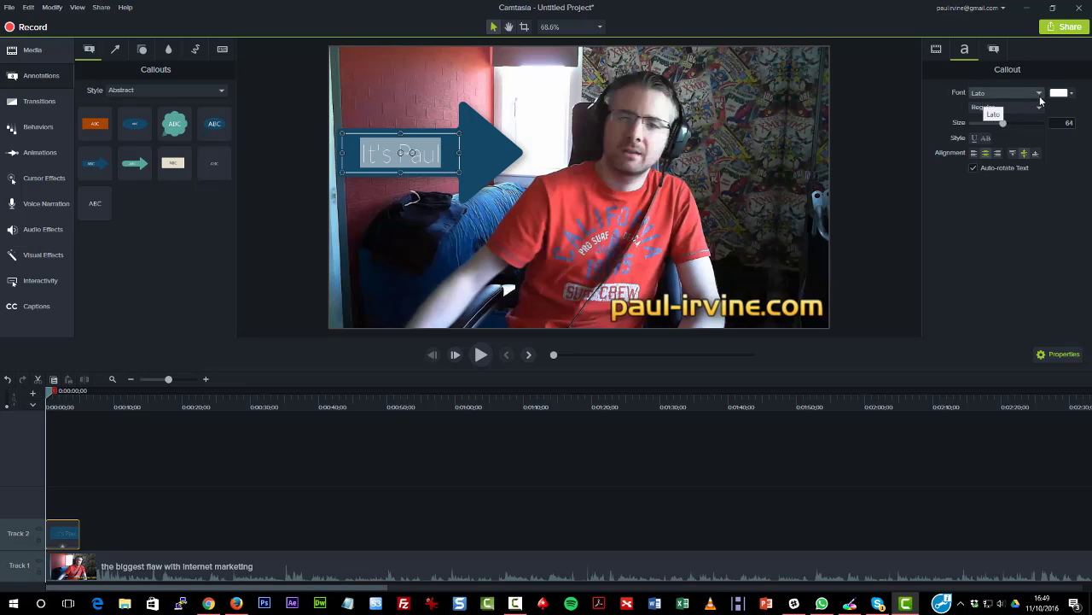
mouse_move(980, 239)
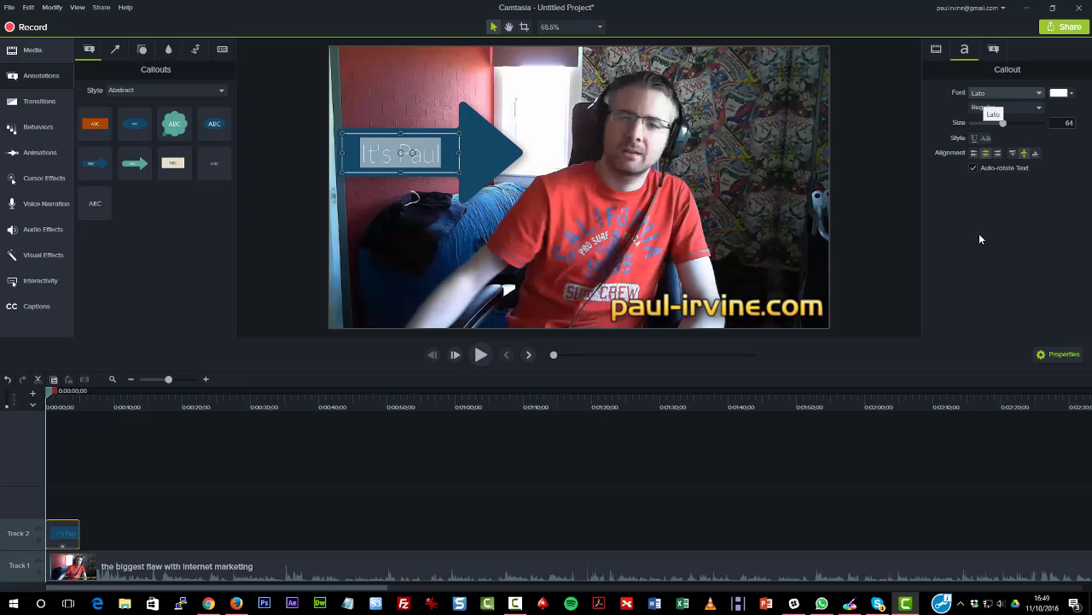
left_click(1033, 93)
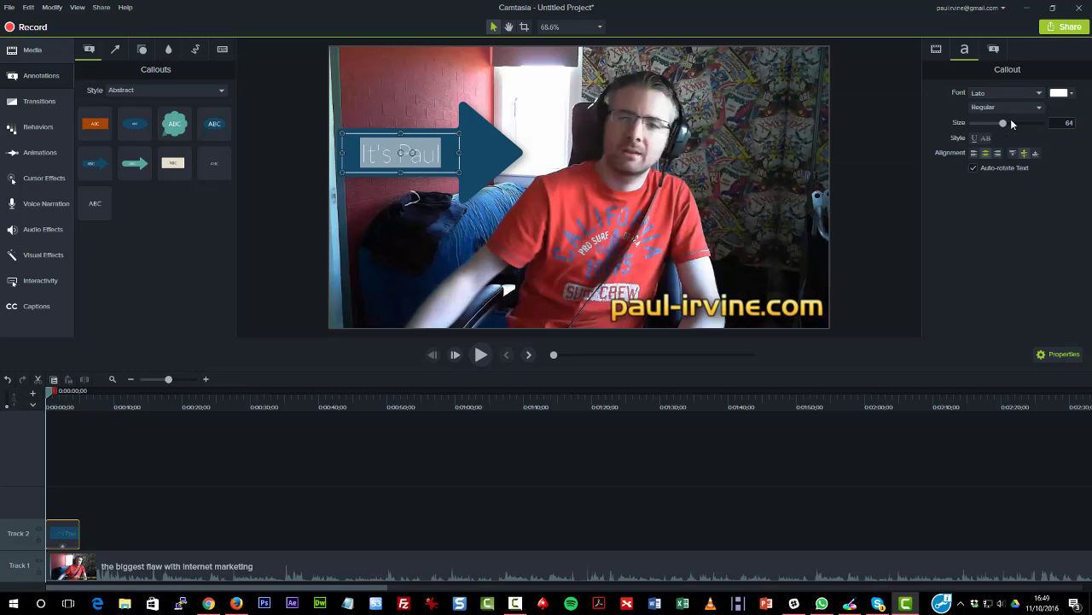
left_click(1005, 92)
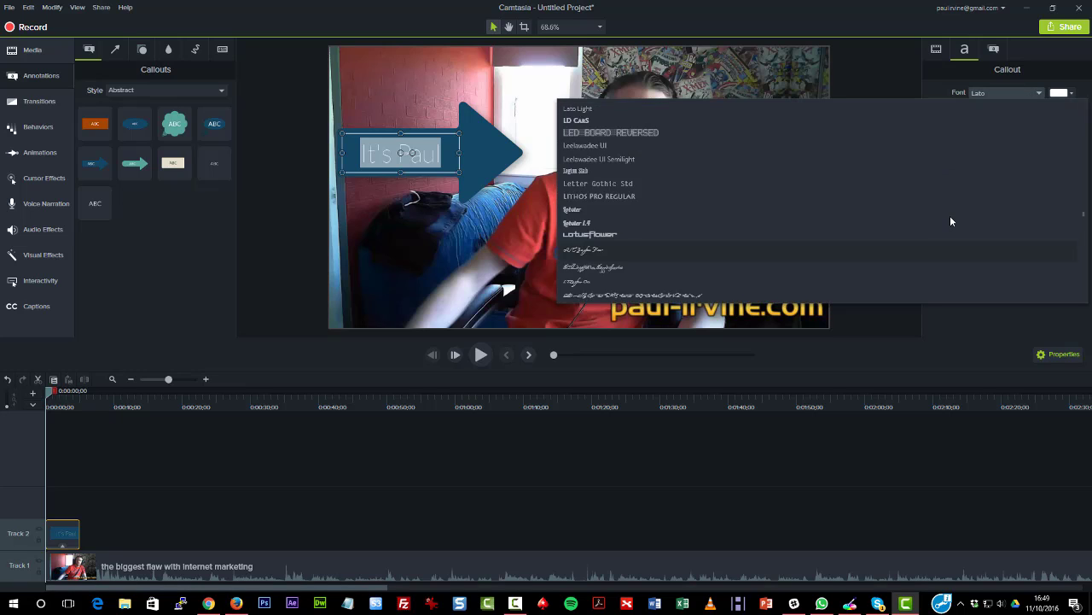
scroll("up", 3)
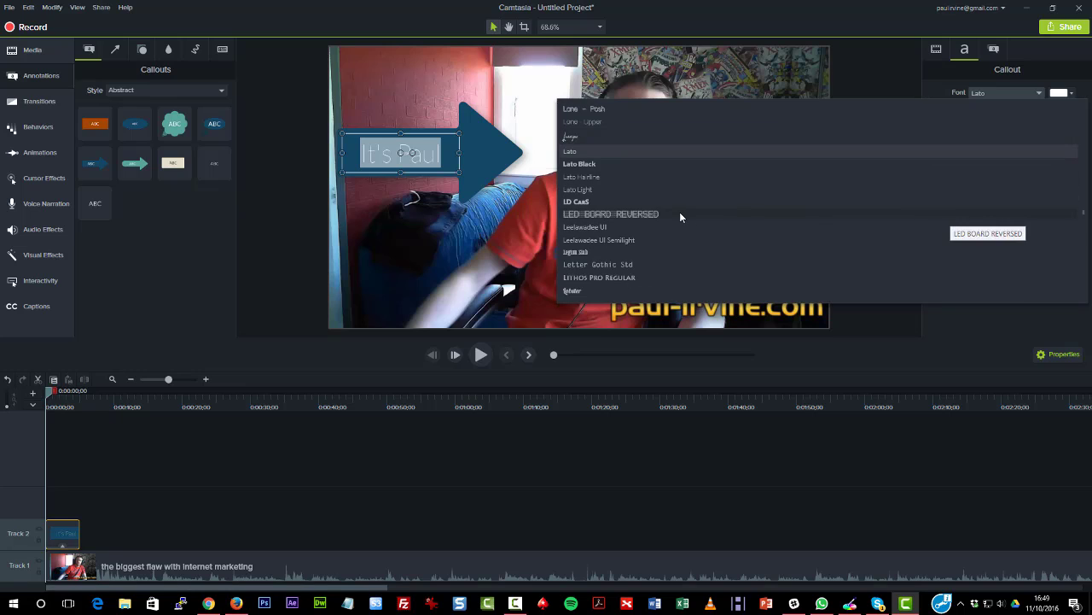
left_click(611, 213)
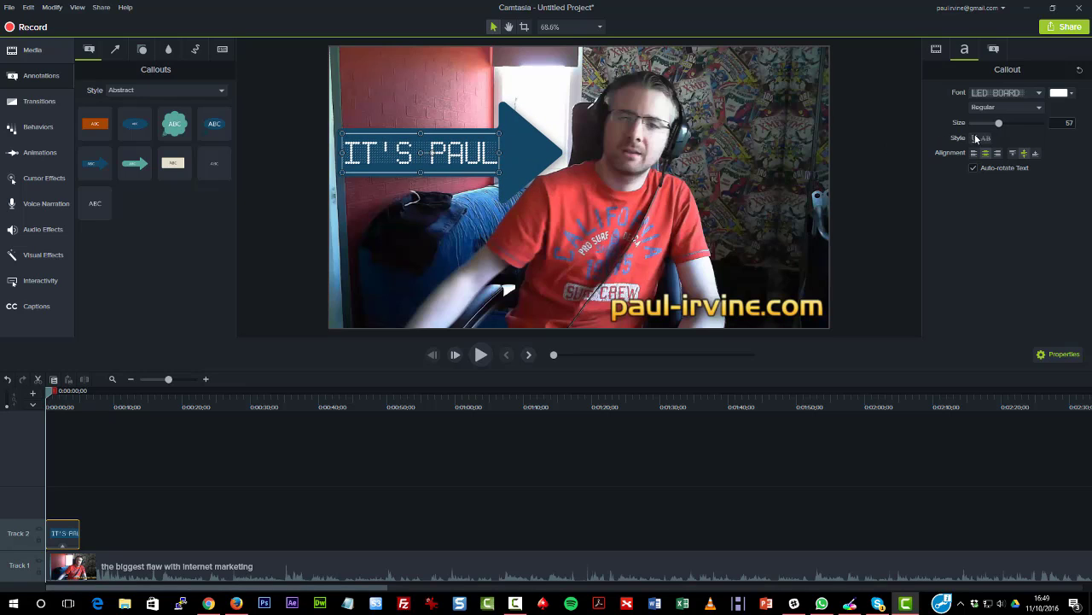
left_click_drag(1004, 126, 994, 127)
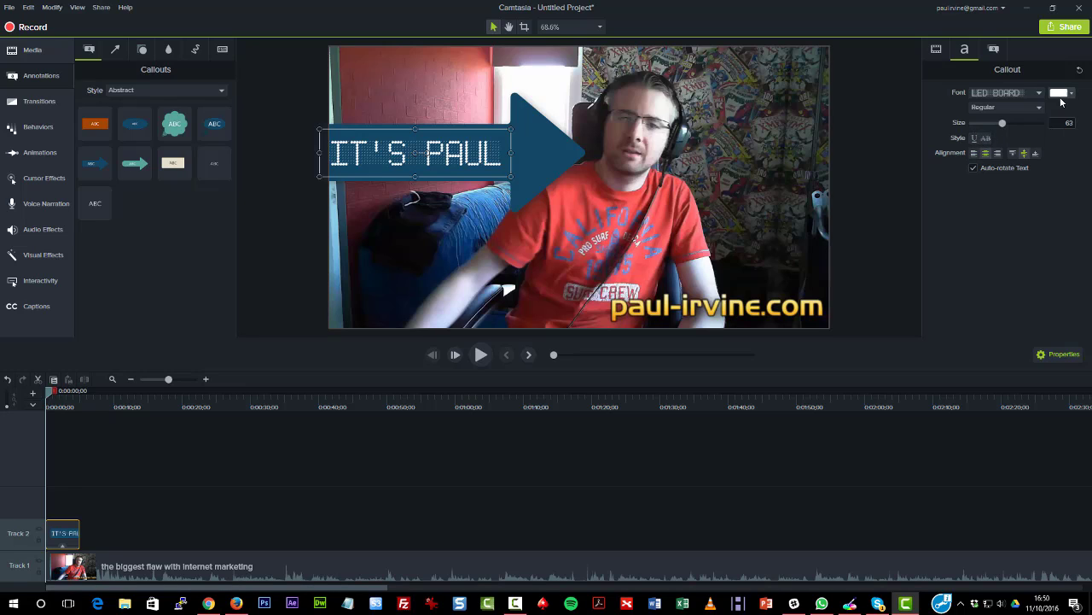
left_click(1058, 92)
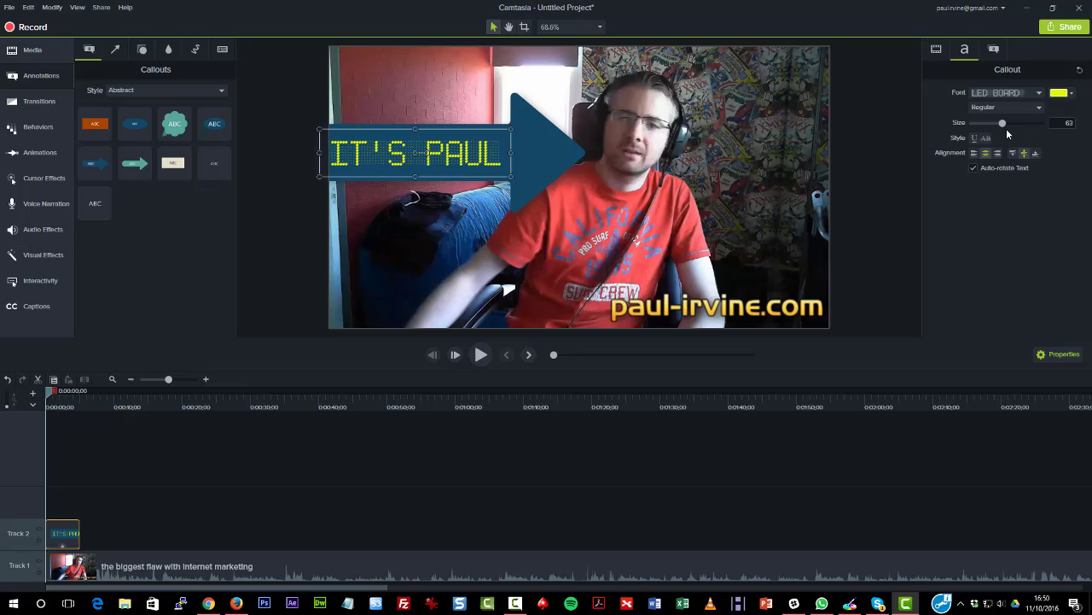
mouse_move(1000, 314)
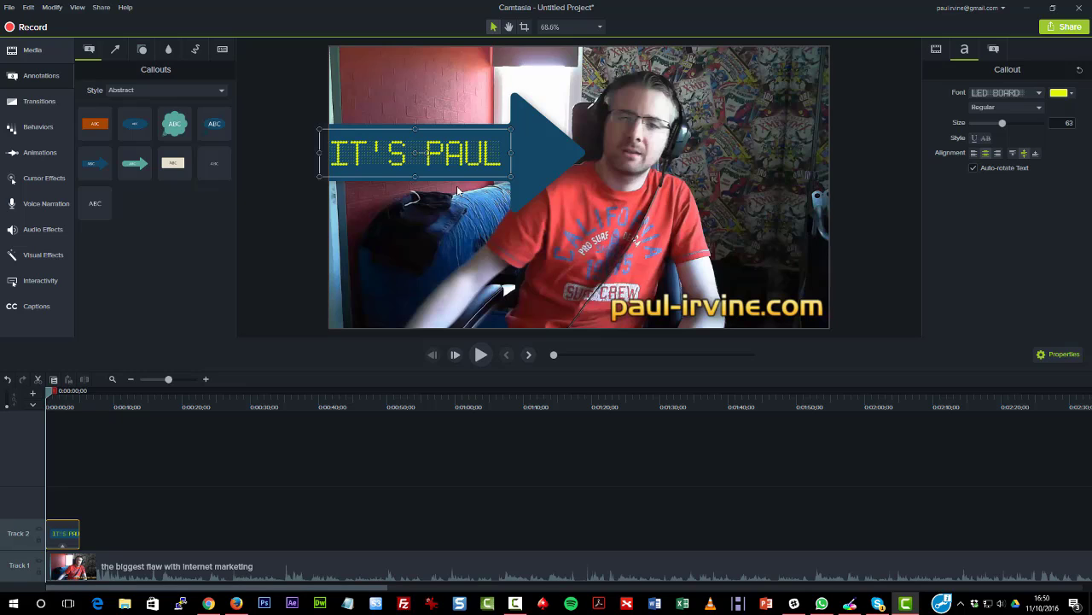
mouse_move(532, 157)
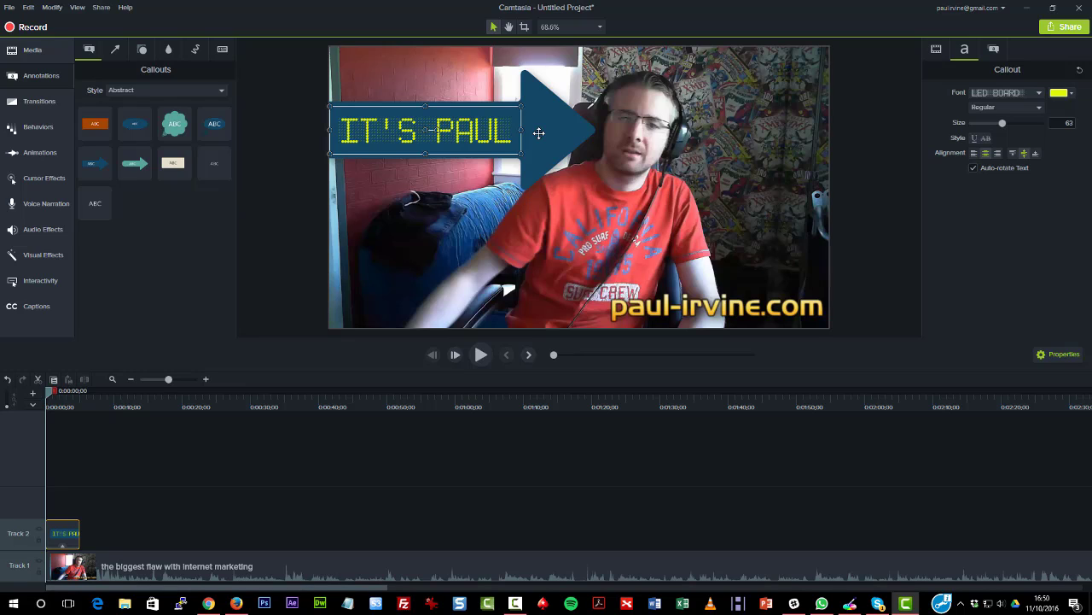
mouse_move(232, 265)
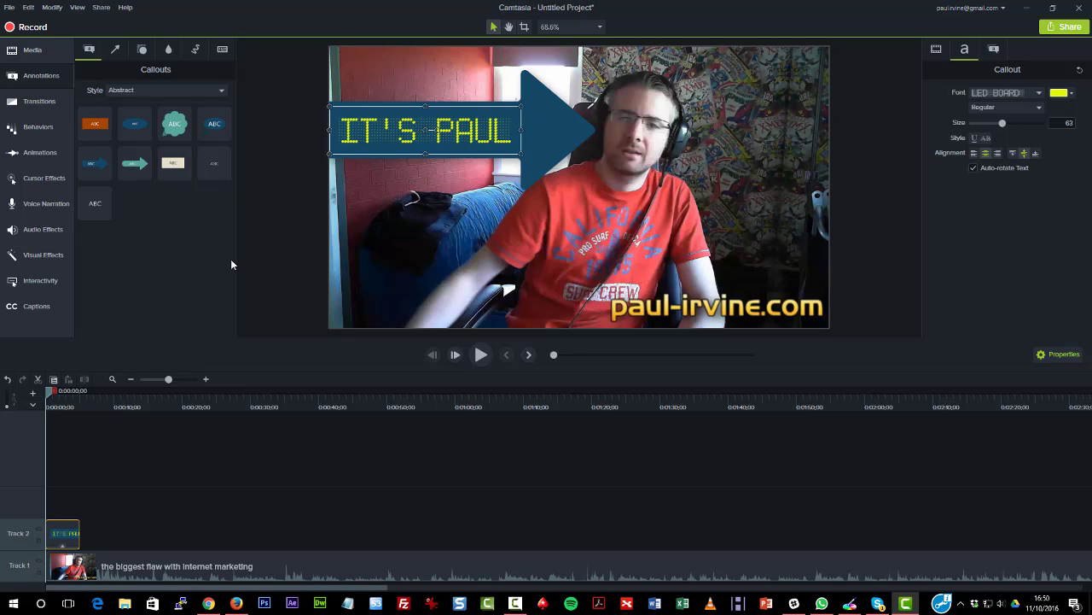
mouse_move(857, 170)
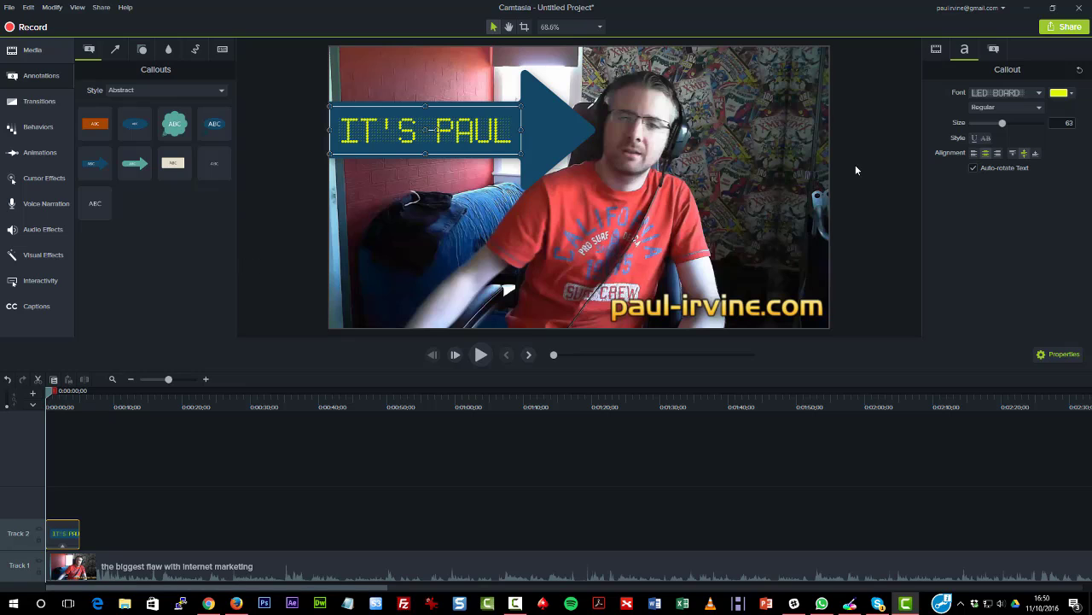
mouse_move(1029, 340)
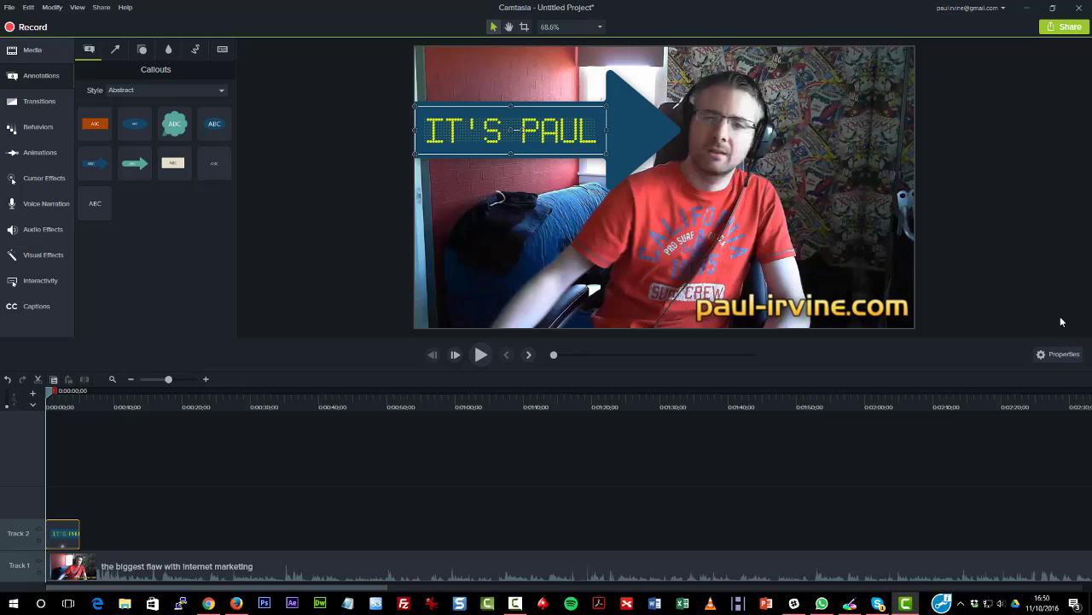
mouse_move(629, 138)
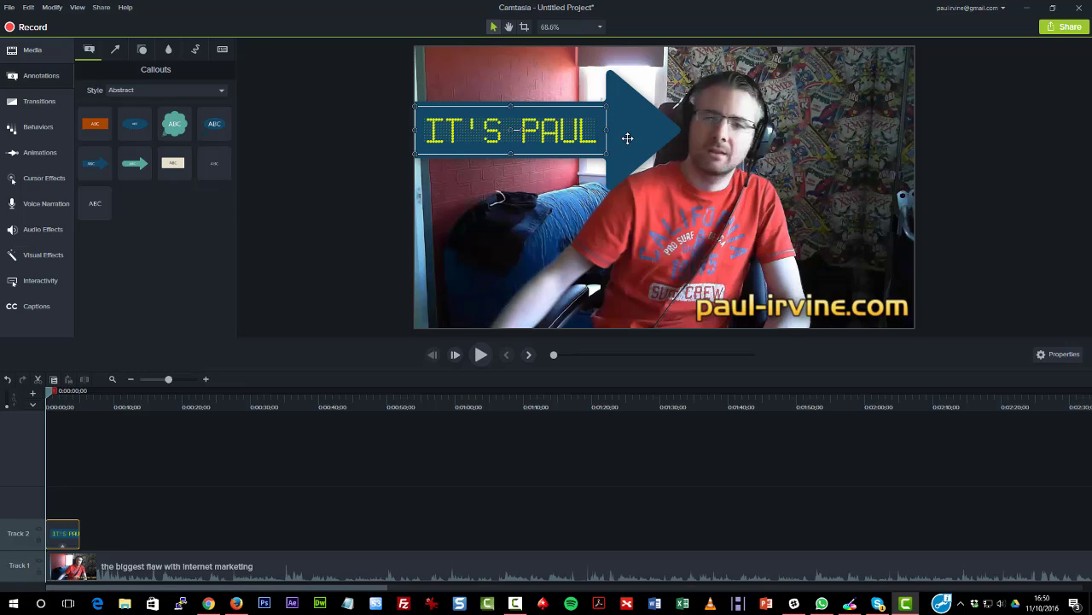
Add a Colorize visual effect to the IT'S PAUL callout from its context menu.
right_click(628, 139)
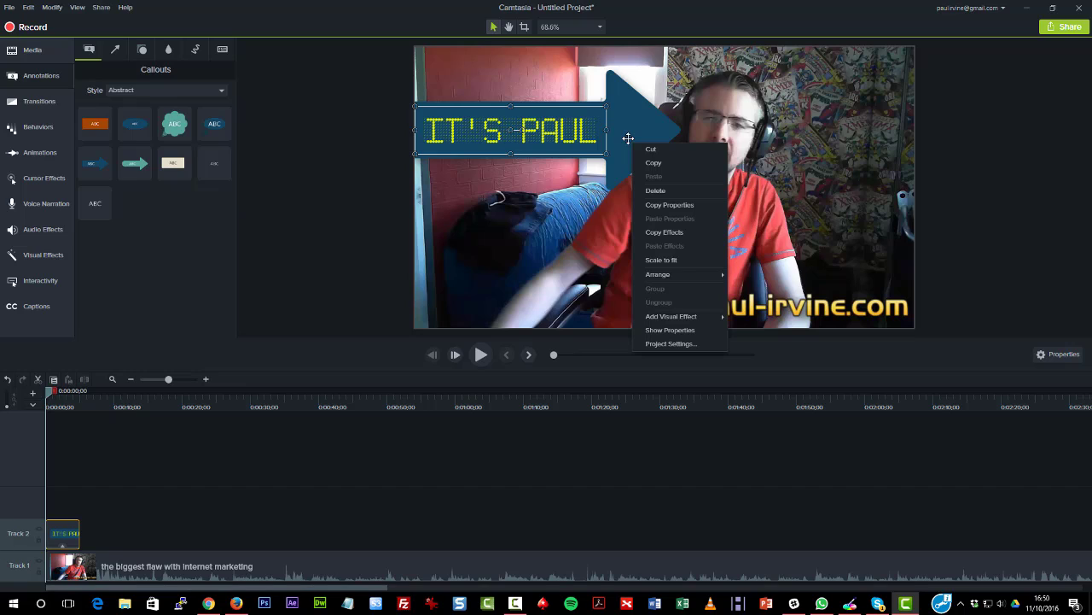
mouse_move(688, 225)
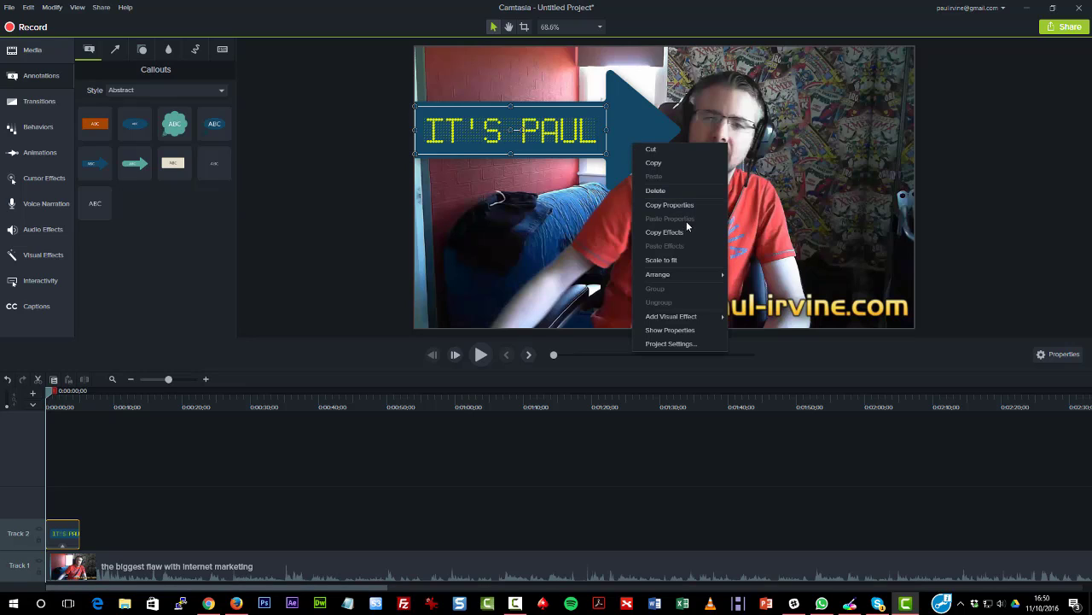
mouse_move(696, 235)
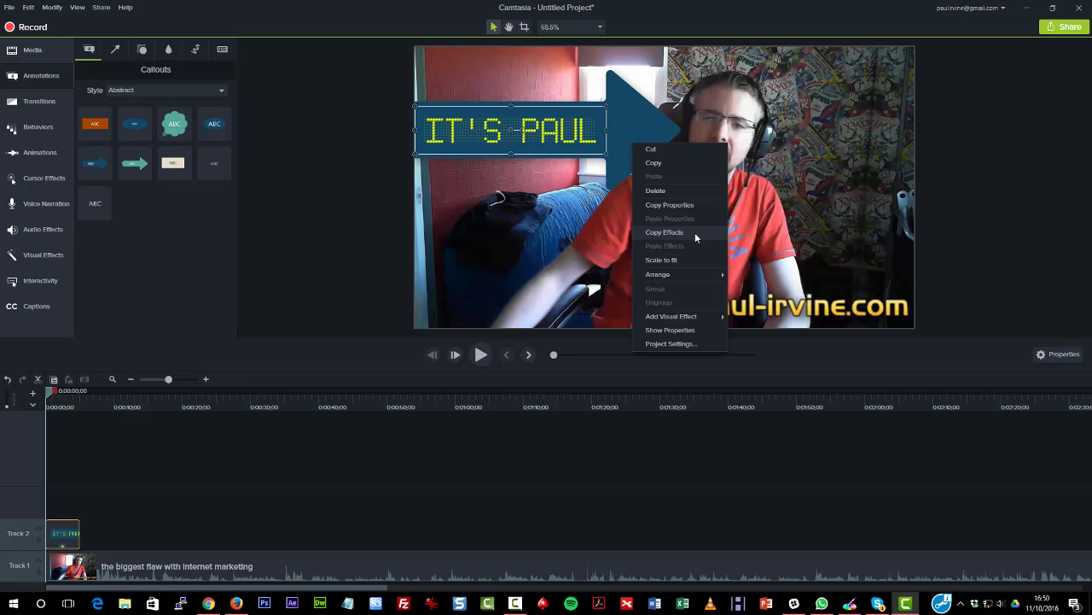
mouse_move(687, 260)
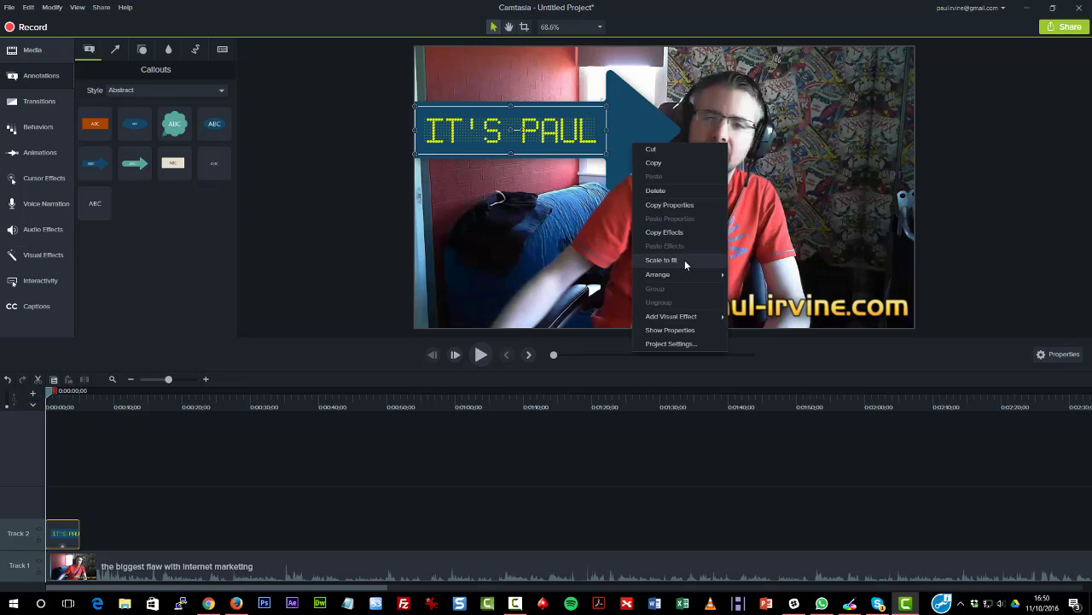
mouse_move(672, 316)
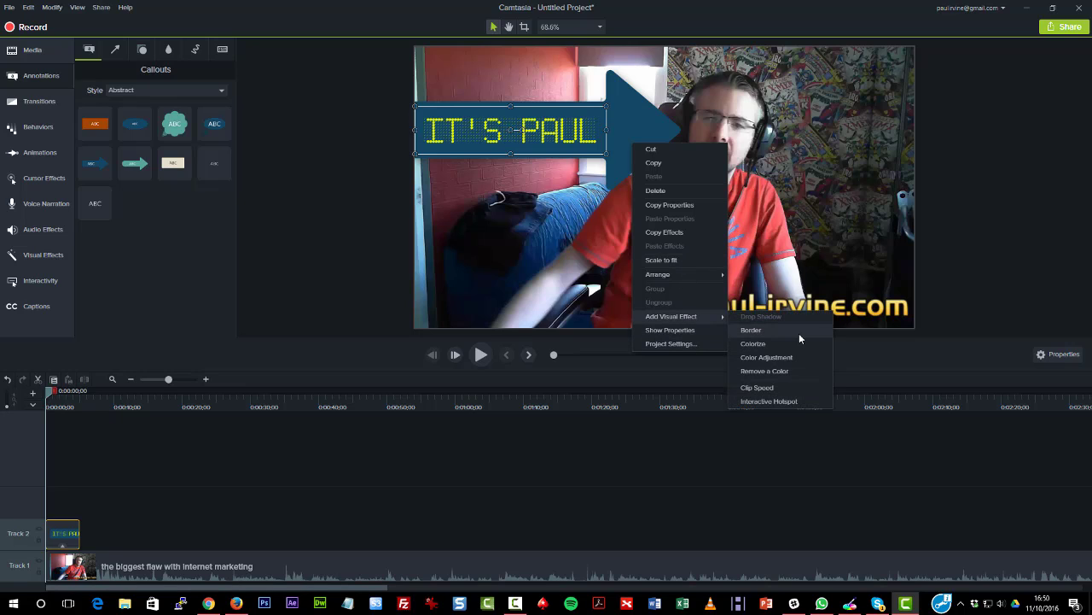
left_click(751, 330)
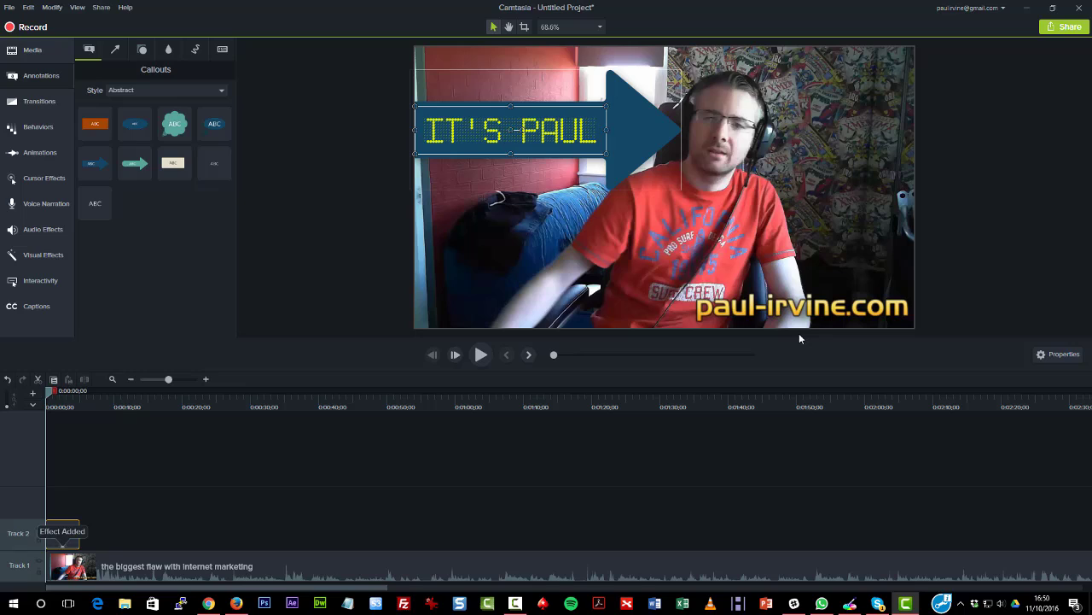
mouse_move(664, 85)
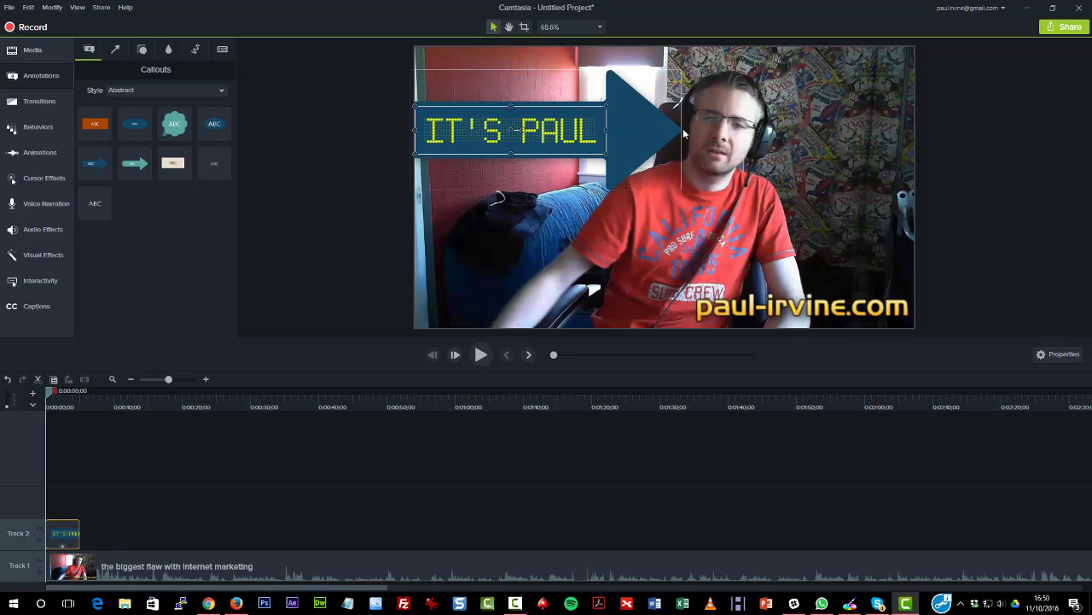
mouse_move(577, 102)
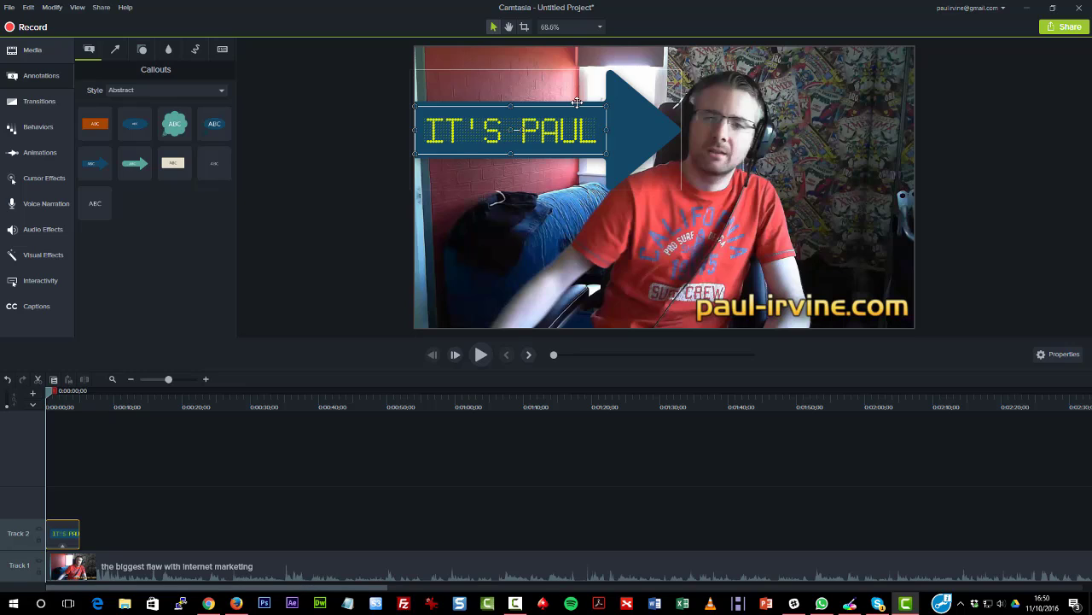
mouse_move(630, 102)
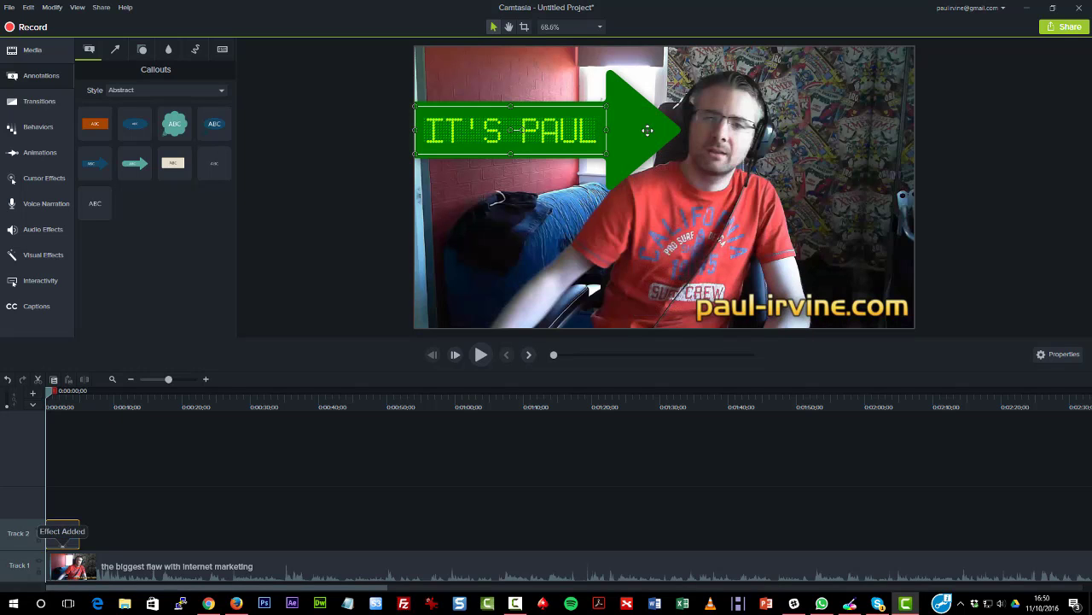
Remove the visual effects from the callout so it returns to blue.
left_click(1062, 354)
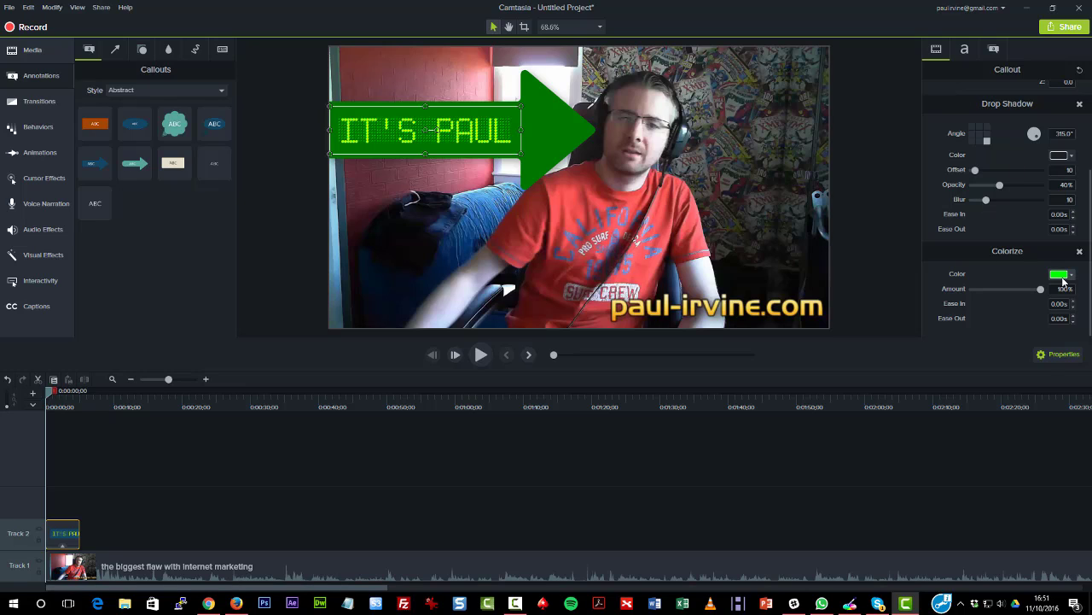
left_click(1061, 273)
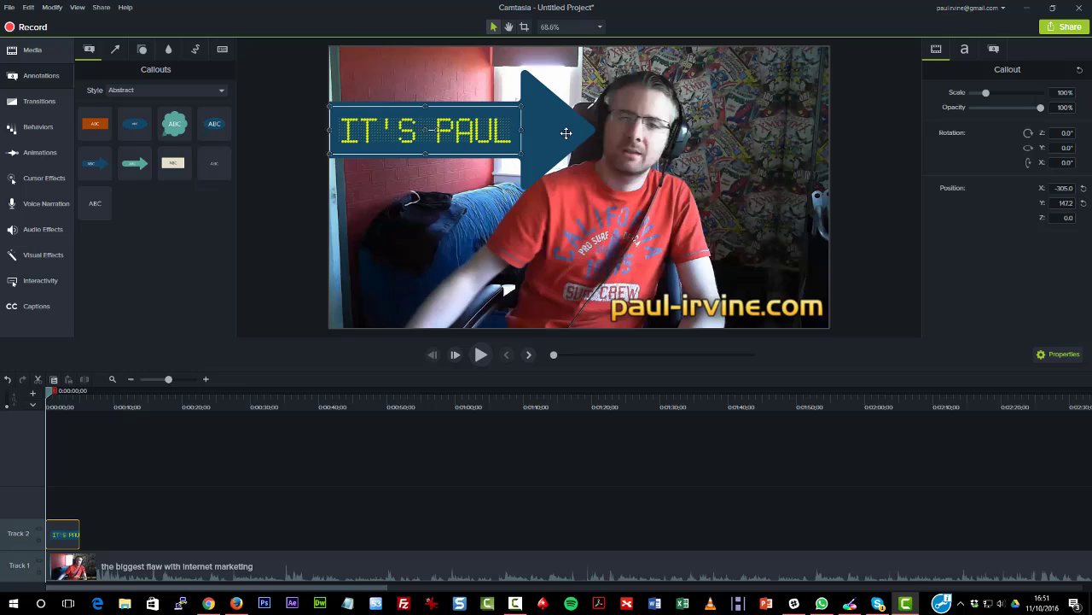
mouse_move(546, 133)
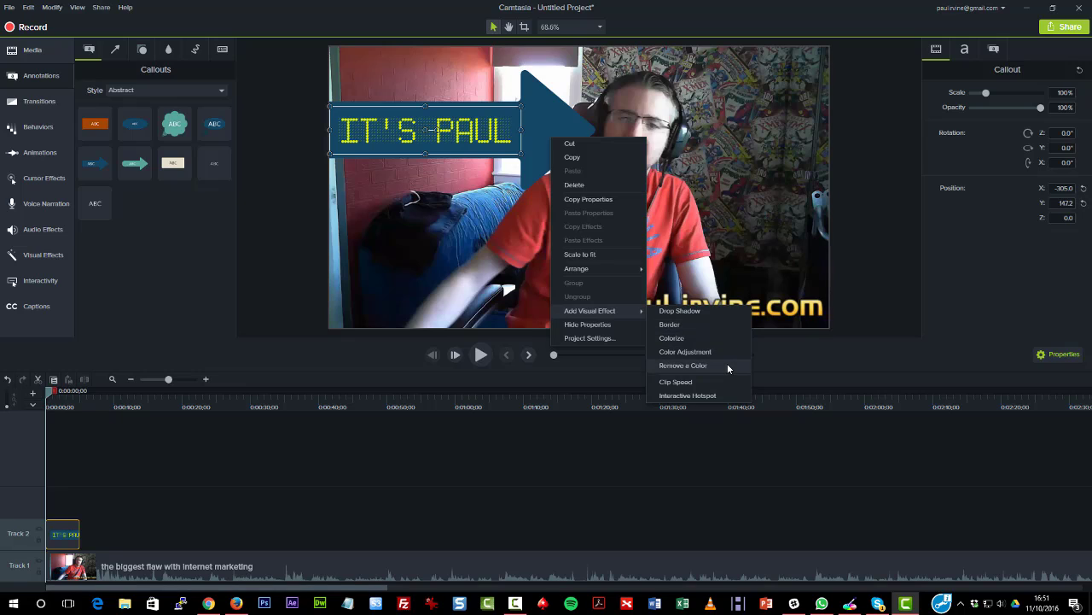
mouse_move(679, 311)
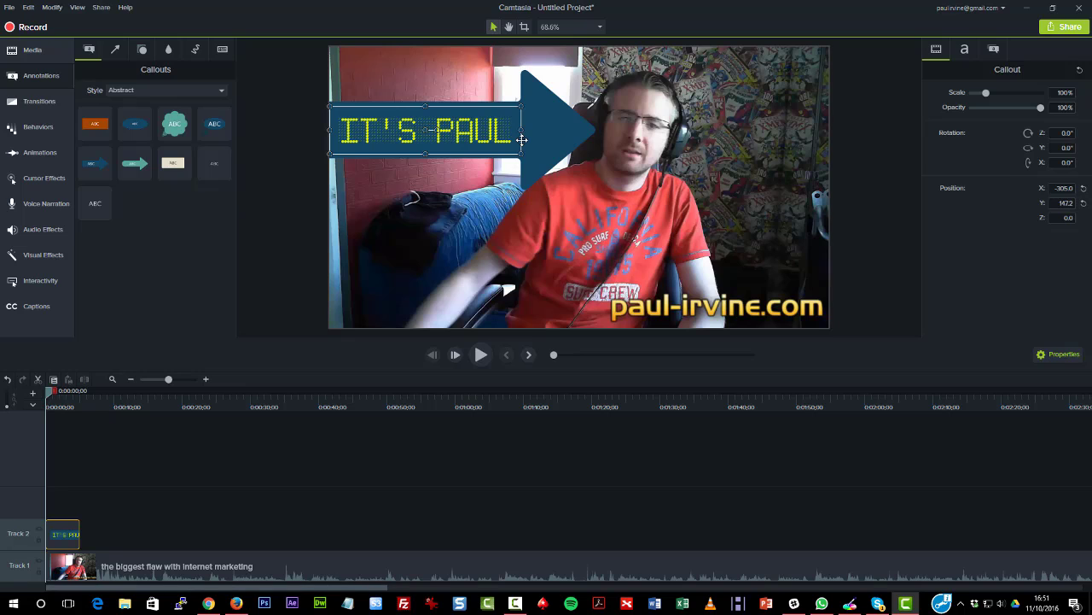
mouse_move(539, 160)
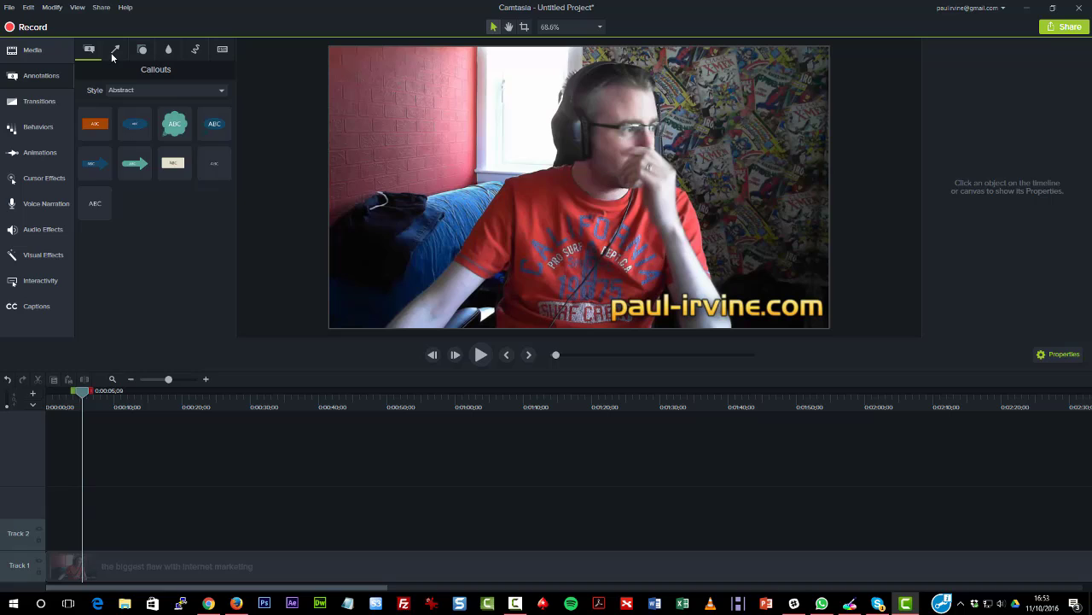
Place an orange arrow from Arrows & Lines and scale it up beside the man's head.
left_click(116, 48)
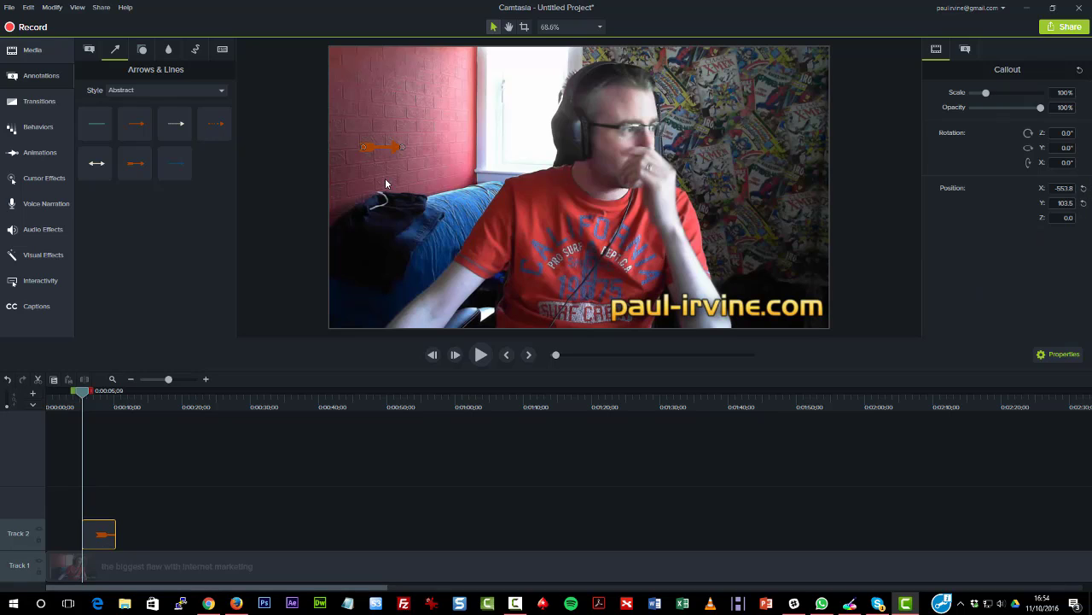
mouse_move(987, 100)
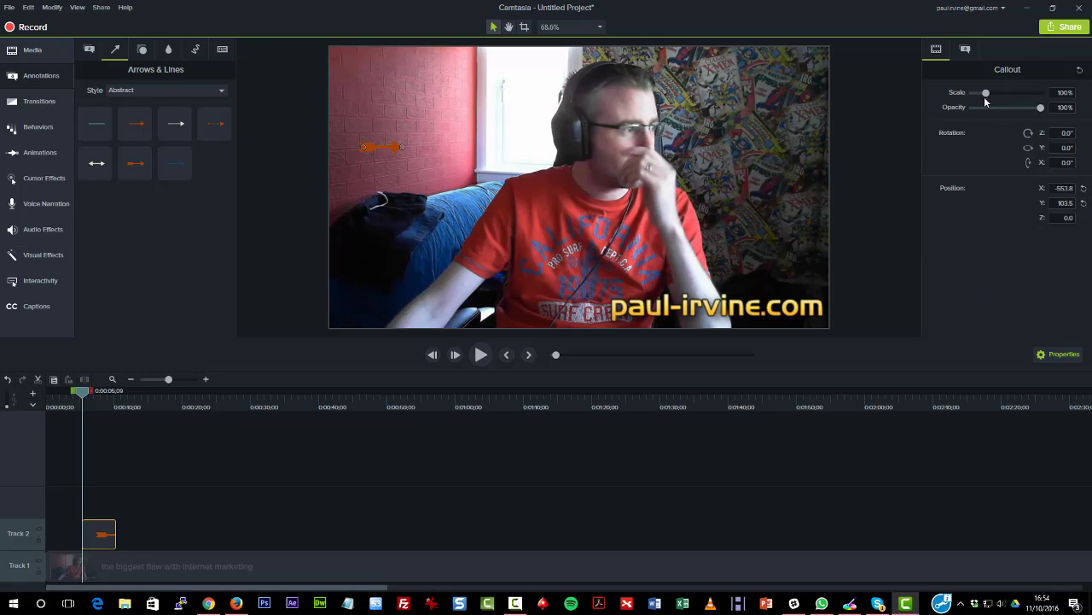
left_click_drag(986, 92, 1024, 92)
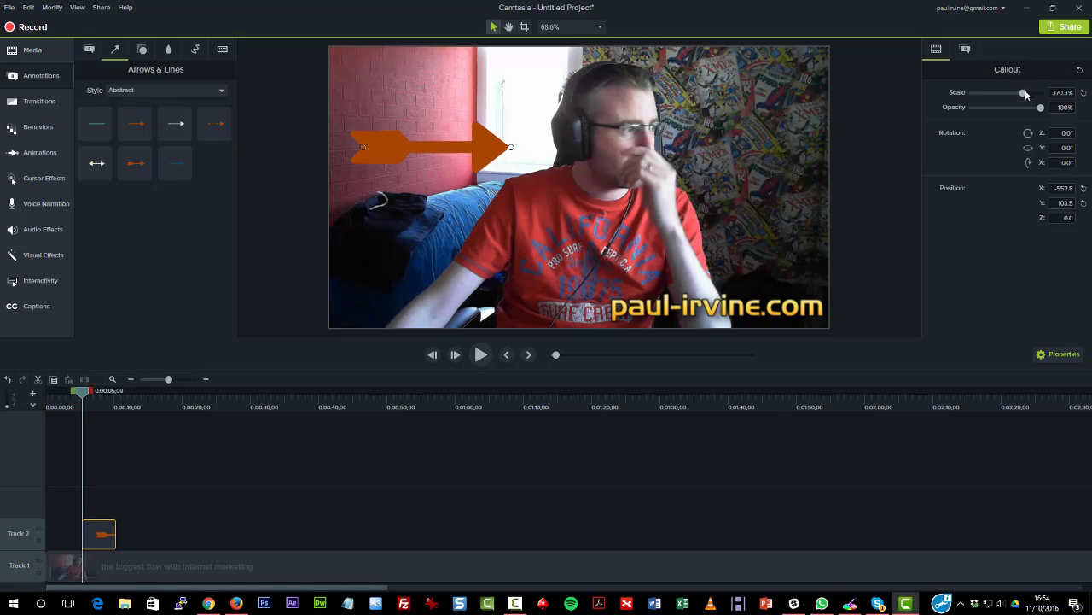
left_click_drag(1024, 93, 1018, 92)
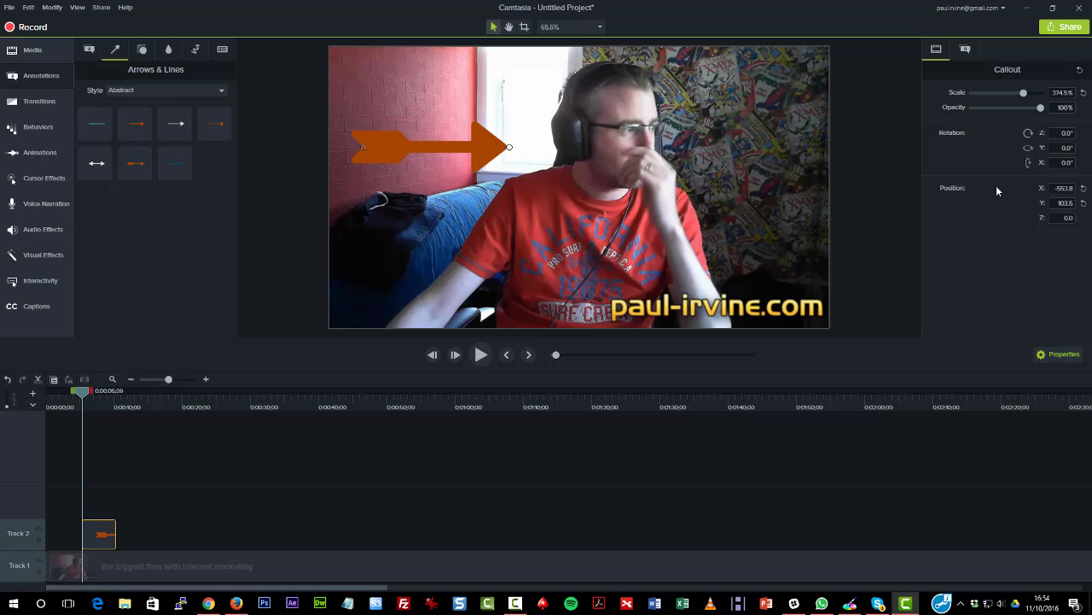
mouse_move(966, 49)
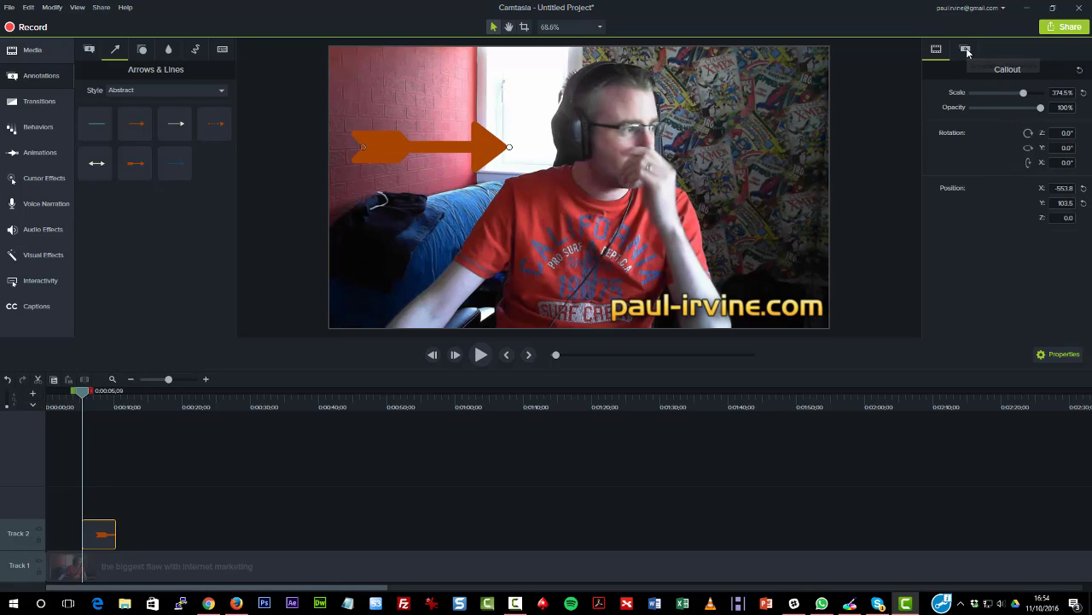
Recolour the arrow green, vary its line thickness and lower its opacity.
left_click(965, 48)
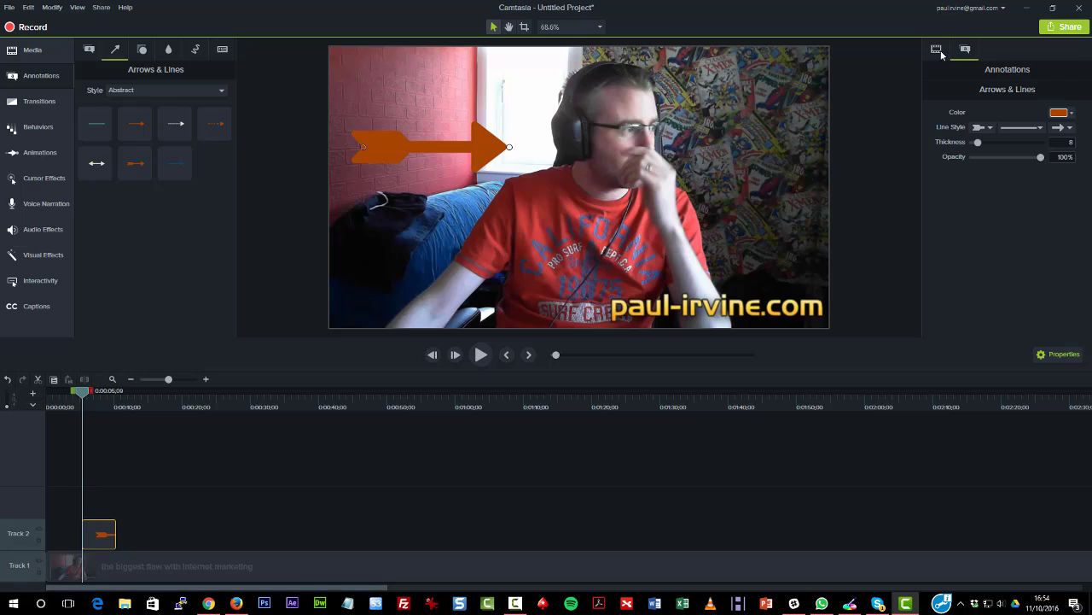
mouse_move(987, 175)
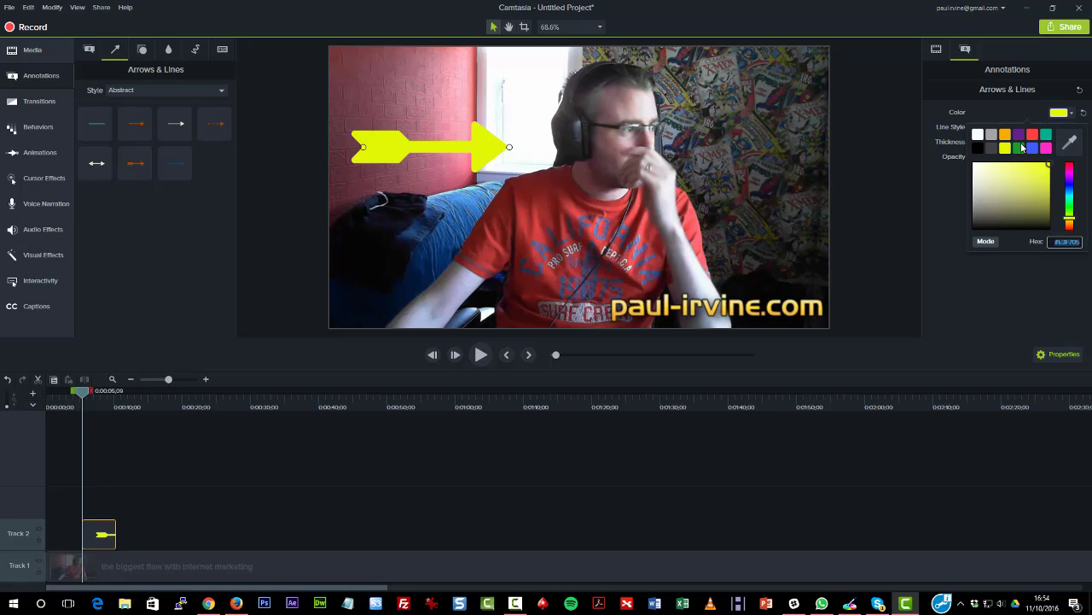
left_click(1018, 133)
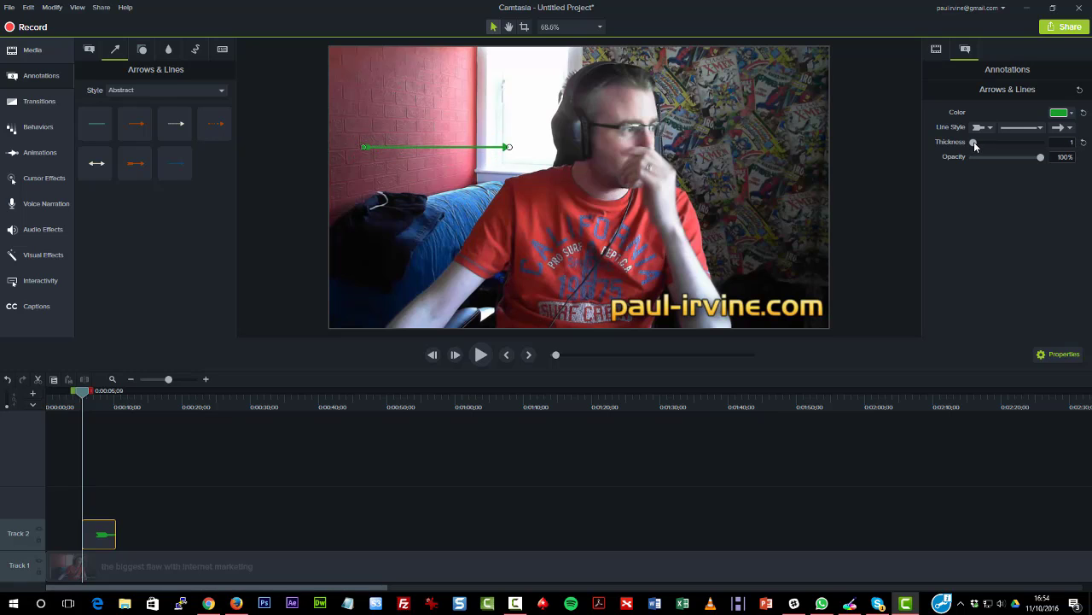
left_click_drag(973, 141, 983, 142)
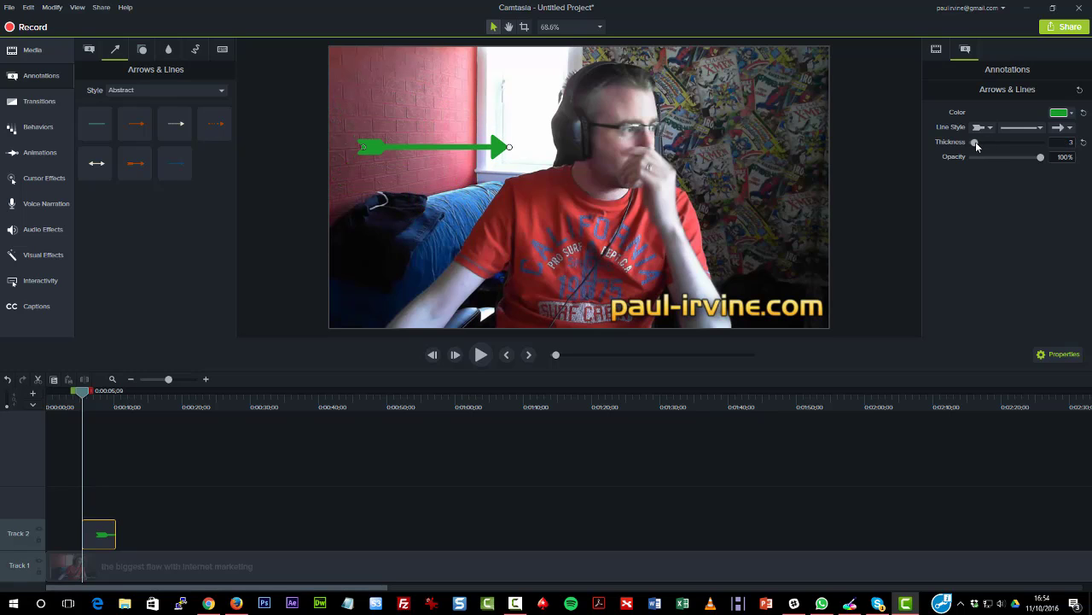
left_click_drag(1040, 157, 1021, 157)
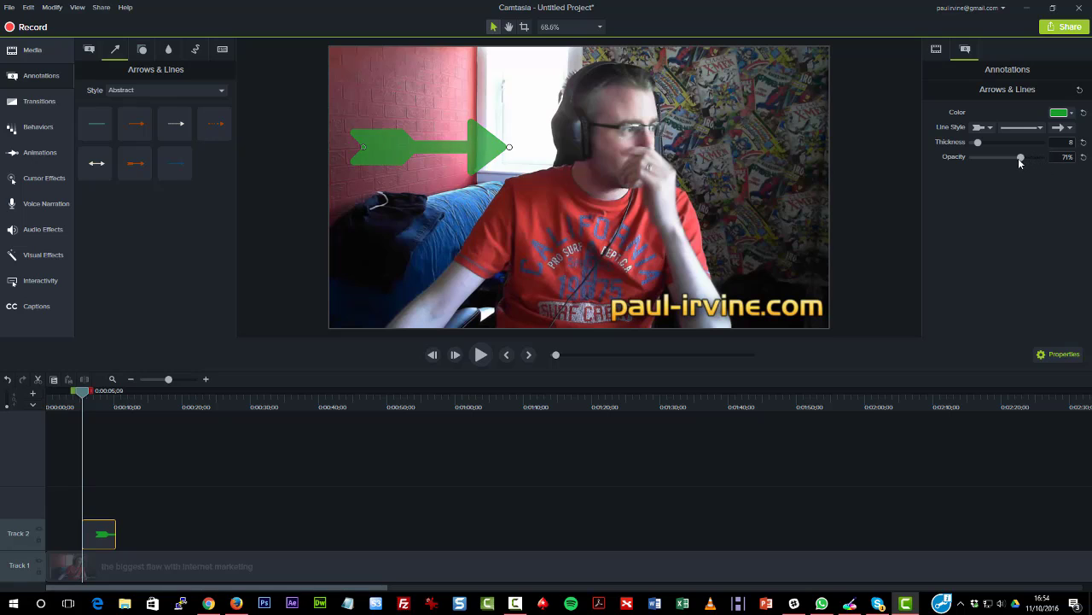
left_click_drag(1020, 157, 1039, 157)
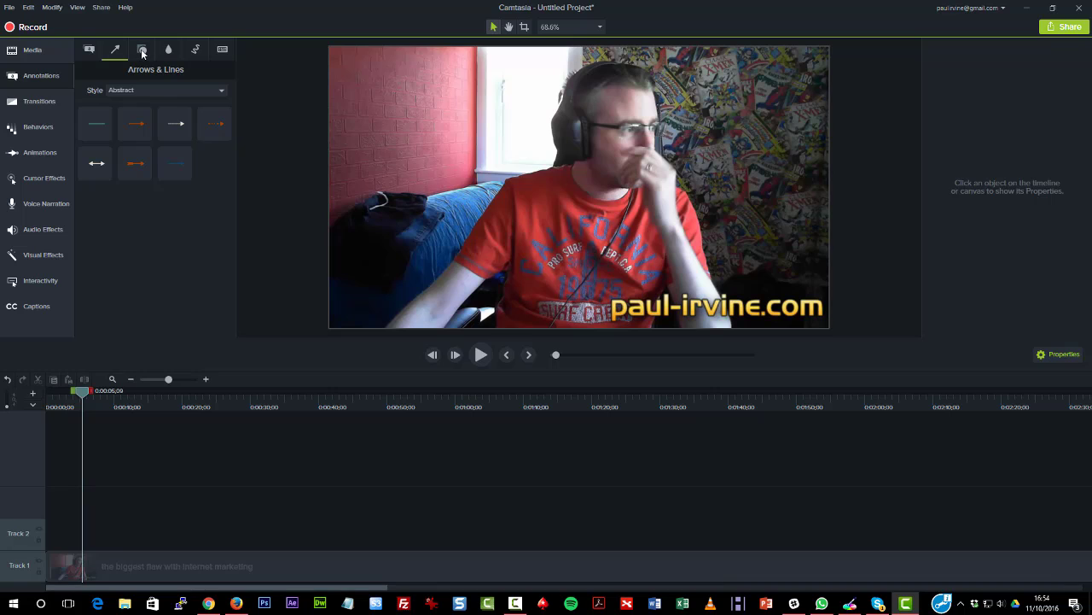
Browse the Shapes annotation list, then switch to the Blur & Highlight set.
left_click(143, 48)
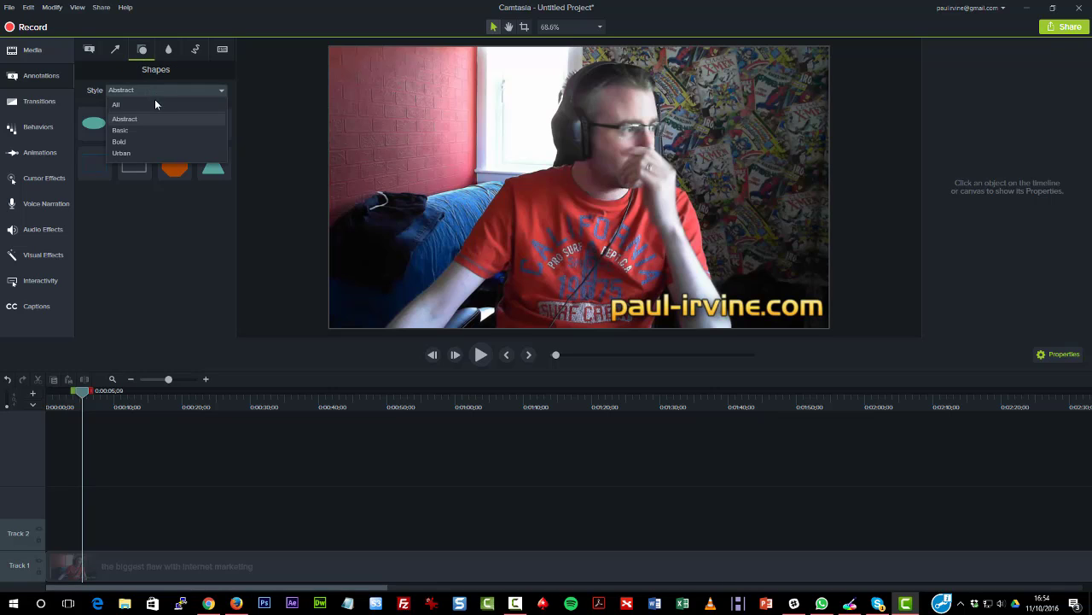
left_click(116, 105)
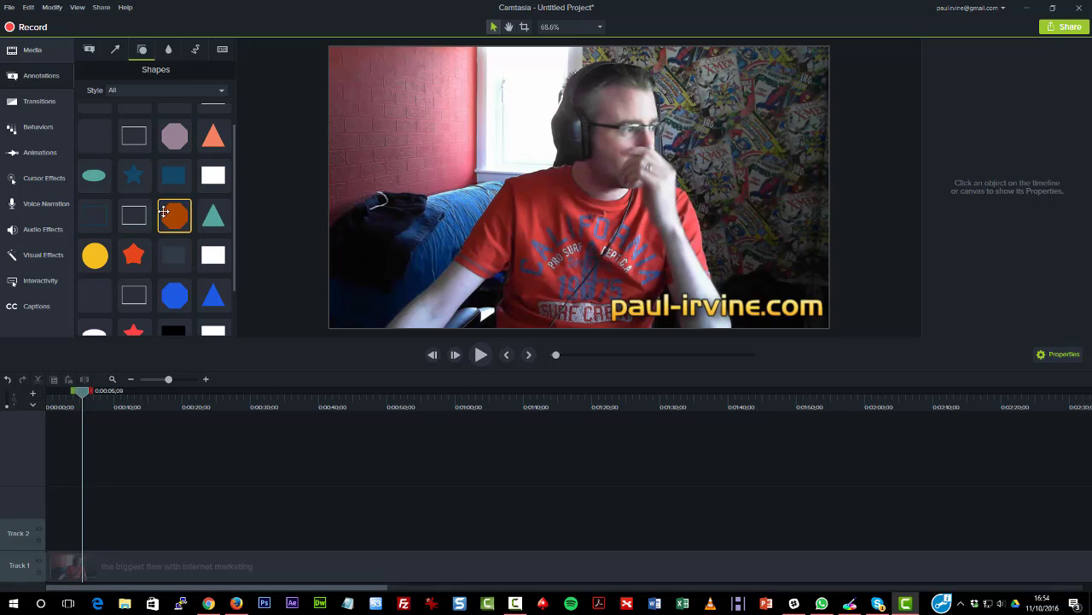
scroll("down", 3)
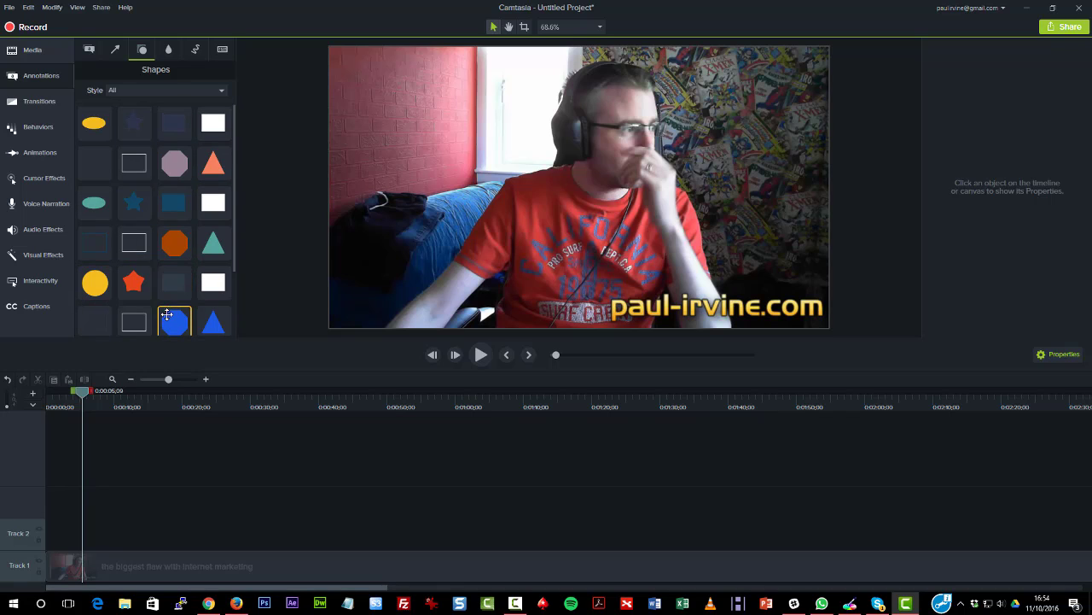
left_click(167, 48)
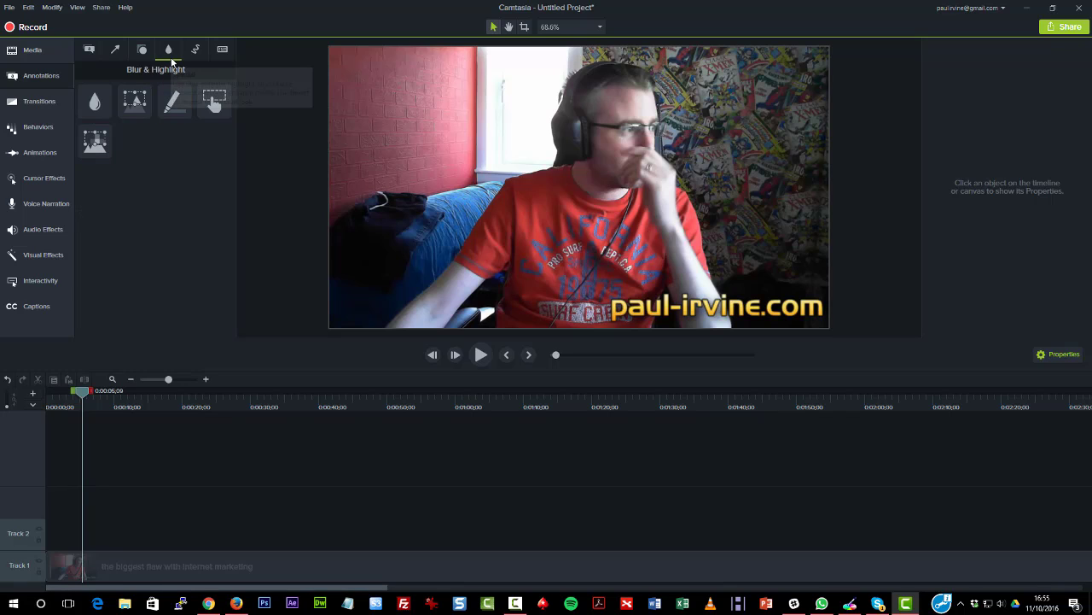
mouse_move(167, 201)
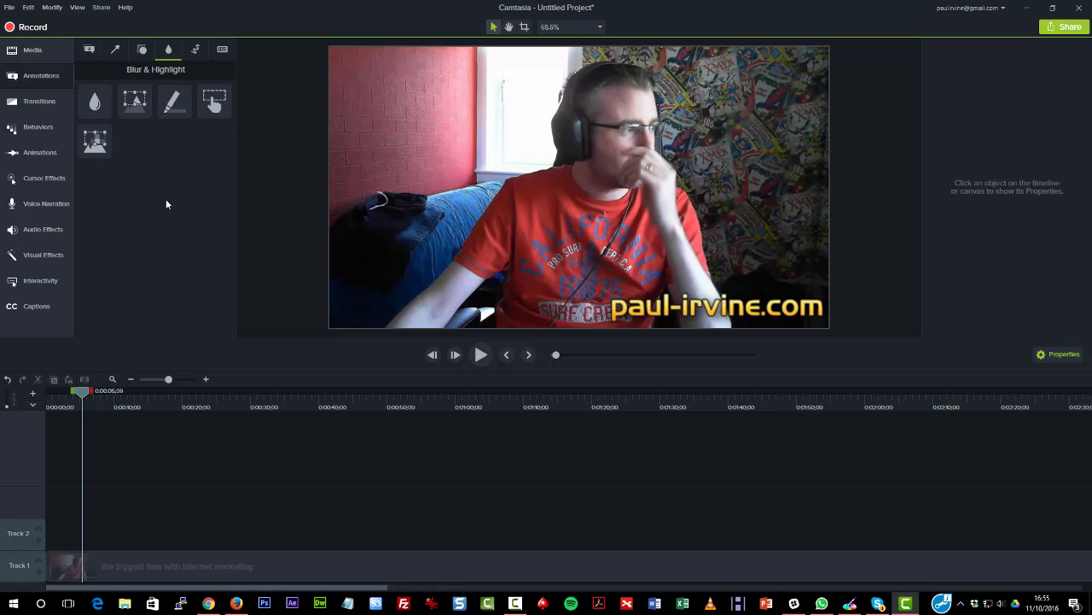
left_click(96, 103)
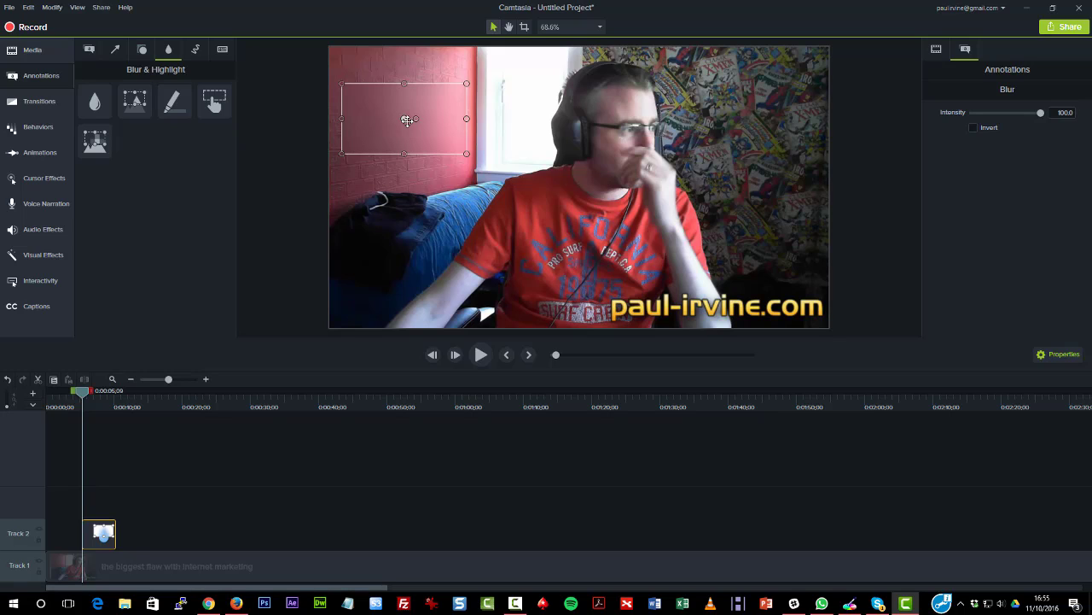
mouse_move(538, 348)
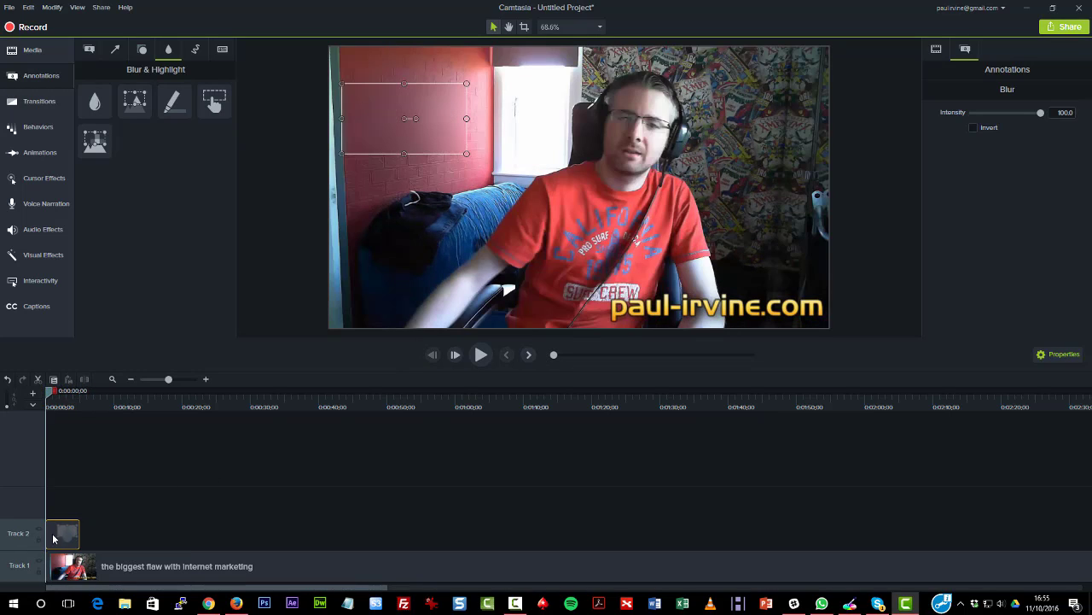
left_click_drag(403, 119, 492, 109)
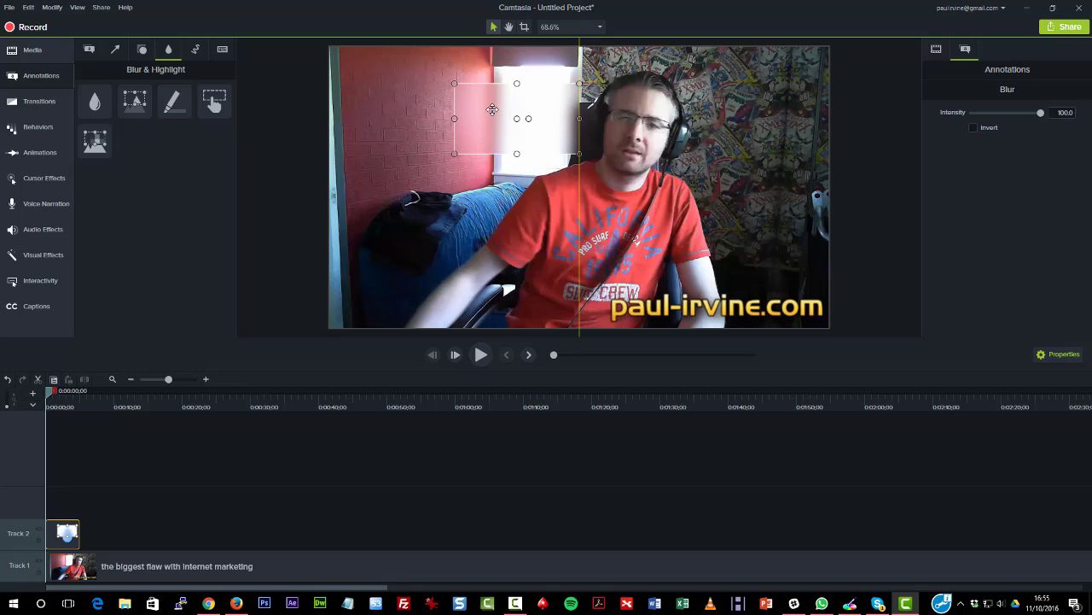
left_click_drag(492, 110, 635, 222)
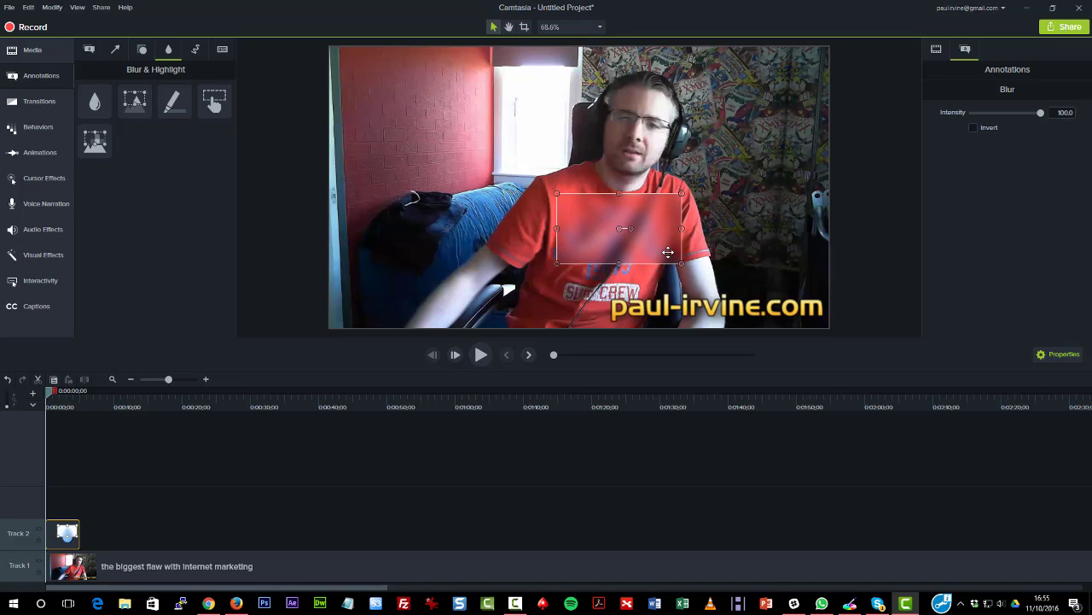
left_click_drag(669, 253, 654, 280)
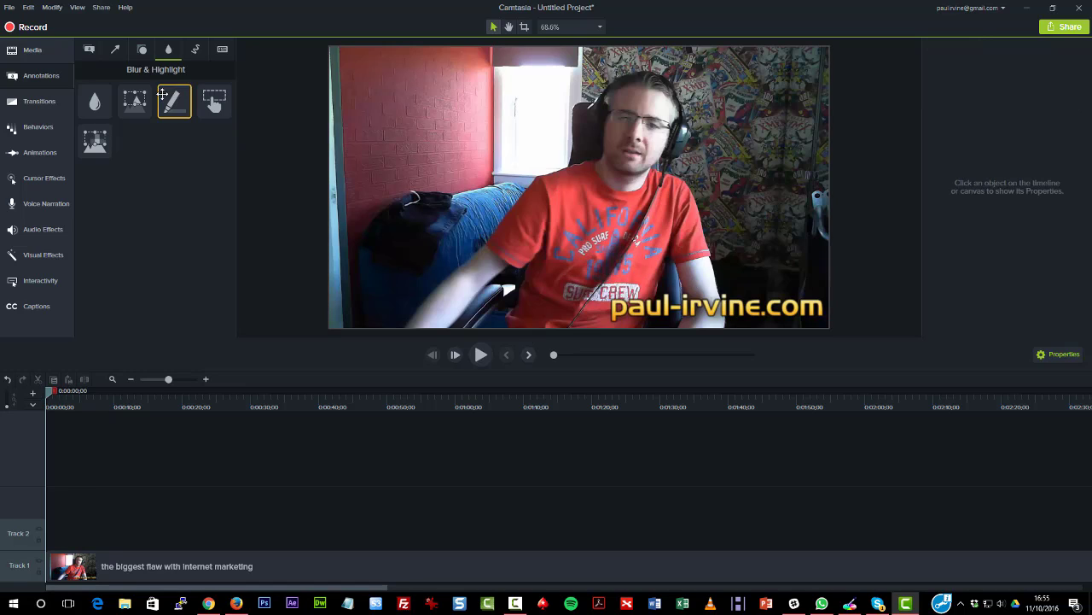
Add a spotlight and fit its bright box over the red shirt lettering, dimming the rest.
left_click(133, 102)
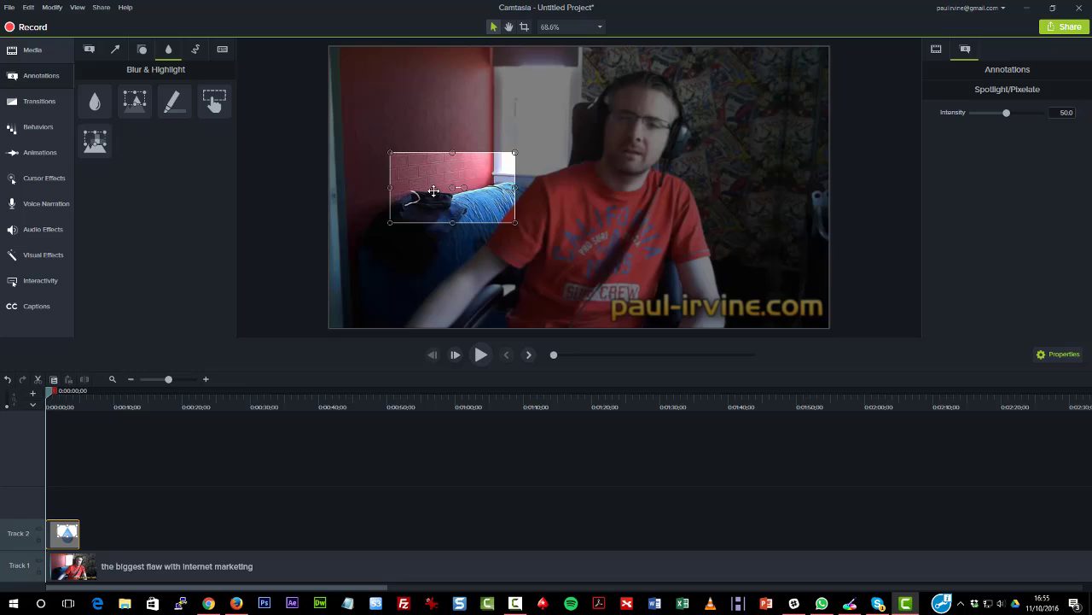
left_click_drag(453, 188, 526, 167)
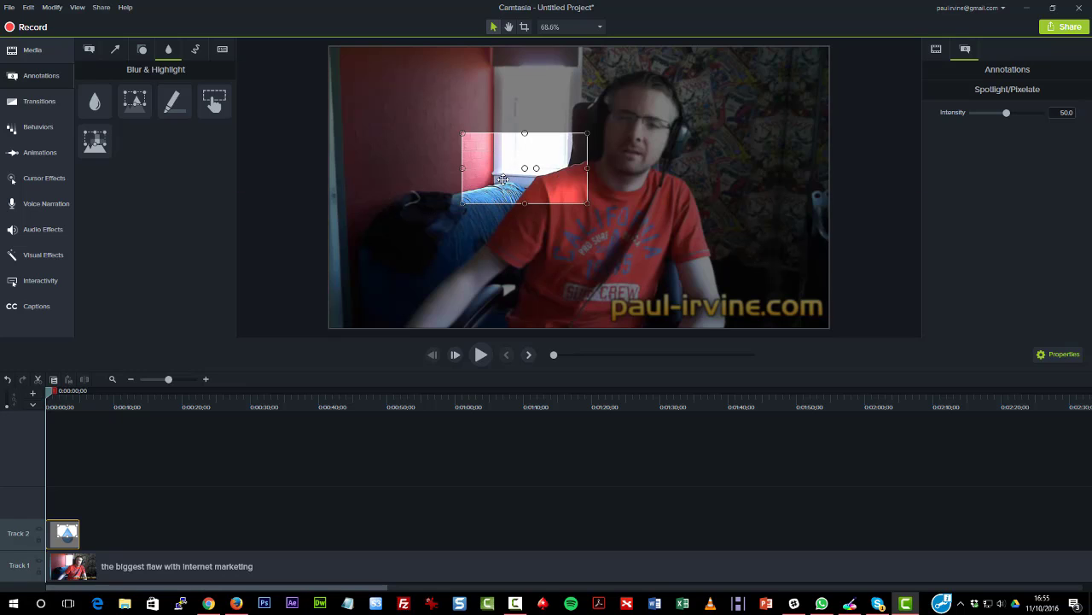
left_click_drag(526, 169, 580, 222)
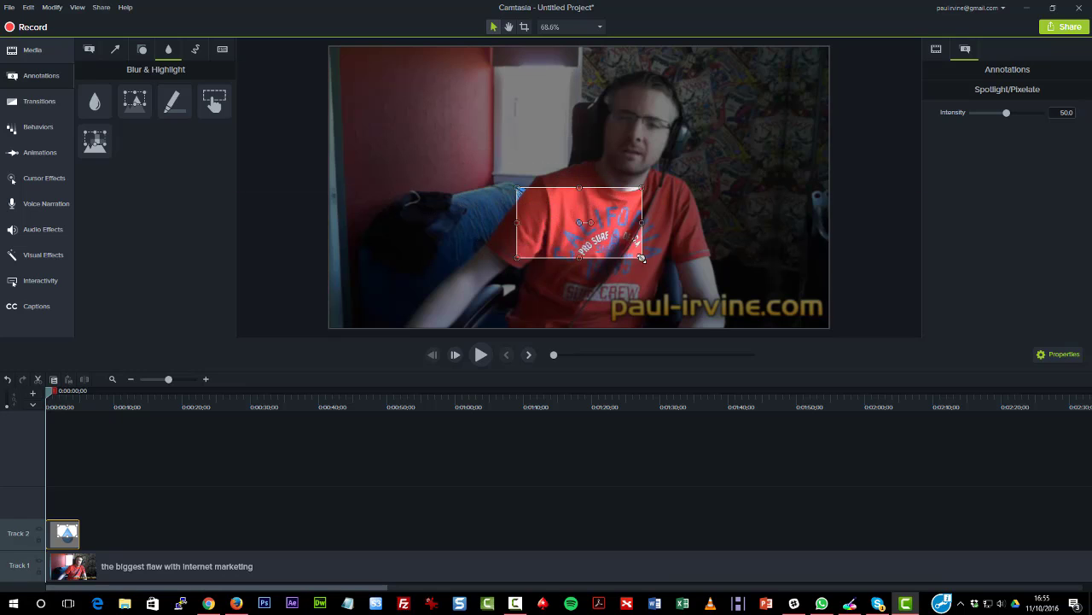
left_click_drag(642, 256, 666, 297)
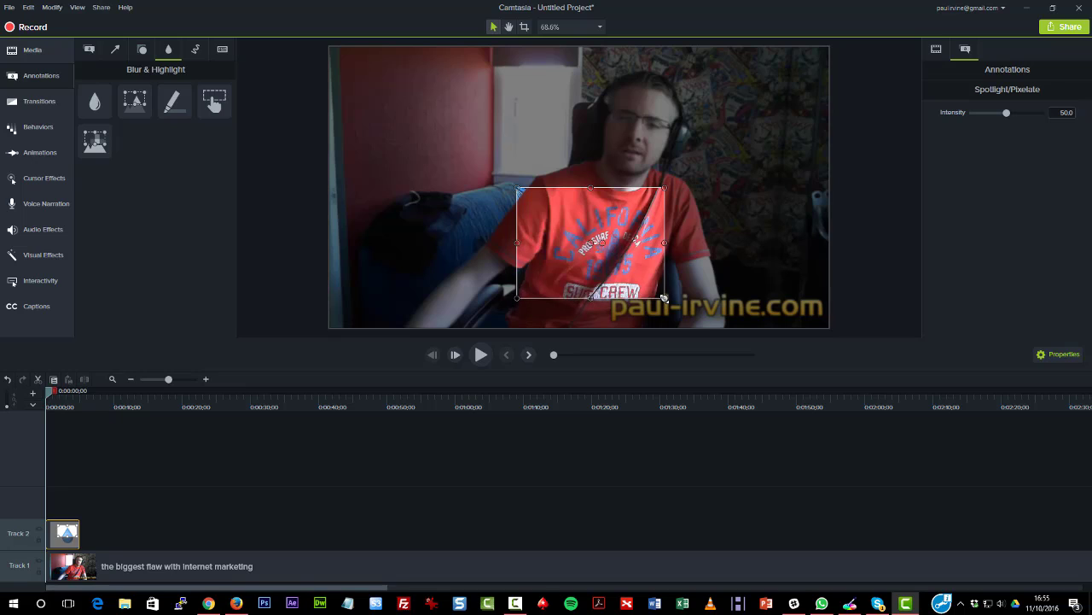
mouse_move(571, 286)
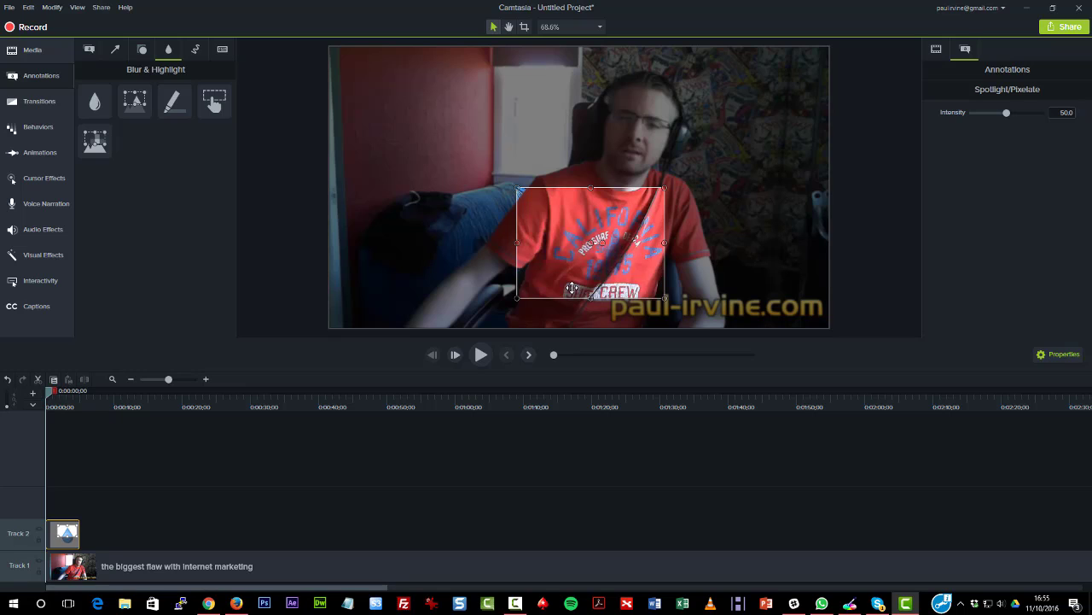
mouse_move(534, 215)
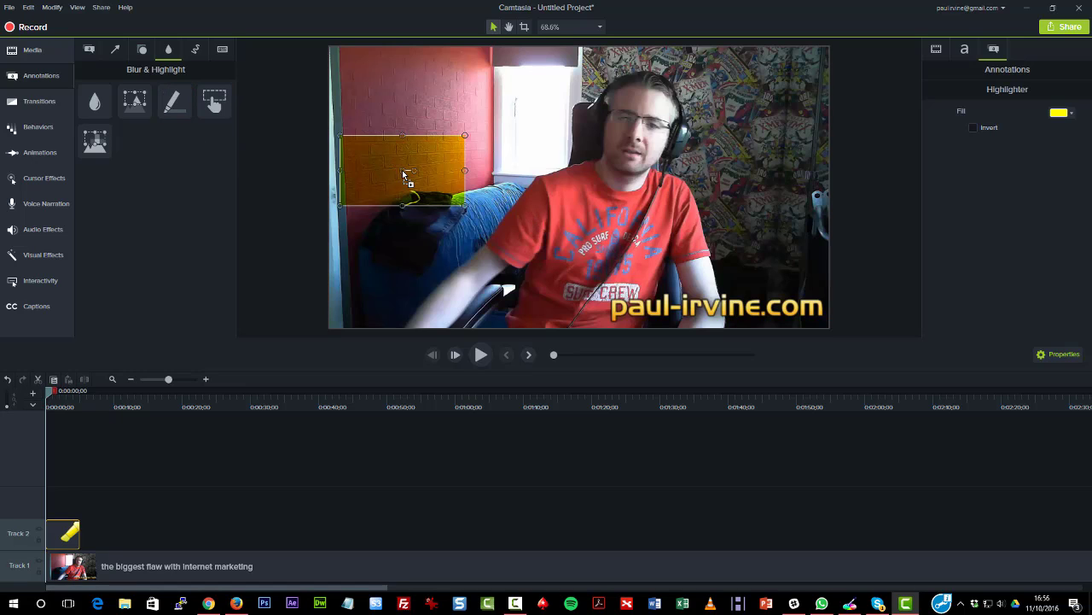
Position the yellow highlight box over a small area near the top left of the webcam video.
left_click_drag(403, 171, 451, 189)
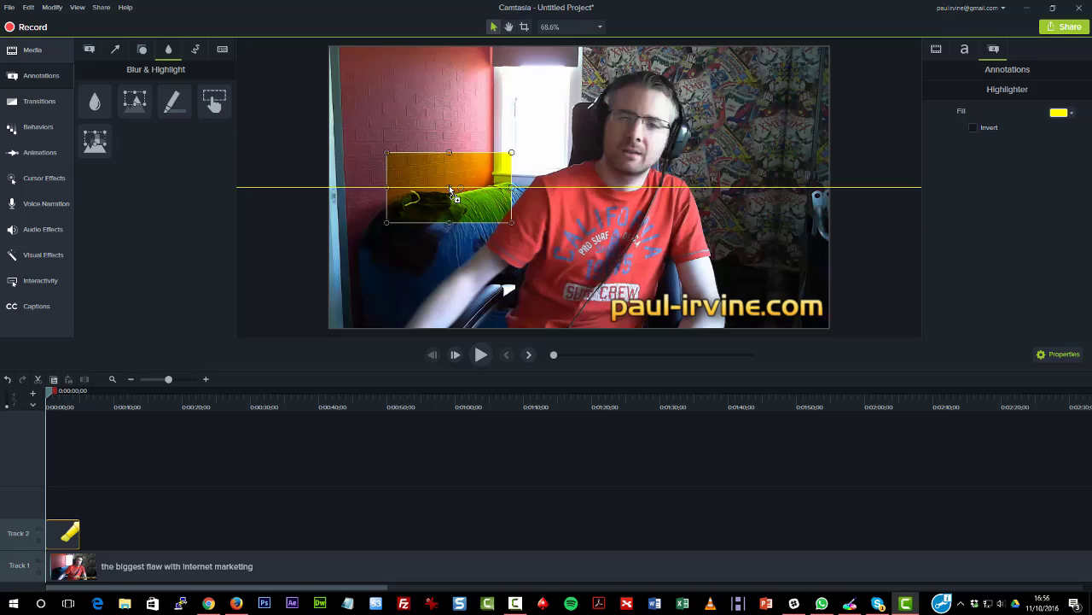
left_click_drag(447, 187, 426, 133)
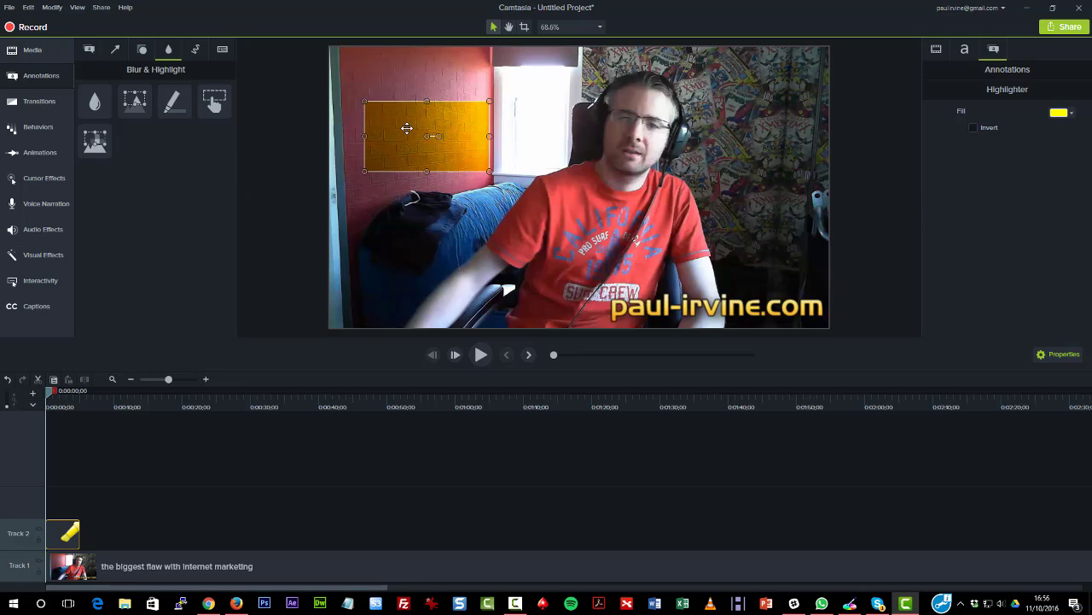
mouse_move(96, 520)
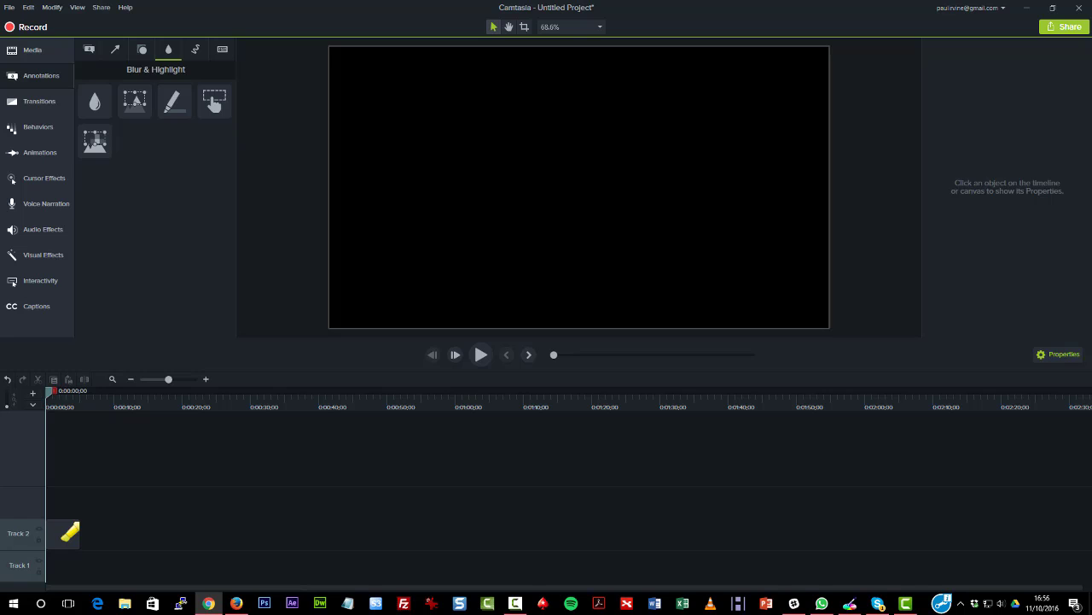
Place 'my web page.png' from the Media Bin onto Track 1 in place of the webcam clip.
left_click(33, 49)
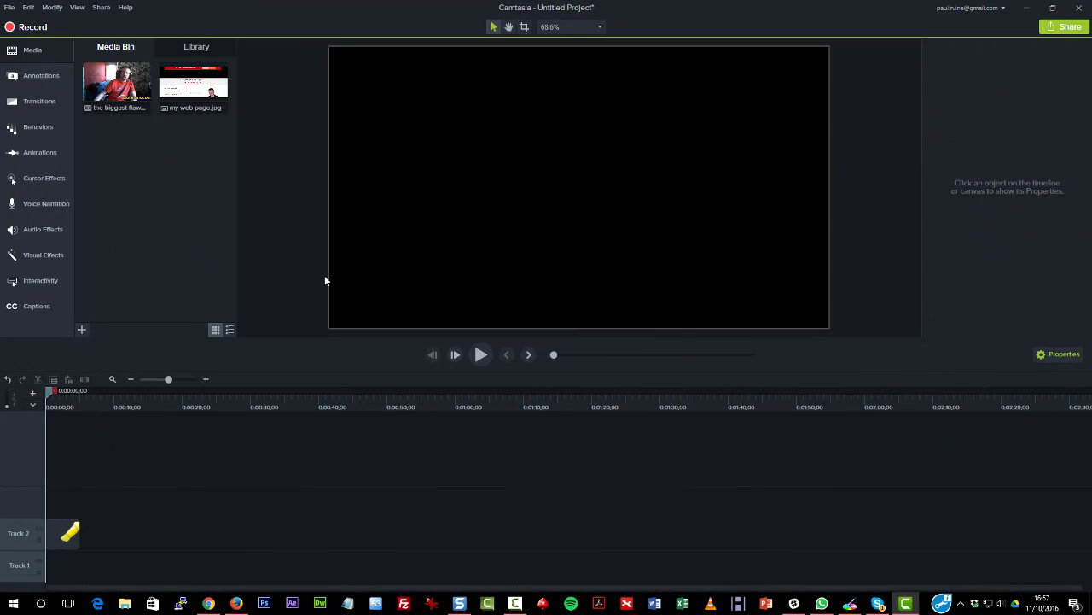
left_click_drag(193, 86, 109, 563)
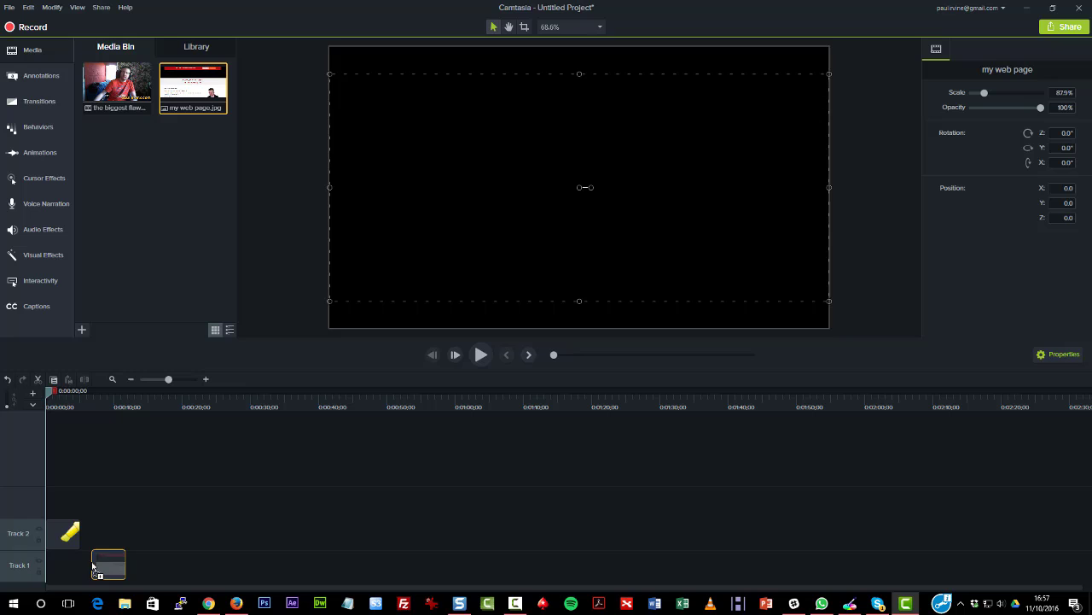
left_click_drag(128, 565, 191, 565)
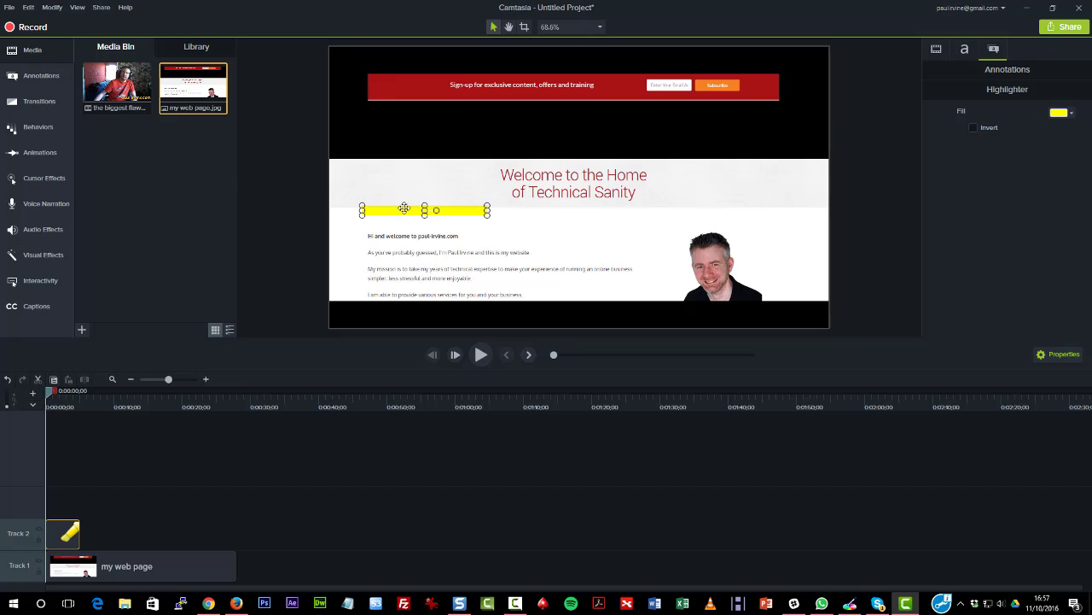
left_click_drag(405, 210, 396, 235)
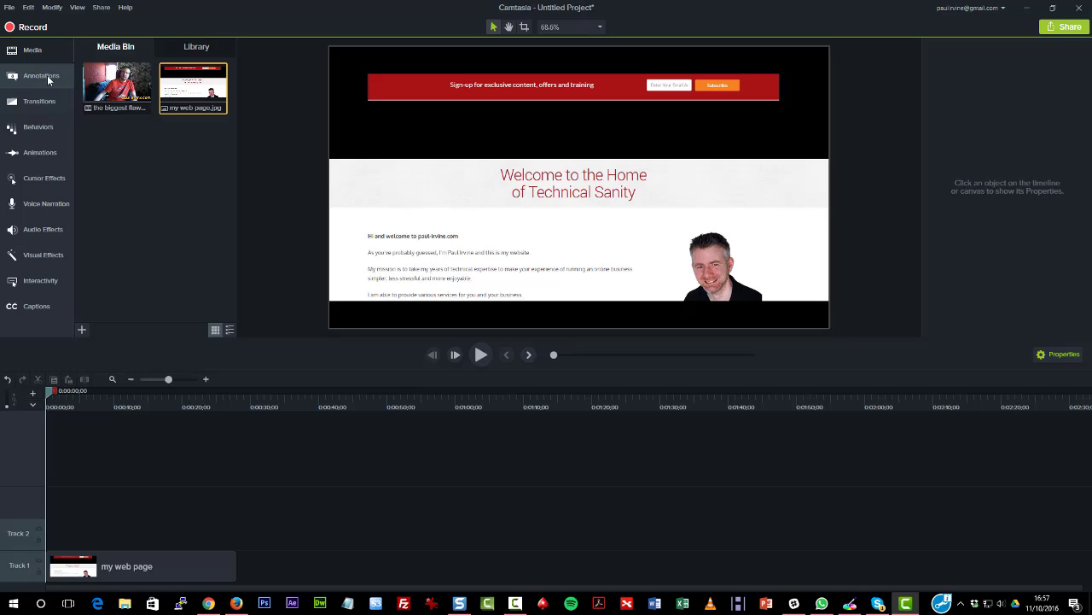
Cover the Welcome heading with a transparent hotspot set to open a URL in a new browser tab.
left_click(41, 76)
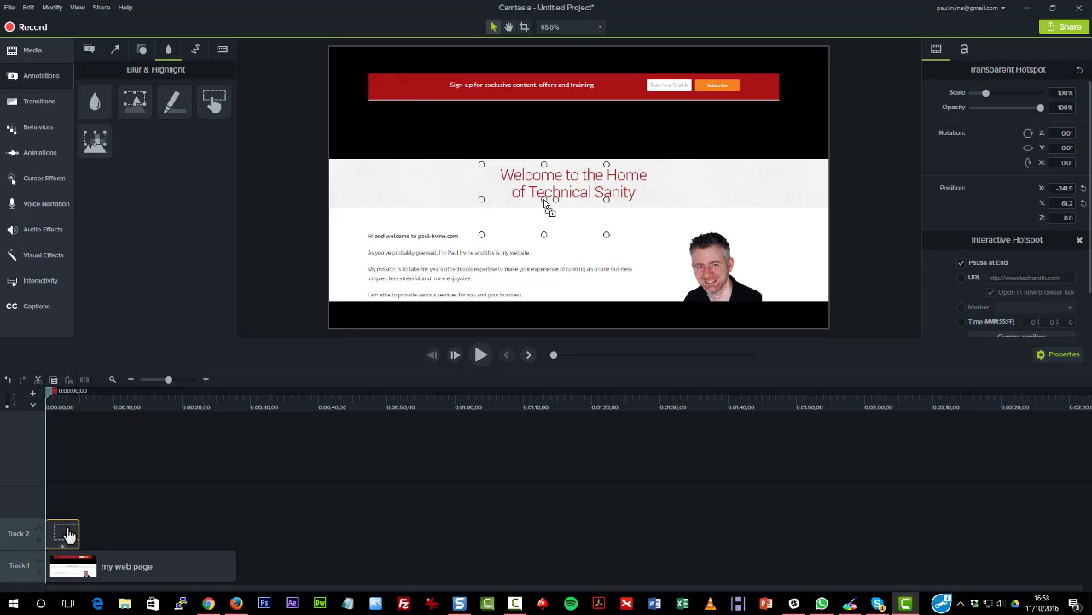
left_click_drag(543, 200, 529, 180)
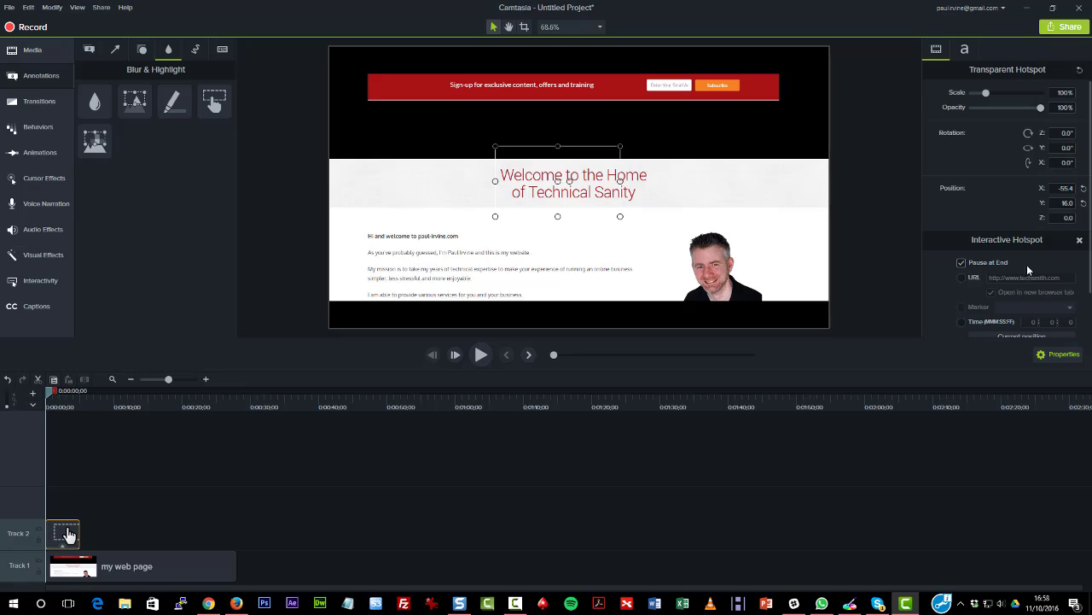
scroll("down", 3)
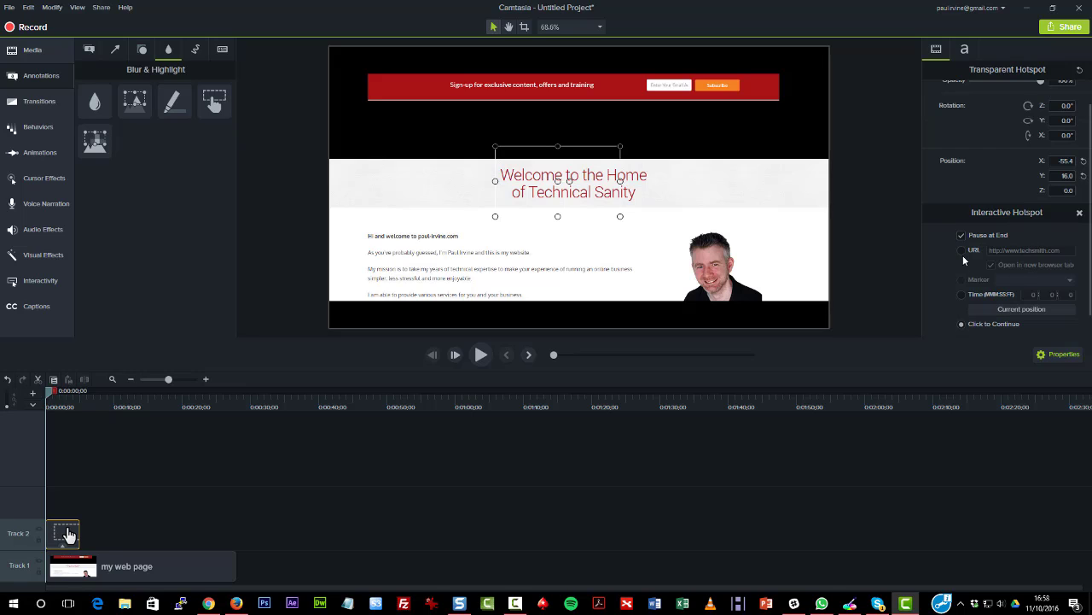
left_click(963, 265)
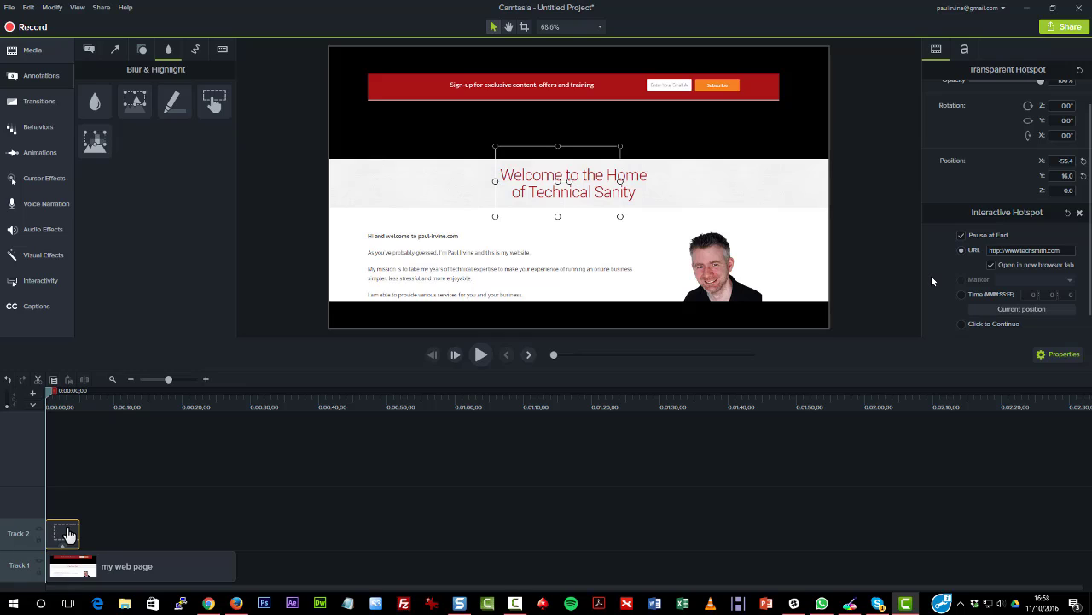
mouse_move(912, 270)
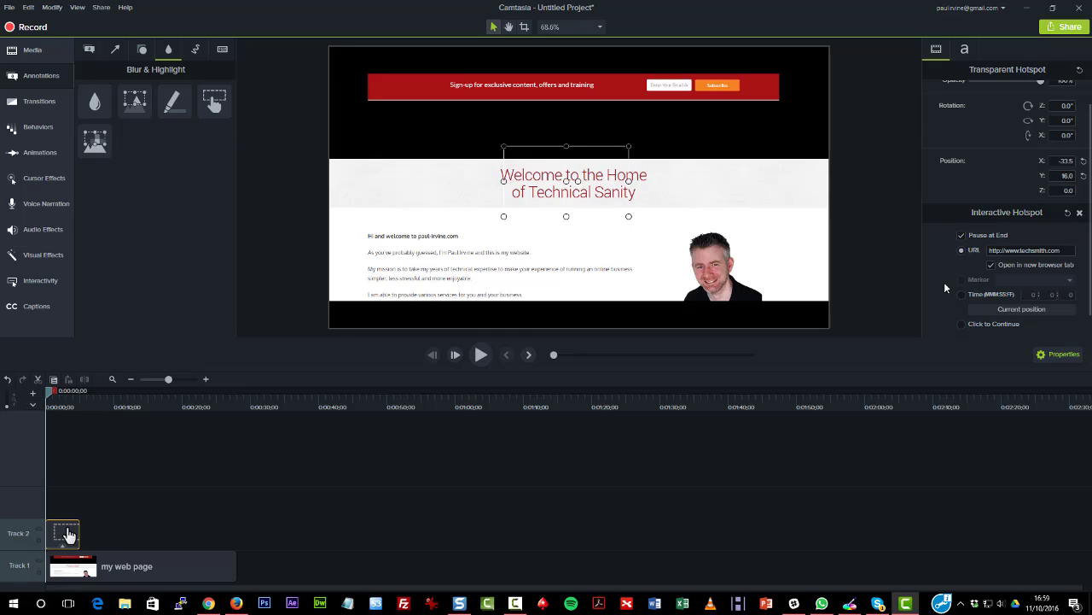
mouse_move(965, 299)
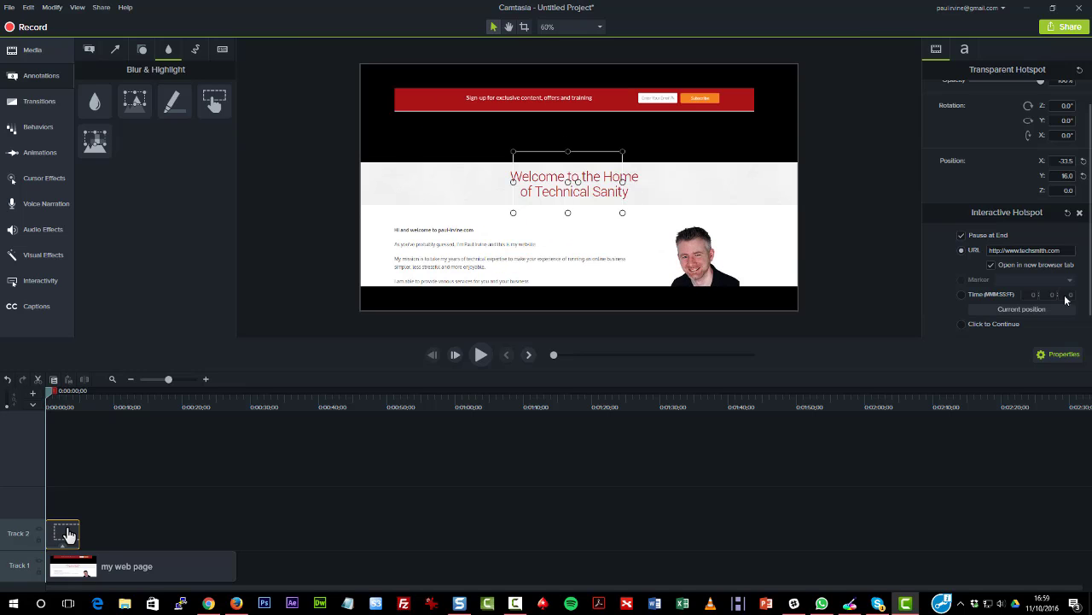
Apply a Pixelate blur over the intro text and test lower Intensity values before removing it.
scroll("up", 3)
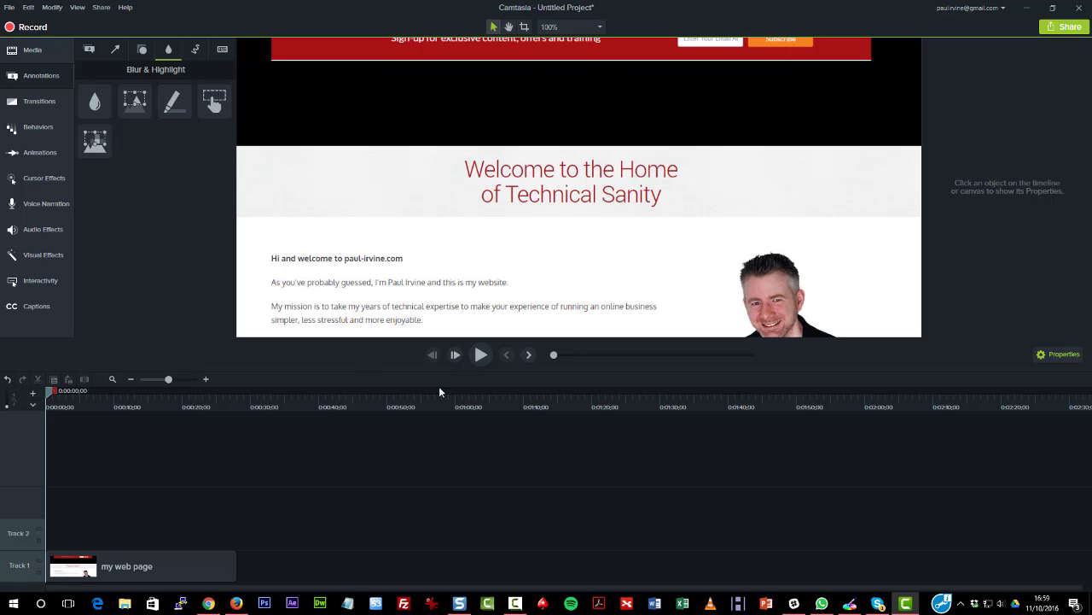
mouse_move(409, 392)
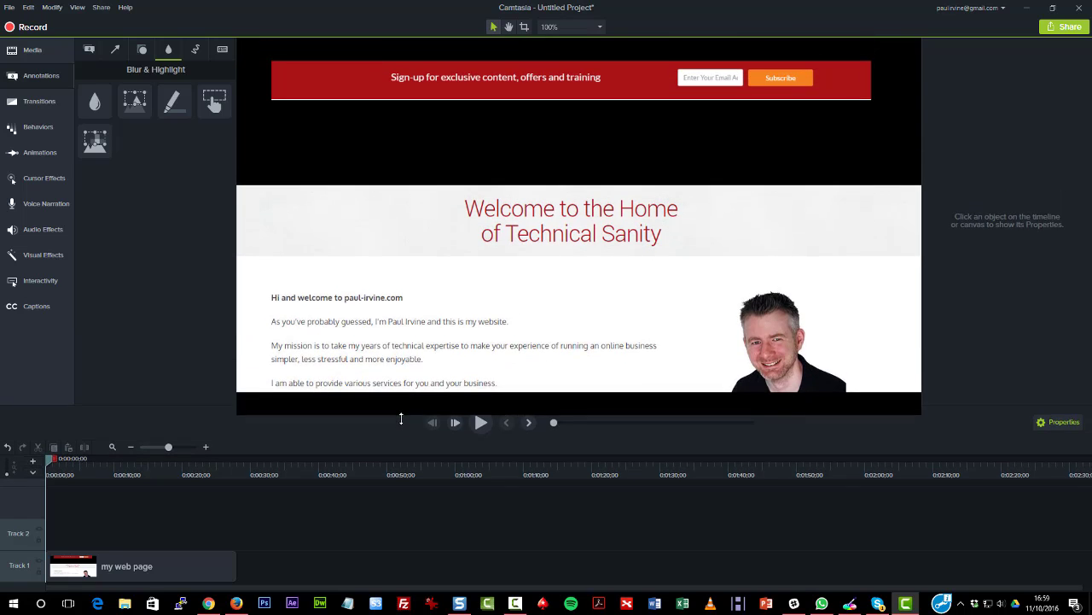
left_click(95, 139)
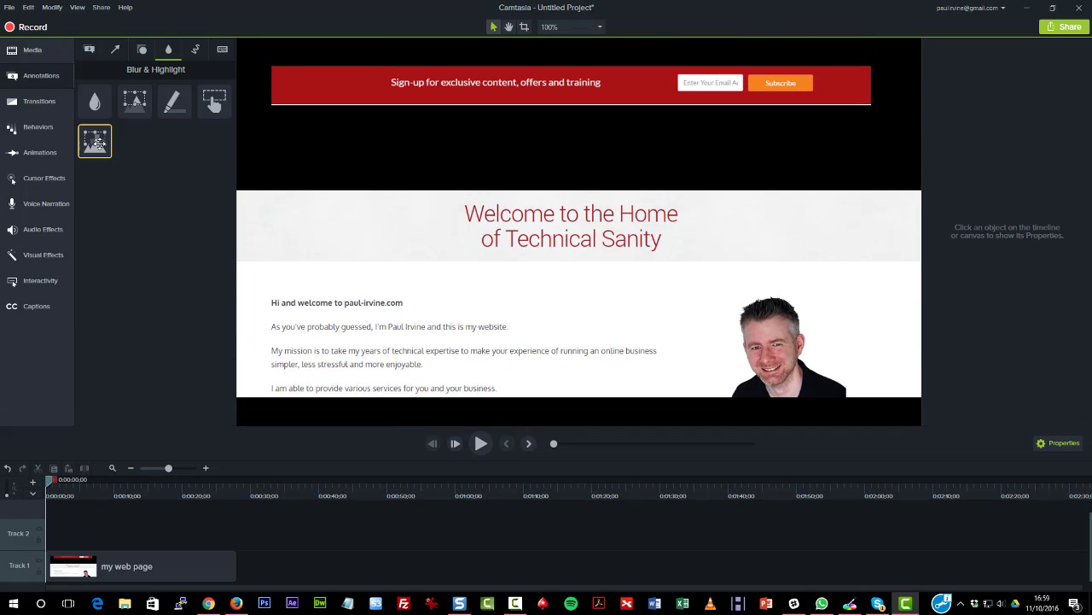
left_click(95, 140)
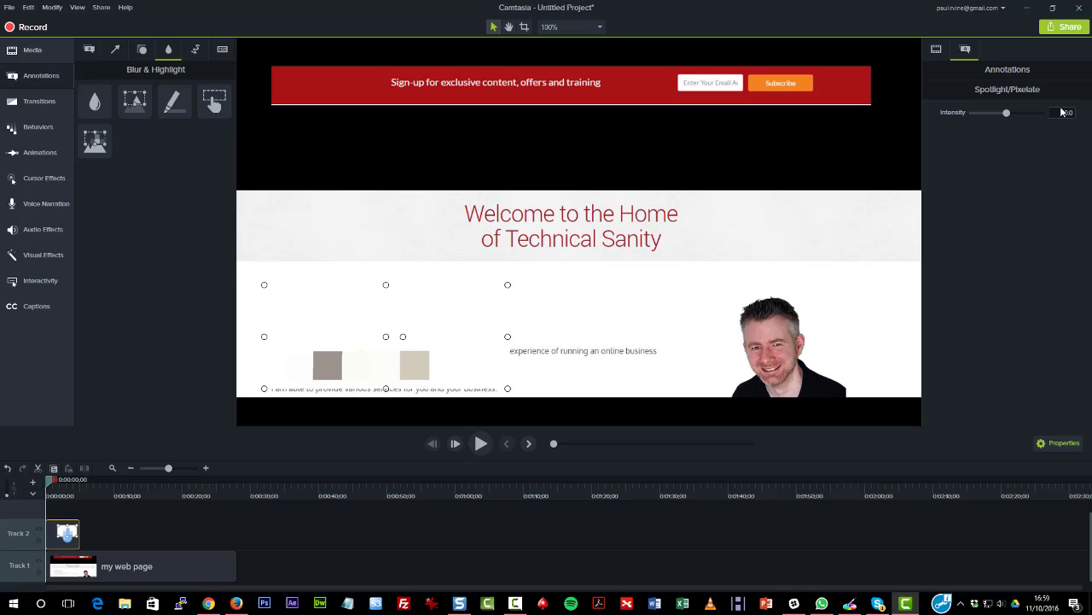
left_click_drag(979, 113, 996, 113)
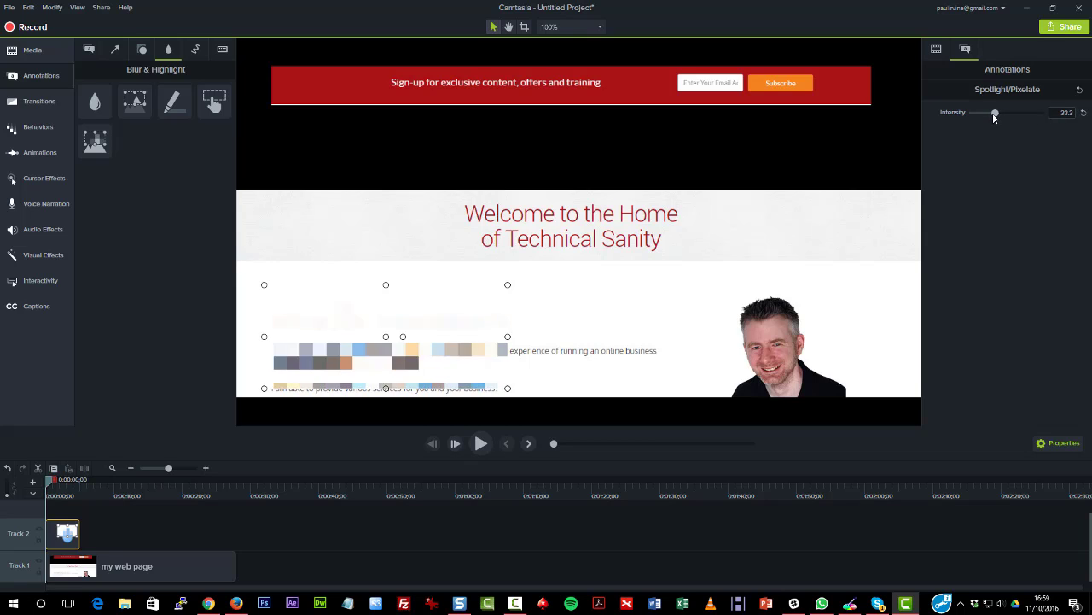
left_click_drag(995, 113, 983, 113)
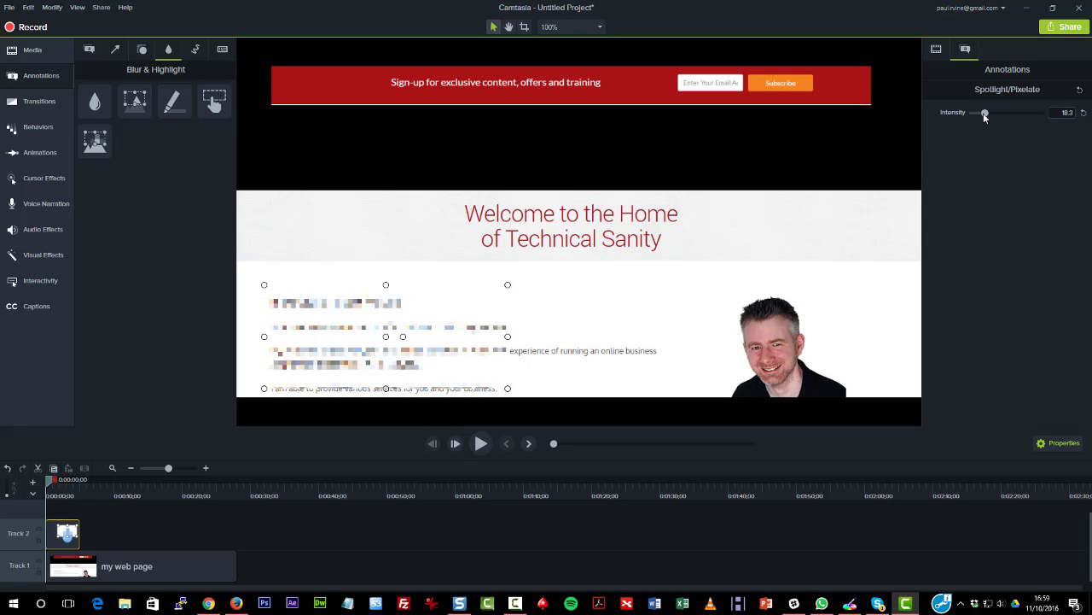
left_click_drag(1007, 113, 987, 112)
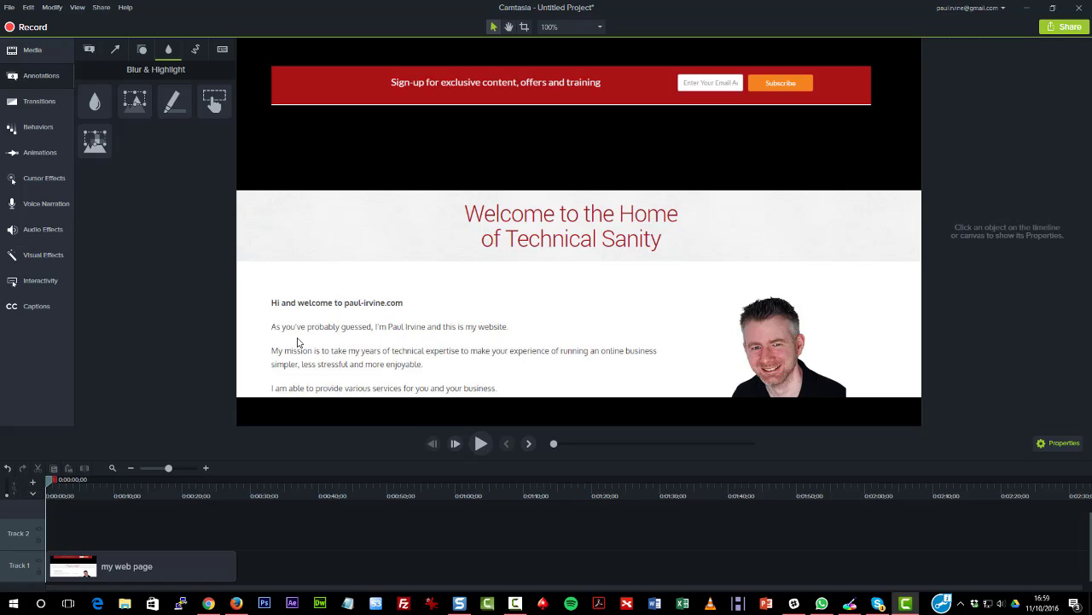
mouse_move(190, 212)
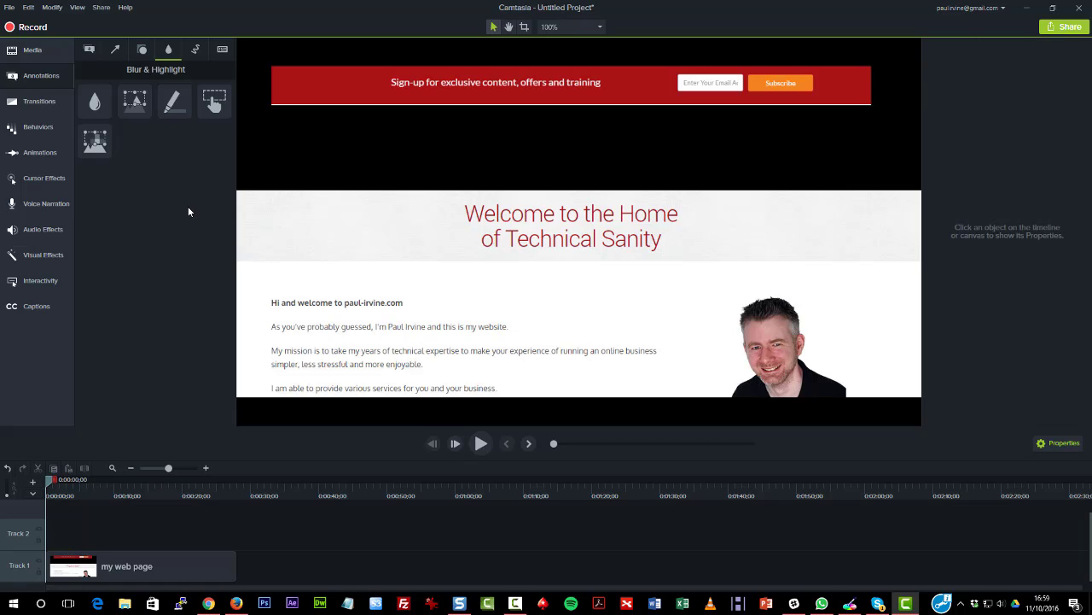
mouse_move(190, 81)
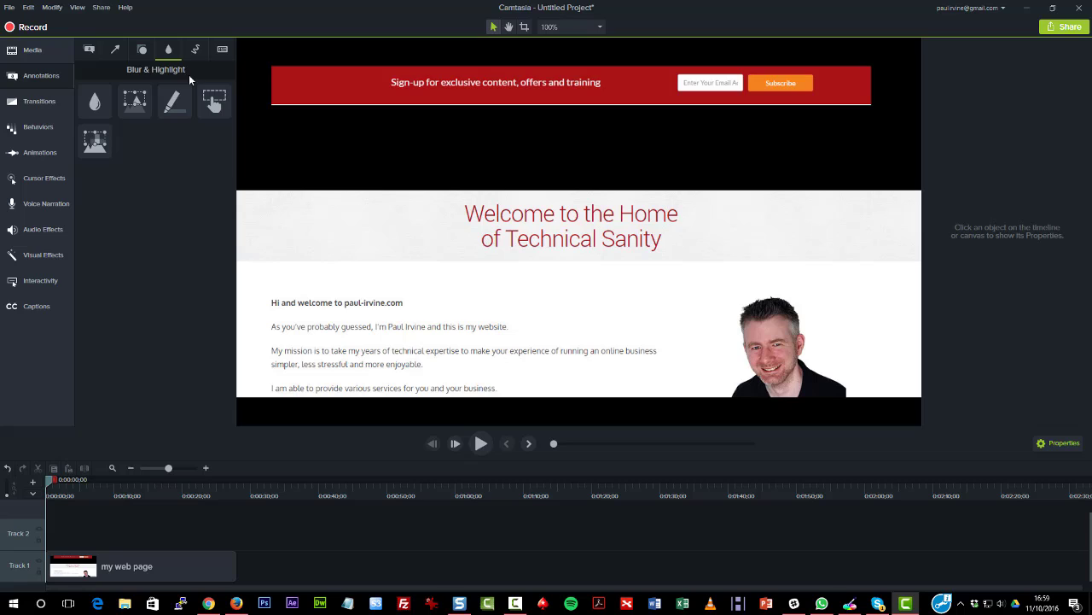
mouse_move(191, 62)
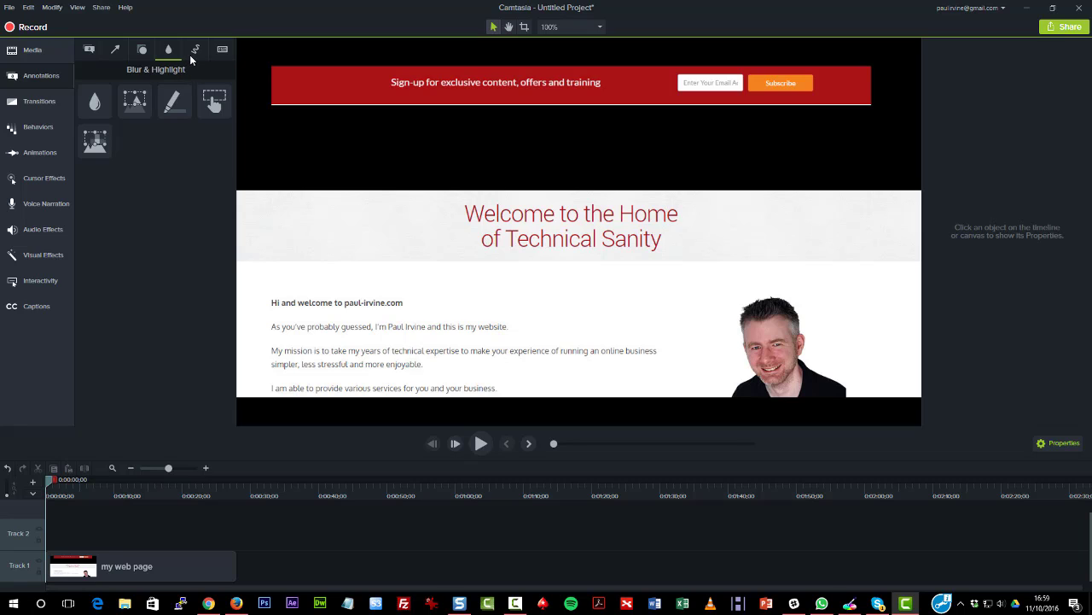
Add the red sketched arrow from Sketch Motion beside the Welcome heading and preview it.
left_click(194, 48)
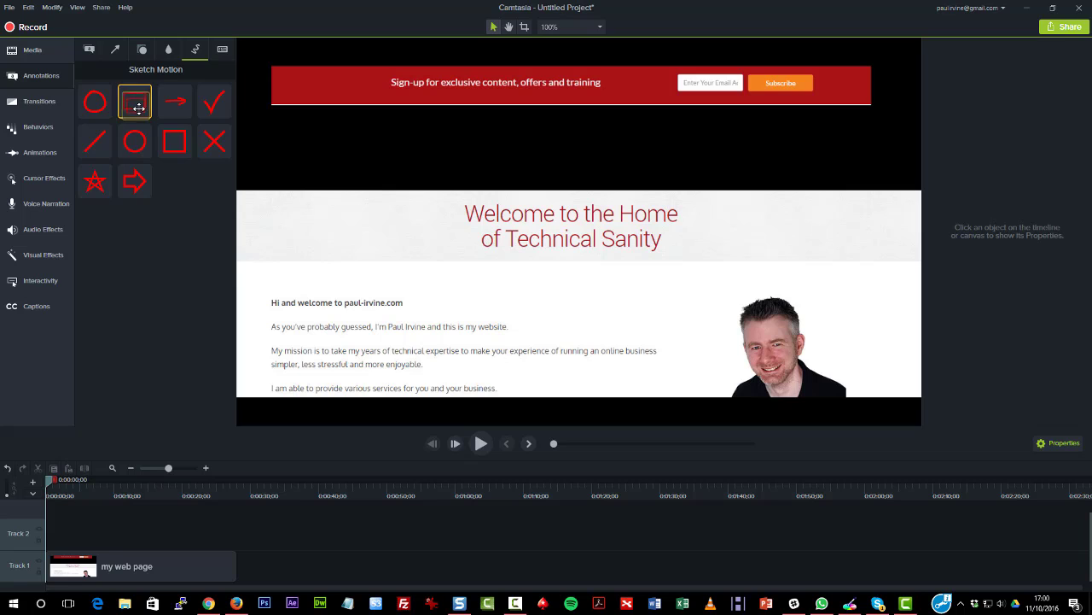
left_click(133, 102)
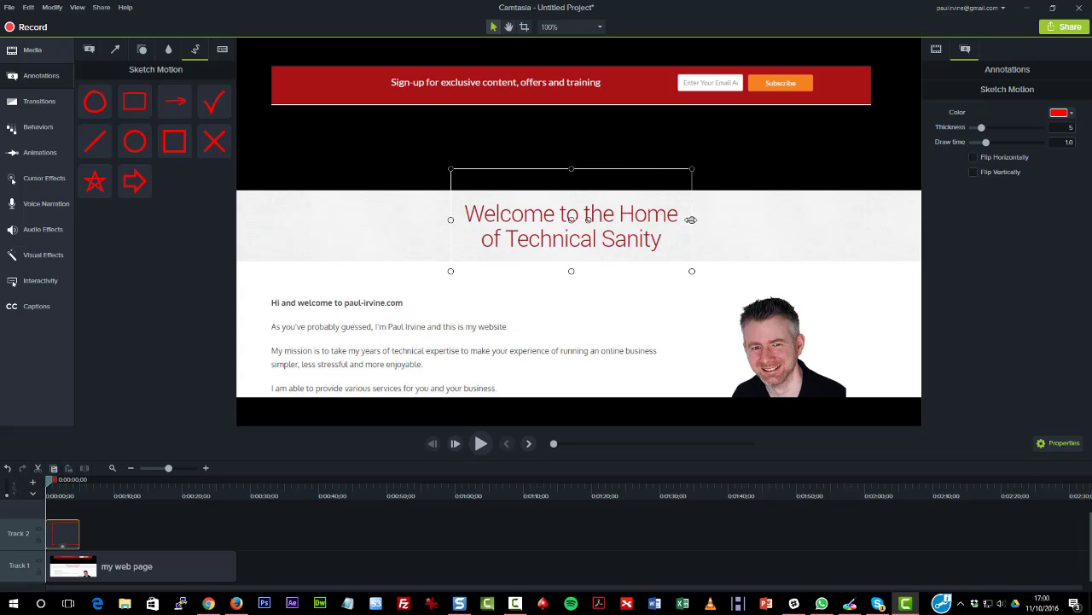
mouse_move(481, 444)
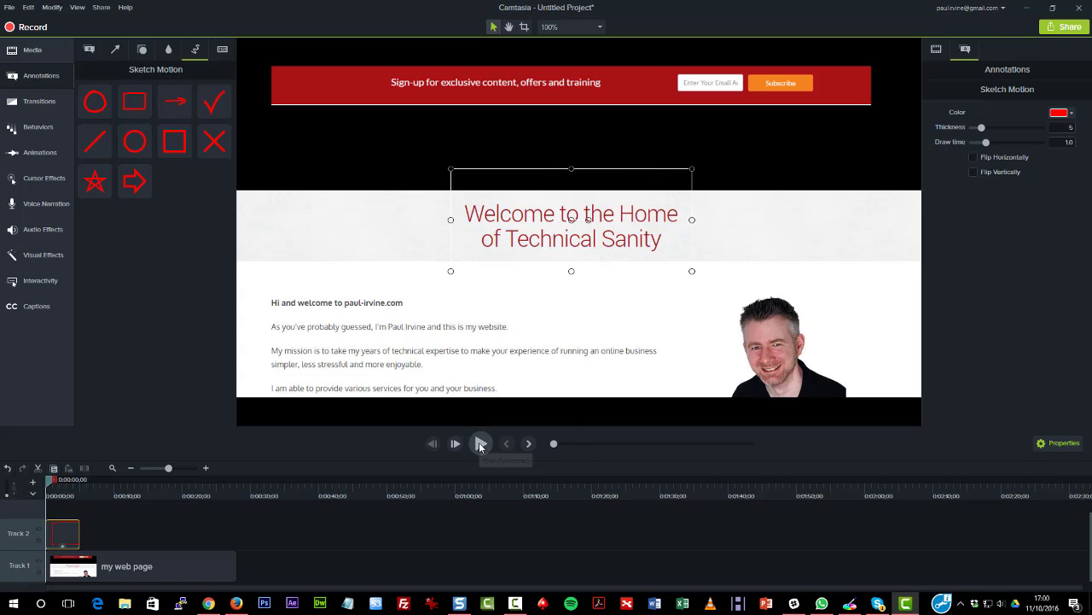
left_click(481, 444)
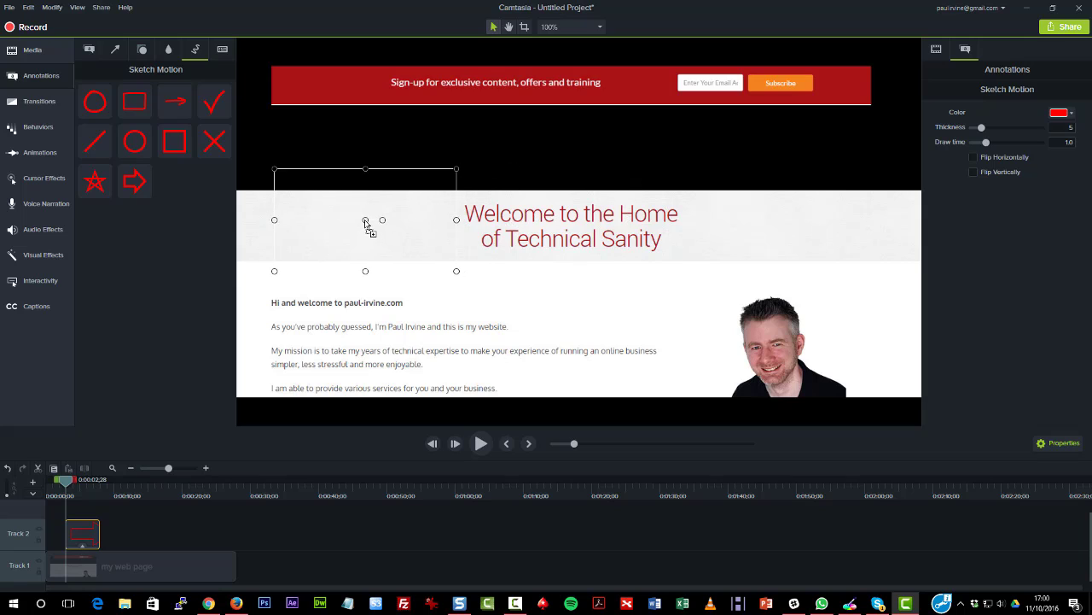
mouse_move(481, 444)
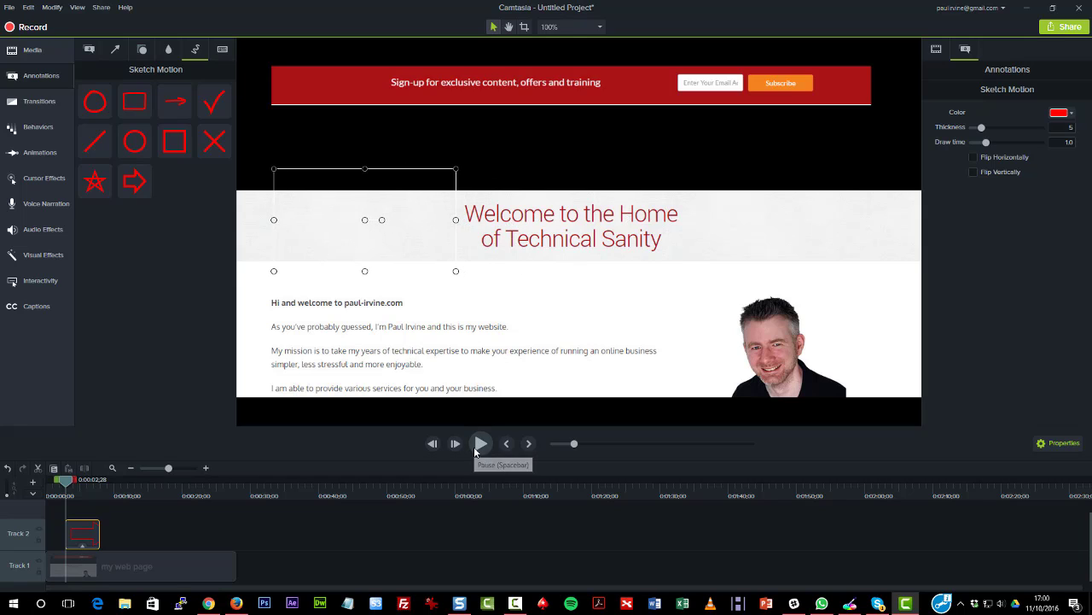
Preview the arrow's drawing animation and raise its line Thickness in Properties.
left_click(482, 444)
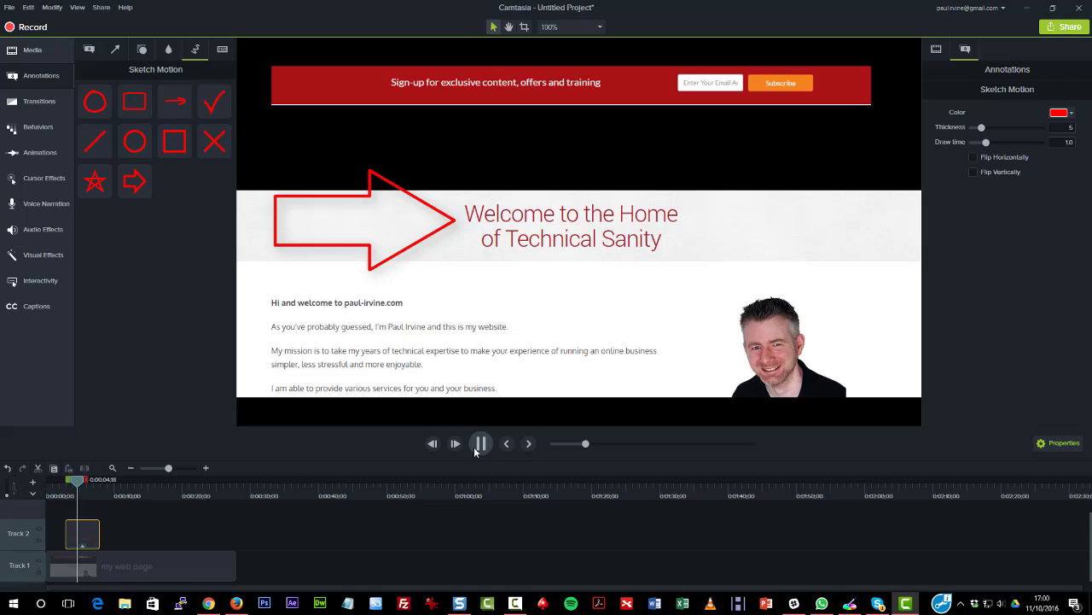
left_click(481, 444)
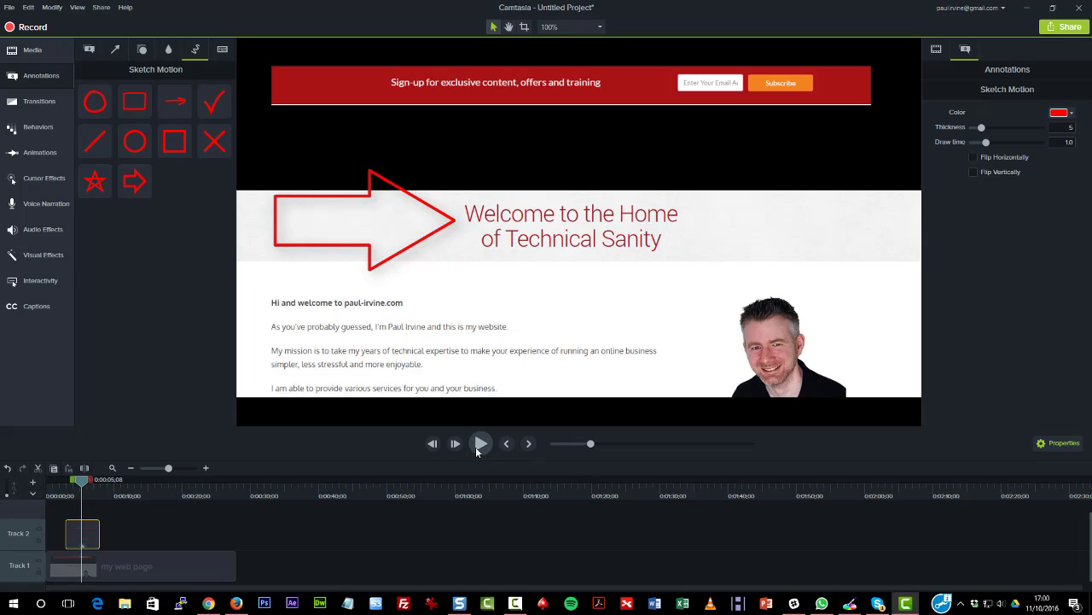
mouse_move(979, 128)
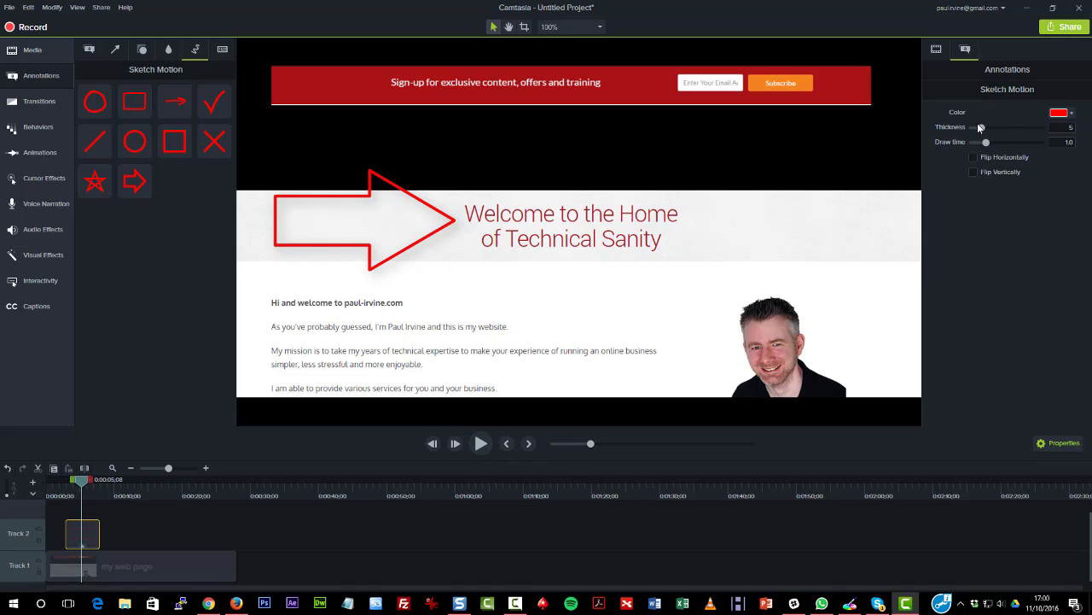
left_click_drag(979, 126, 1010, 127)
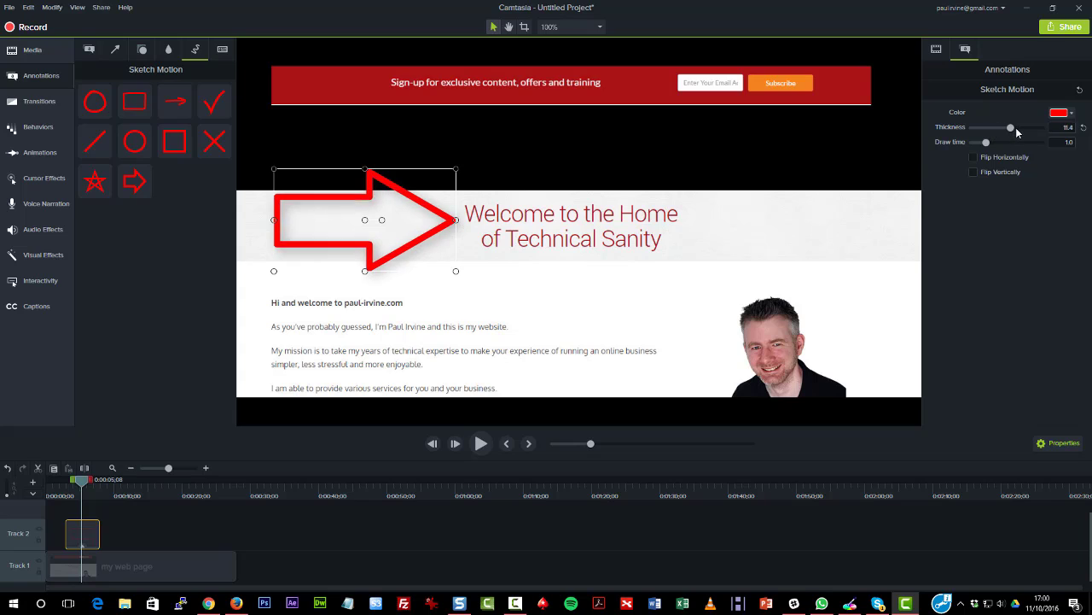
left_click_drag(1011, 126, 995, 126)
type("2")
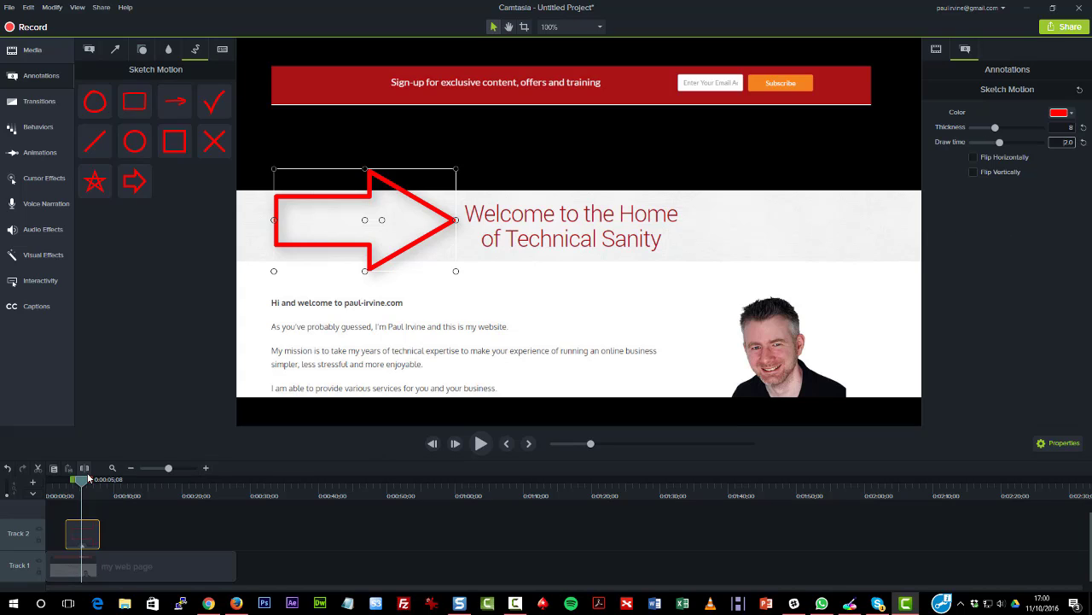
Replay the thicker arrow from the start, then select it for removal and show Keystroke Callouts.
left_click(481, 444)
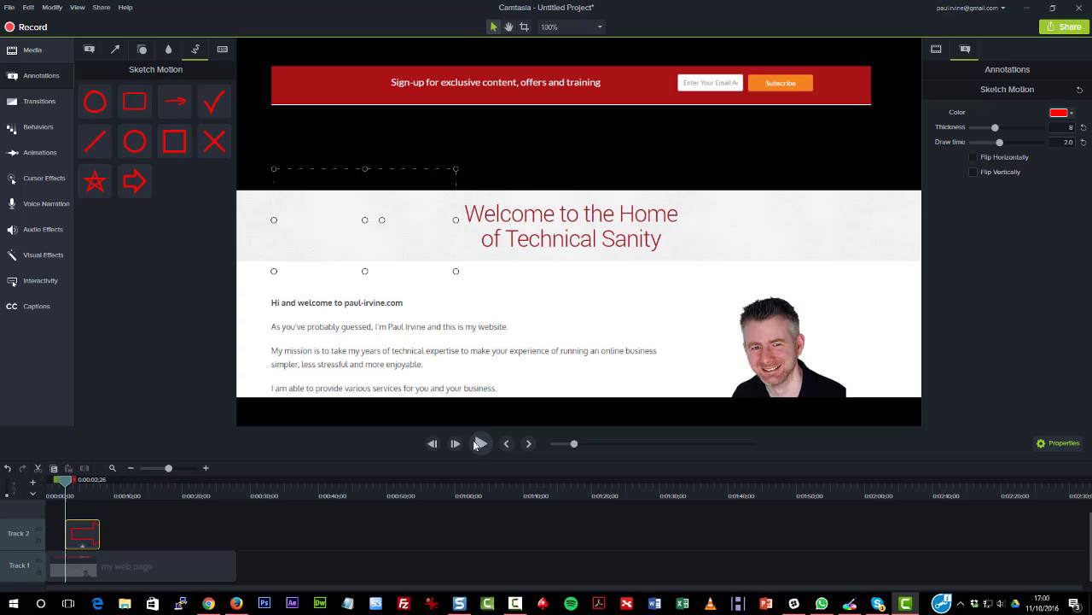
left_click(481, 444)
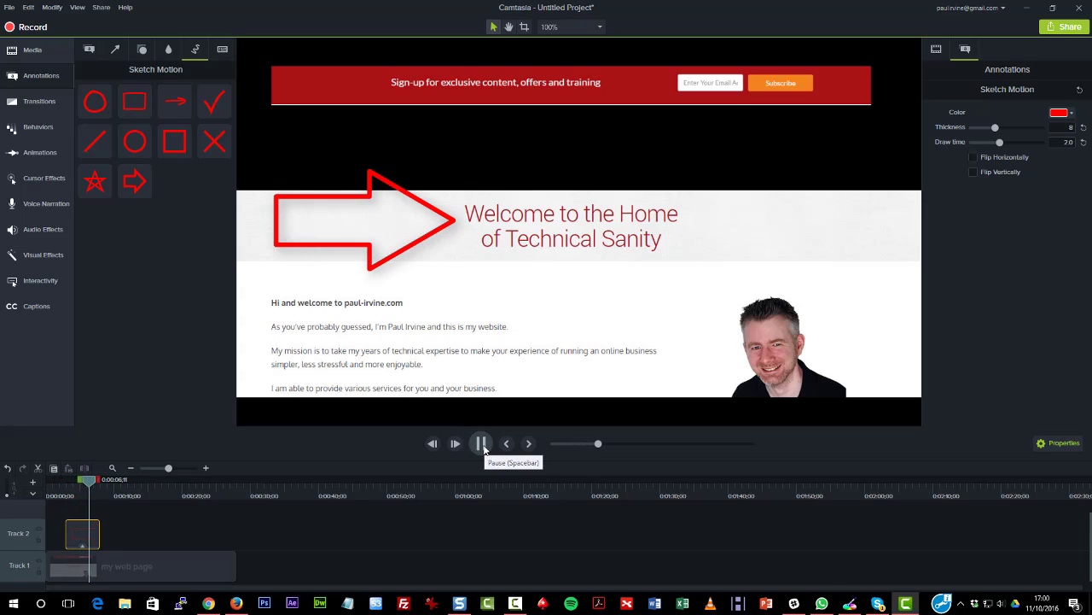
left_click(482, 444)
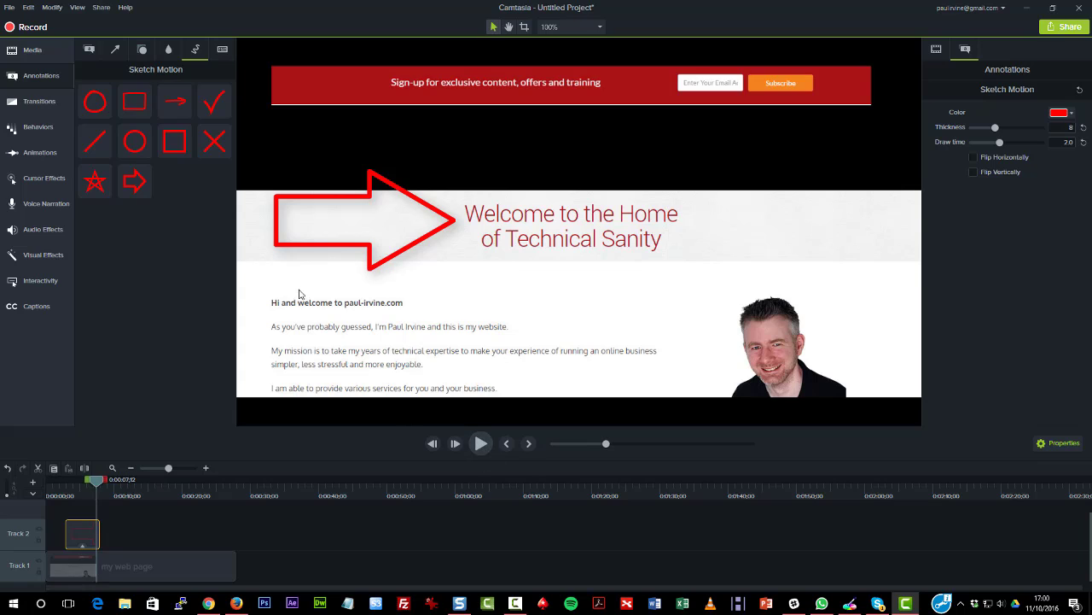
left_click(341, 222)
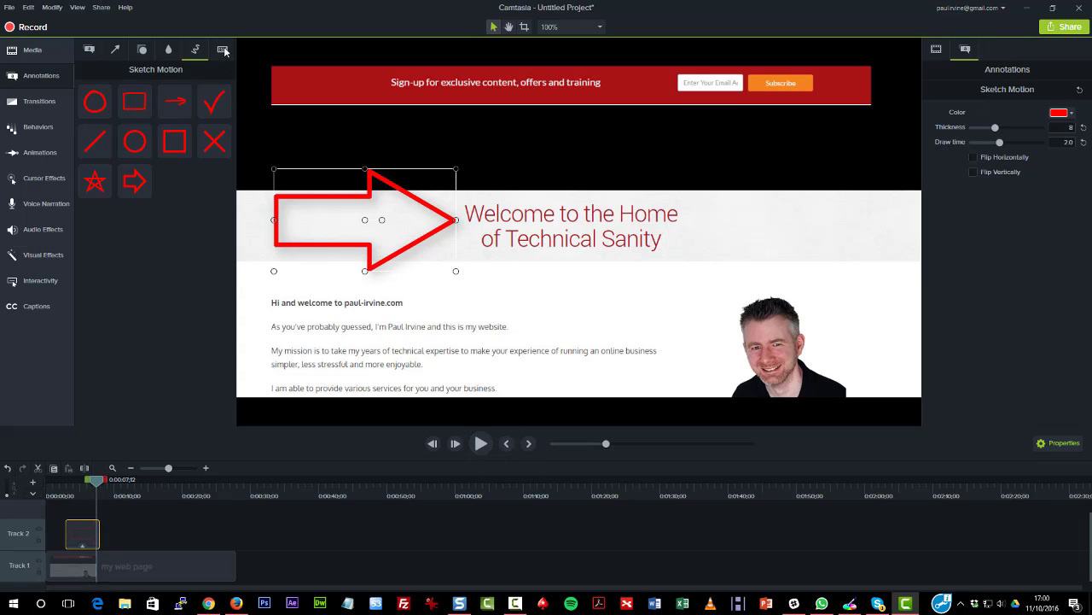
left_click(222, 49)
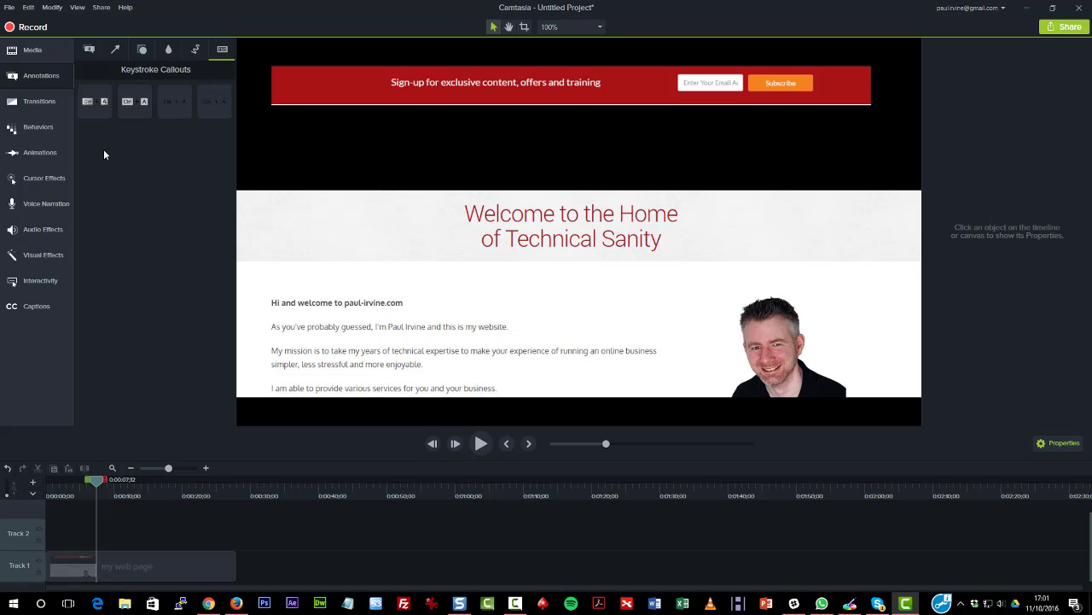
Add a keystroke callout over the page text with its Keys set to Ctrl + C.
left_click(95, 100)
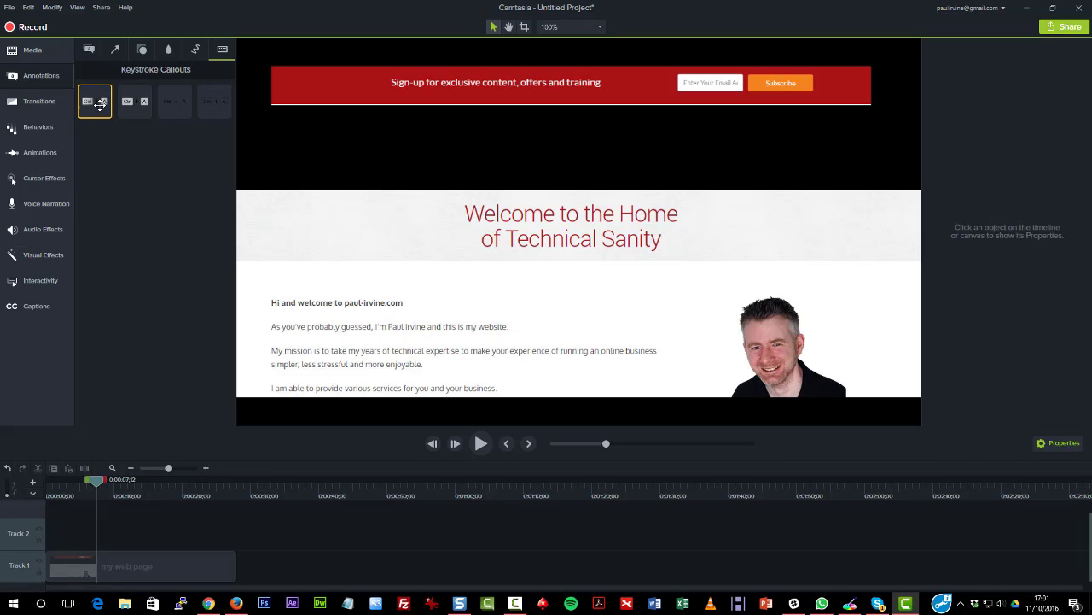
left_click(96, 100)
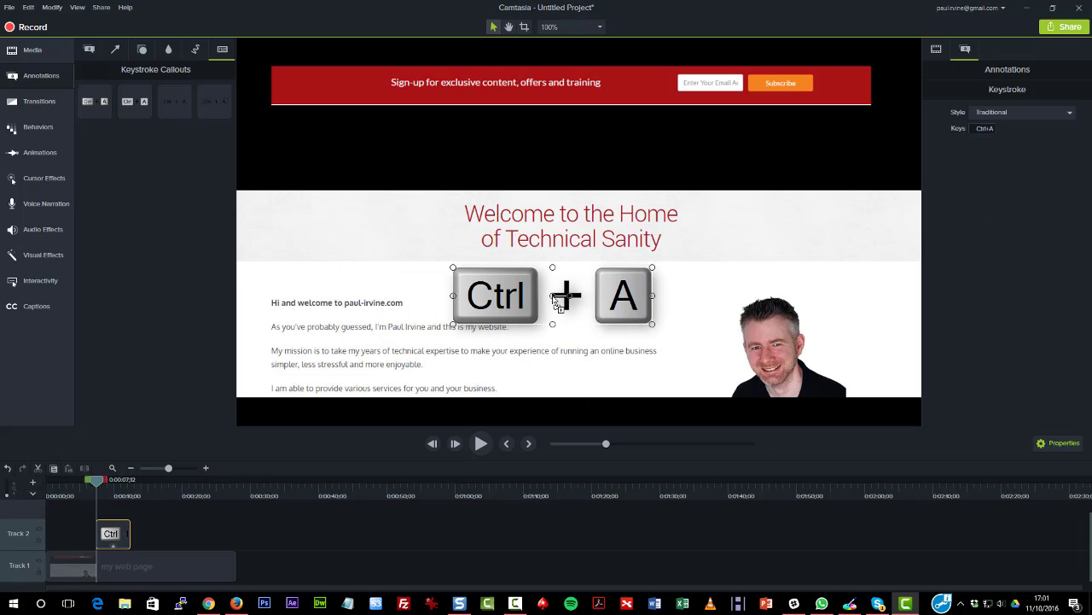
mouse_move(538, 333)
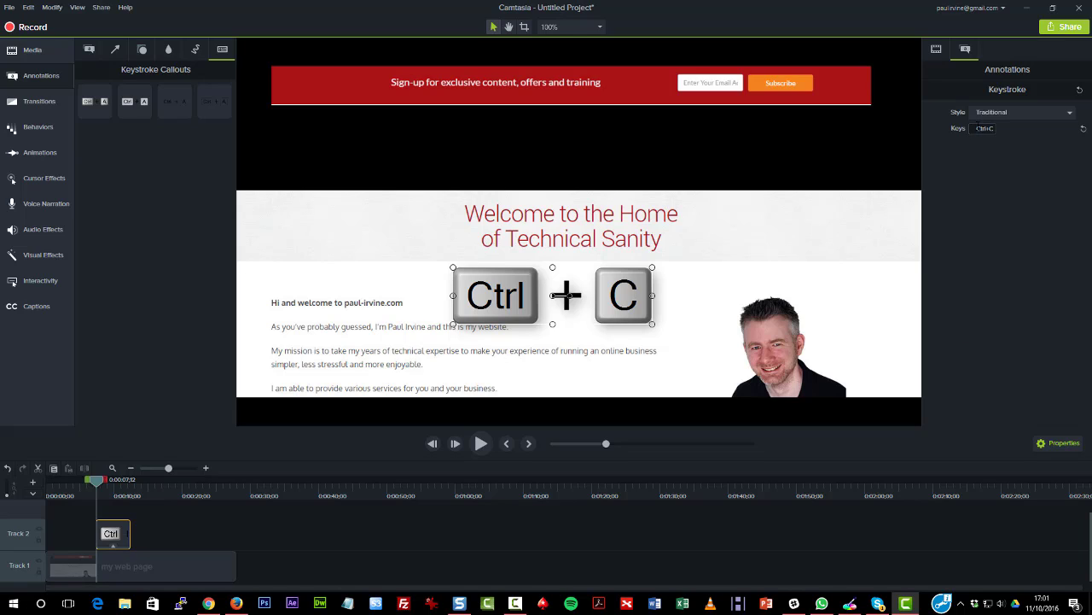
left_click(1016, 112)
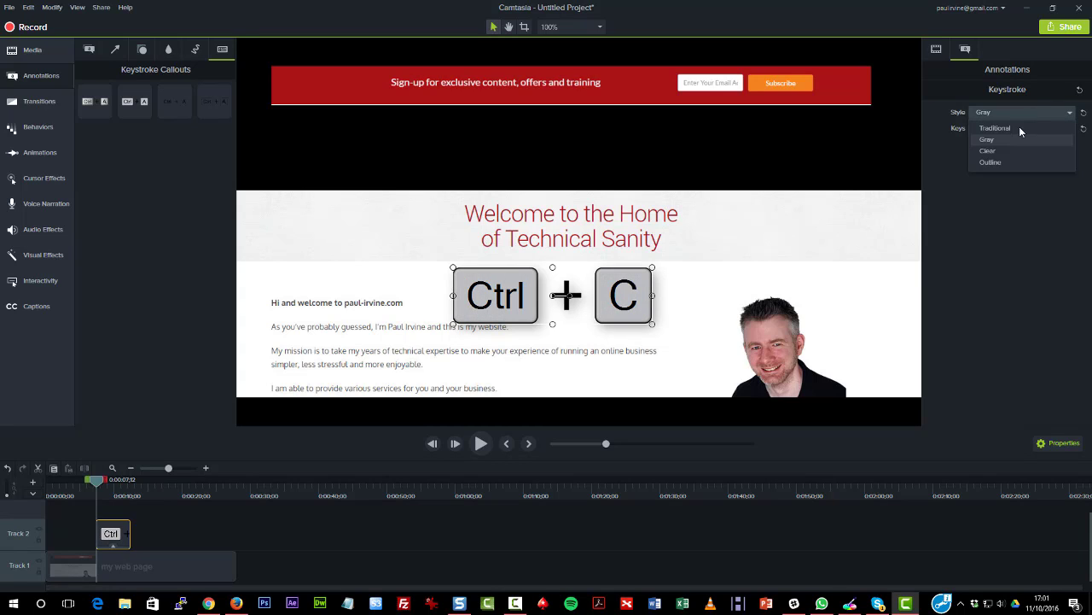
Set the Ctrl + C callout's Style to Outline.
left_click(990, 113)
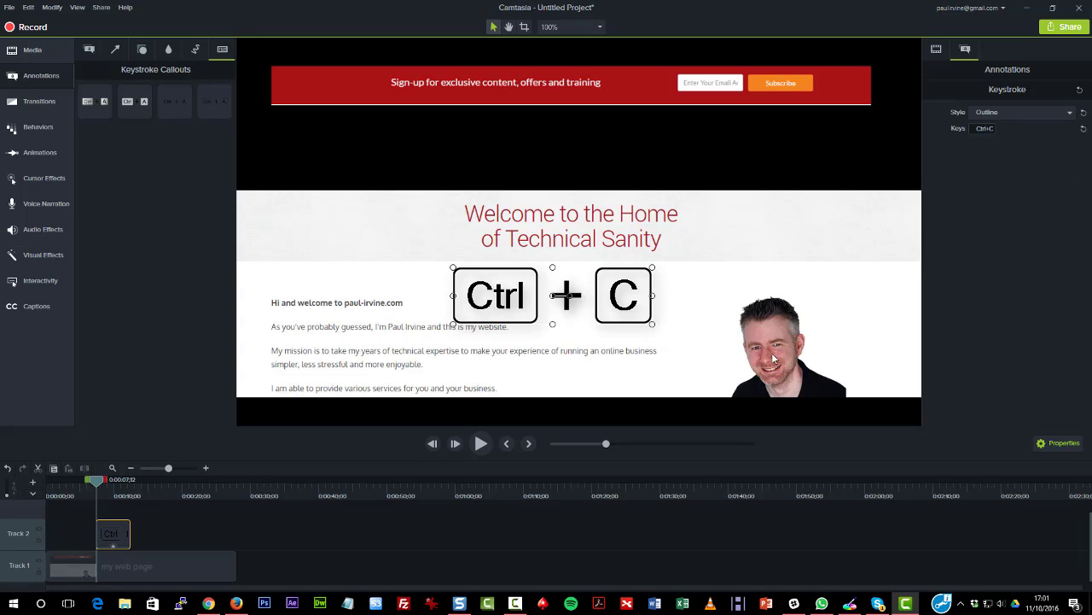
left_click(1021, 113)
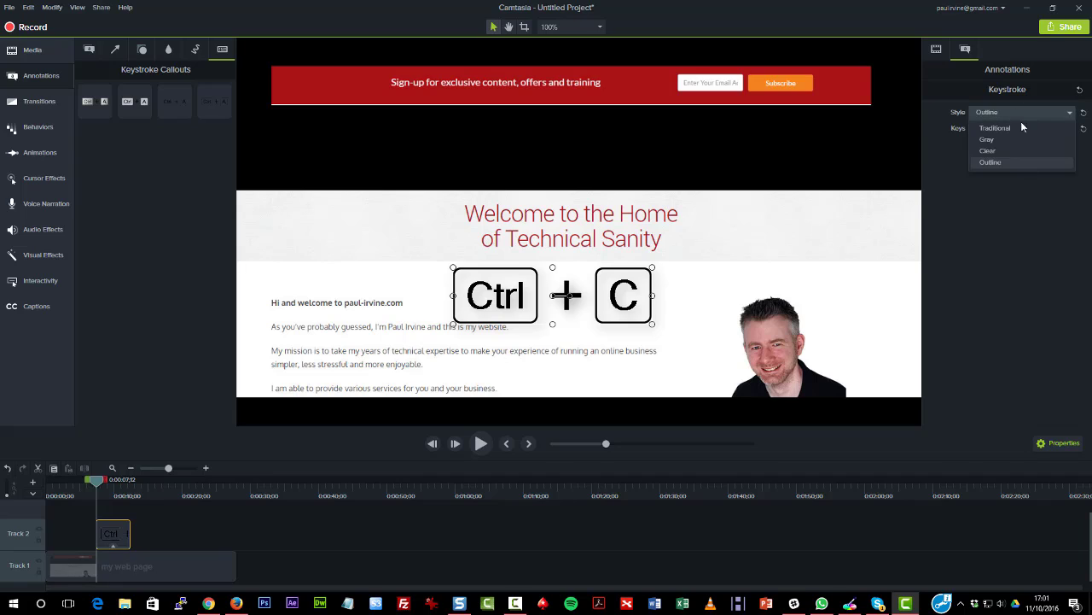
left_click(990, 160)
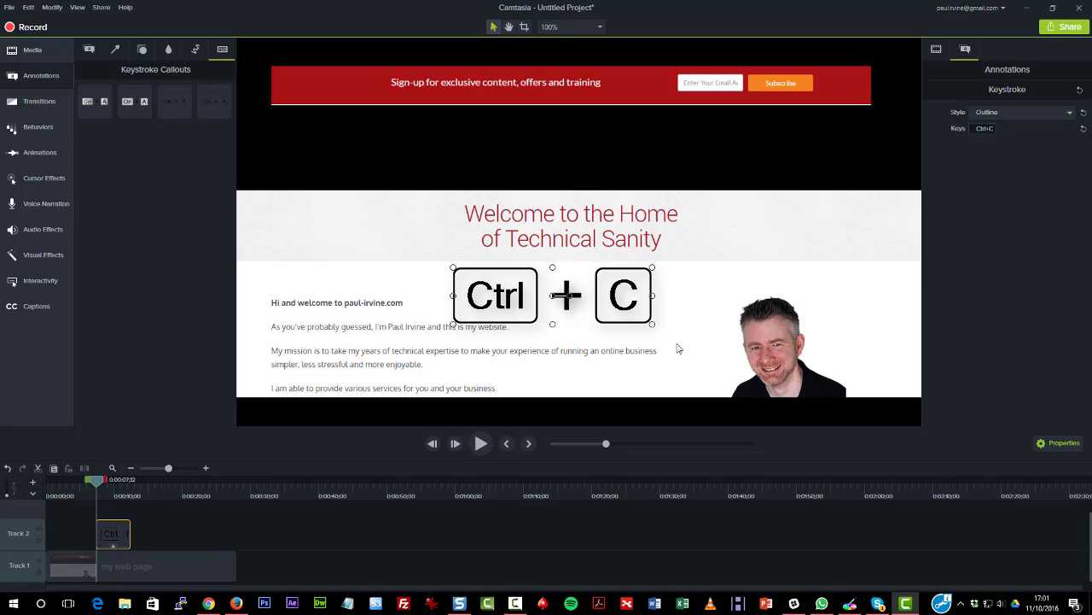
mouse_move(201, 204)
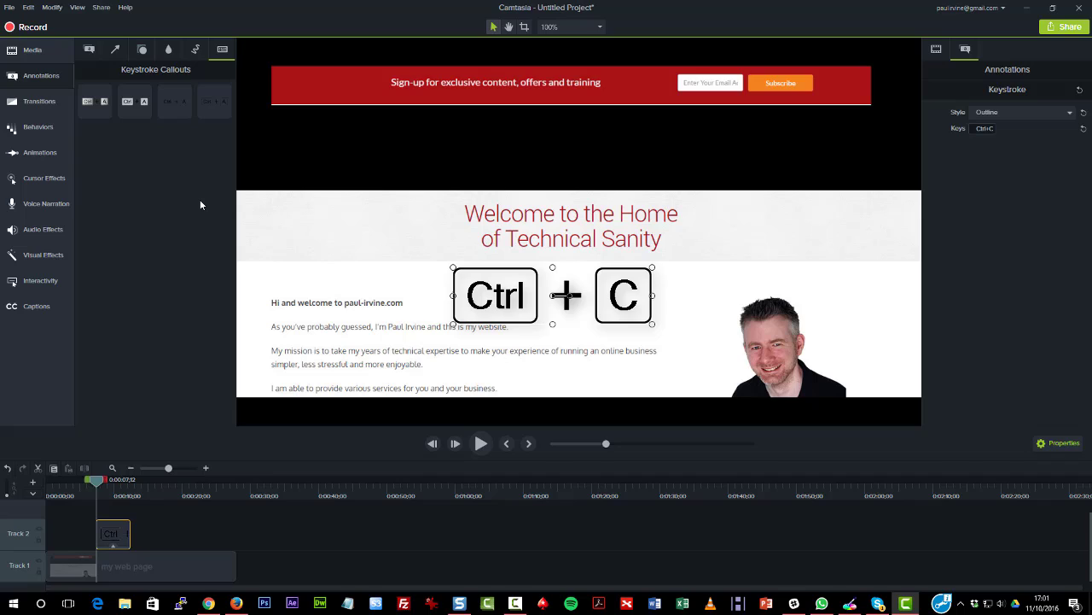